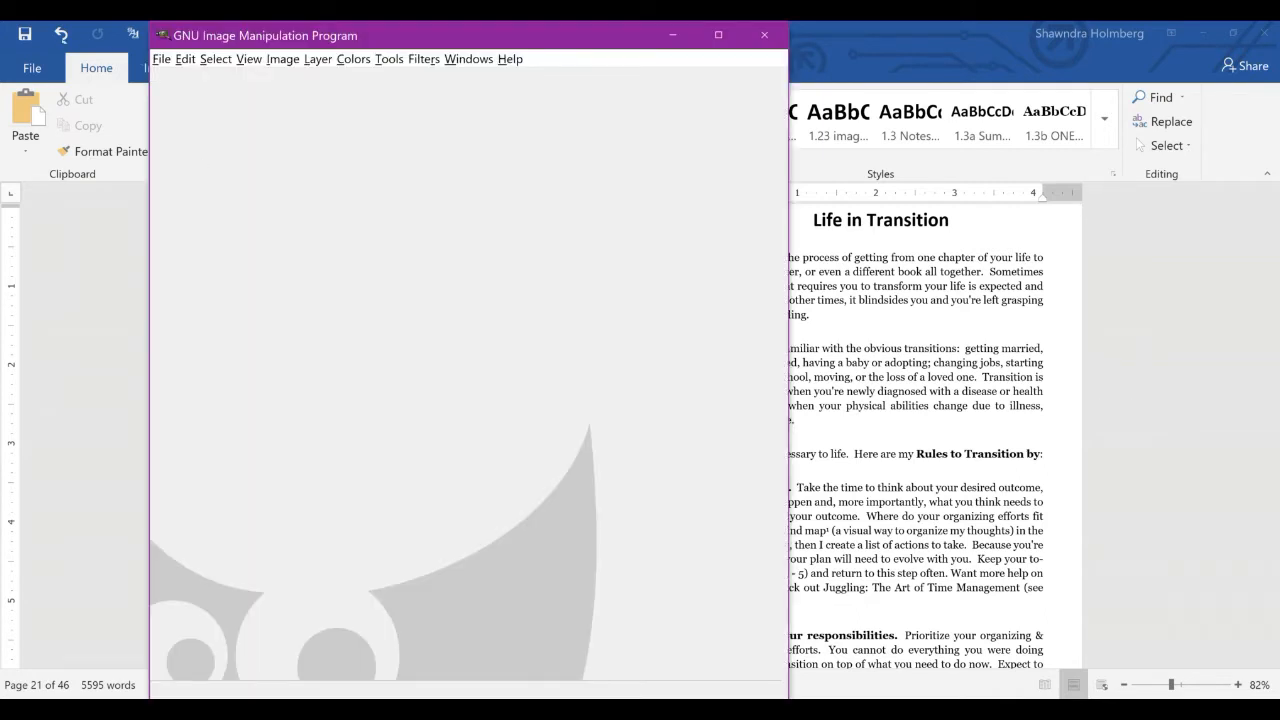
Step: Open files.JPG from the HYH folder via File > Open
{"action": "left_click", "coordinate": [164, 58]}
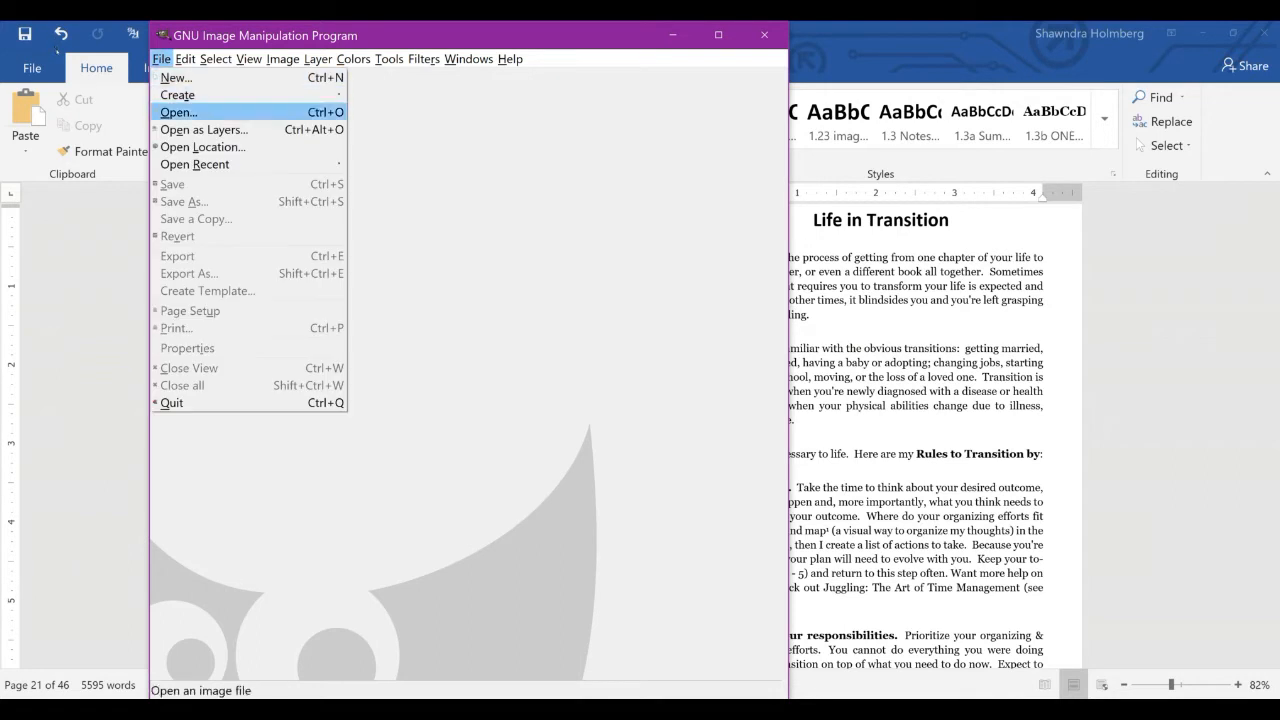
{"action": "left_click", "coordinate": [178, 112]}
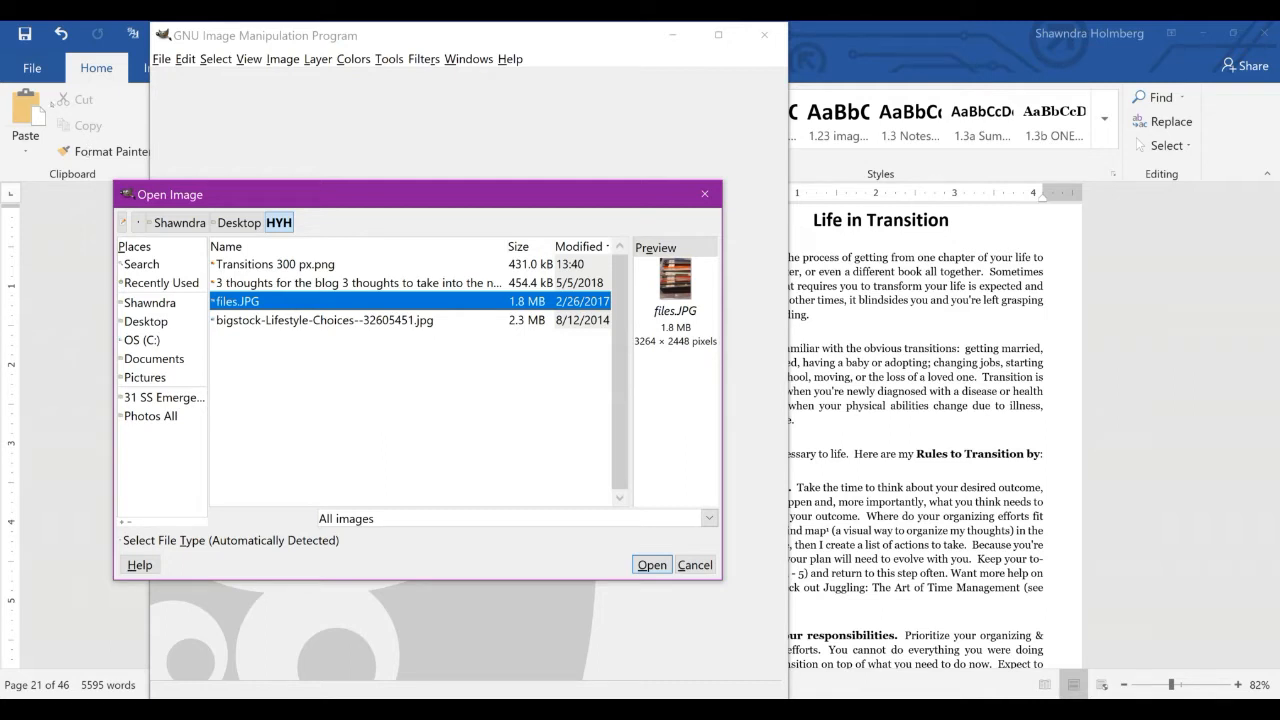
{"action": "mouse_move", "coordinate": [144, 320]}
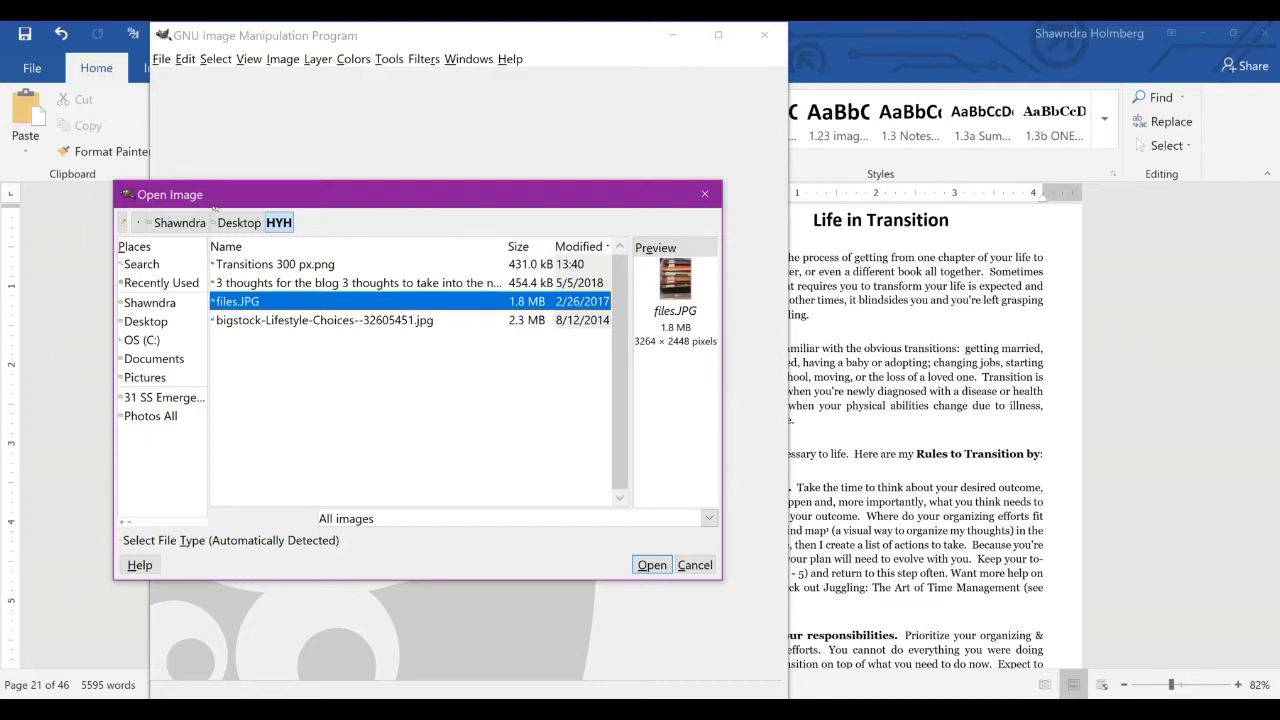
{"action": "left_click", "coordinate": [652, 564]}
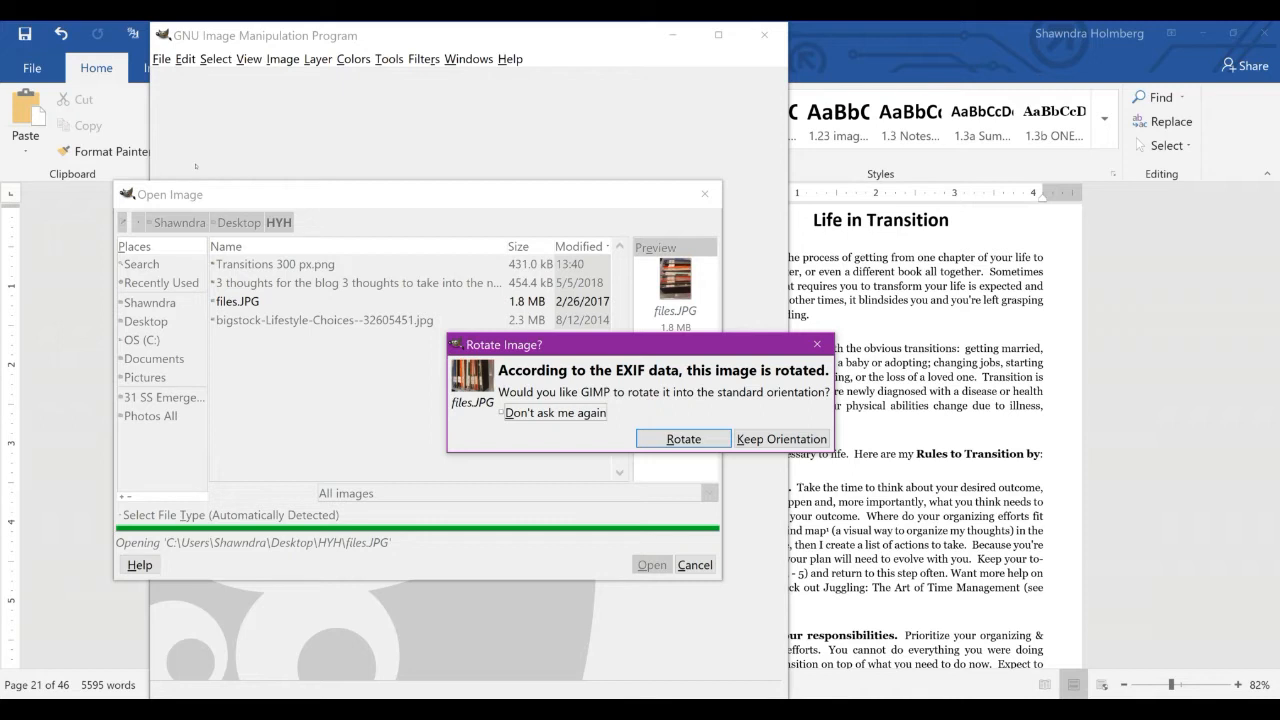
{"action": "mouse_move", "coordinate": [232, 160]}
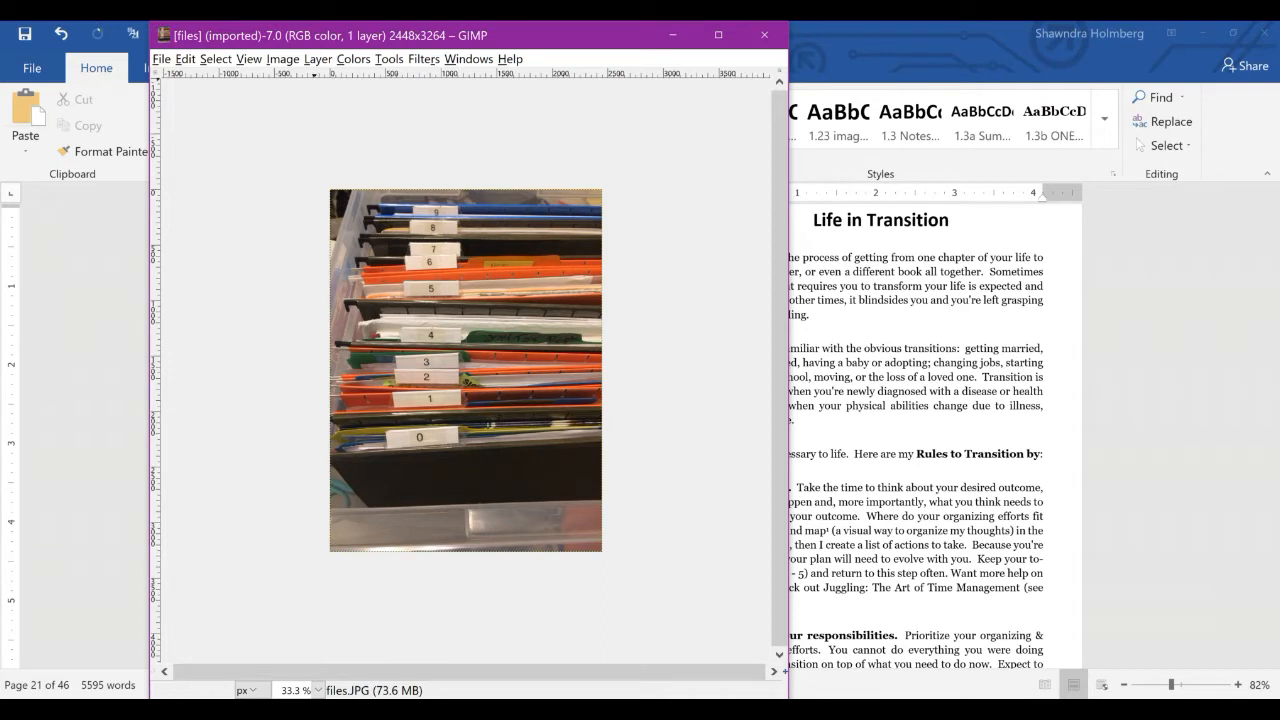
Step: In Scale Image, change the resolution from 72 to 300 ppi and apply it
{"action": "left_click", "coordinate": [284, 58]}
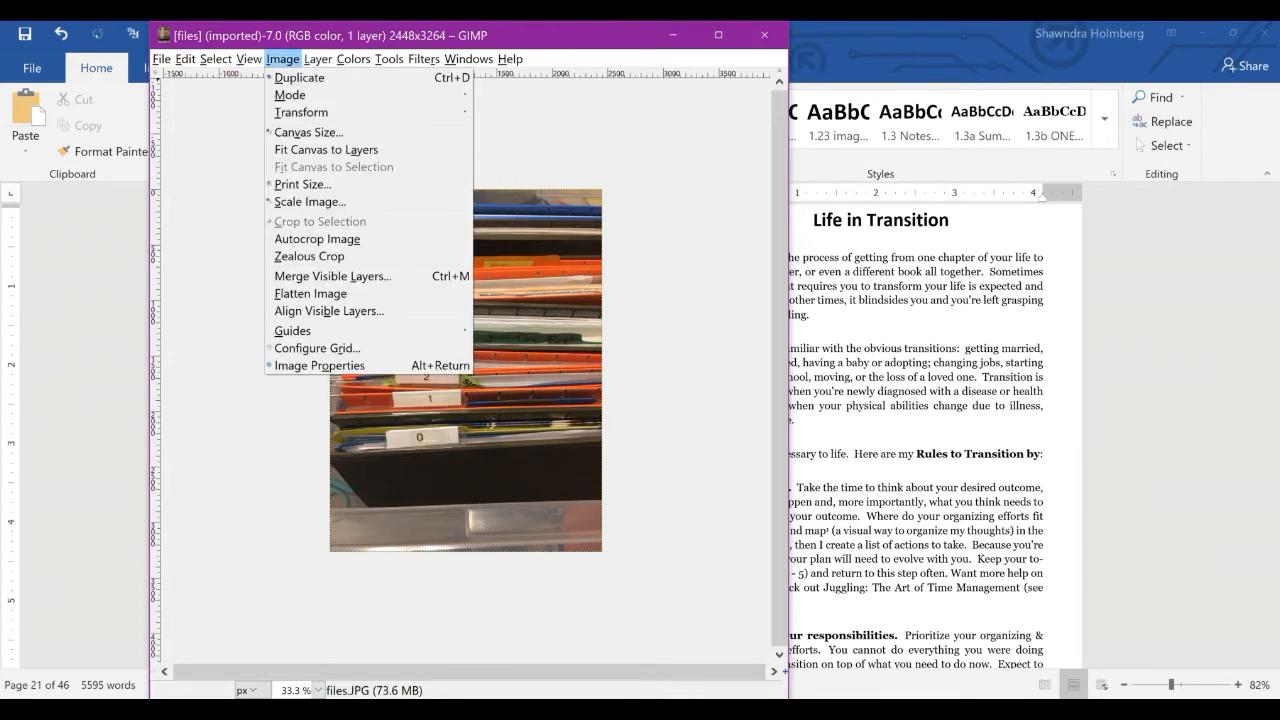
{"action": "mouse_move", "coordinate": [310, 200]}
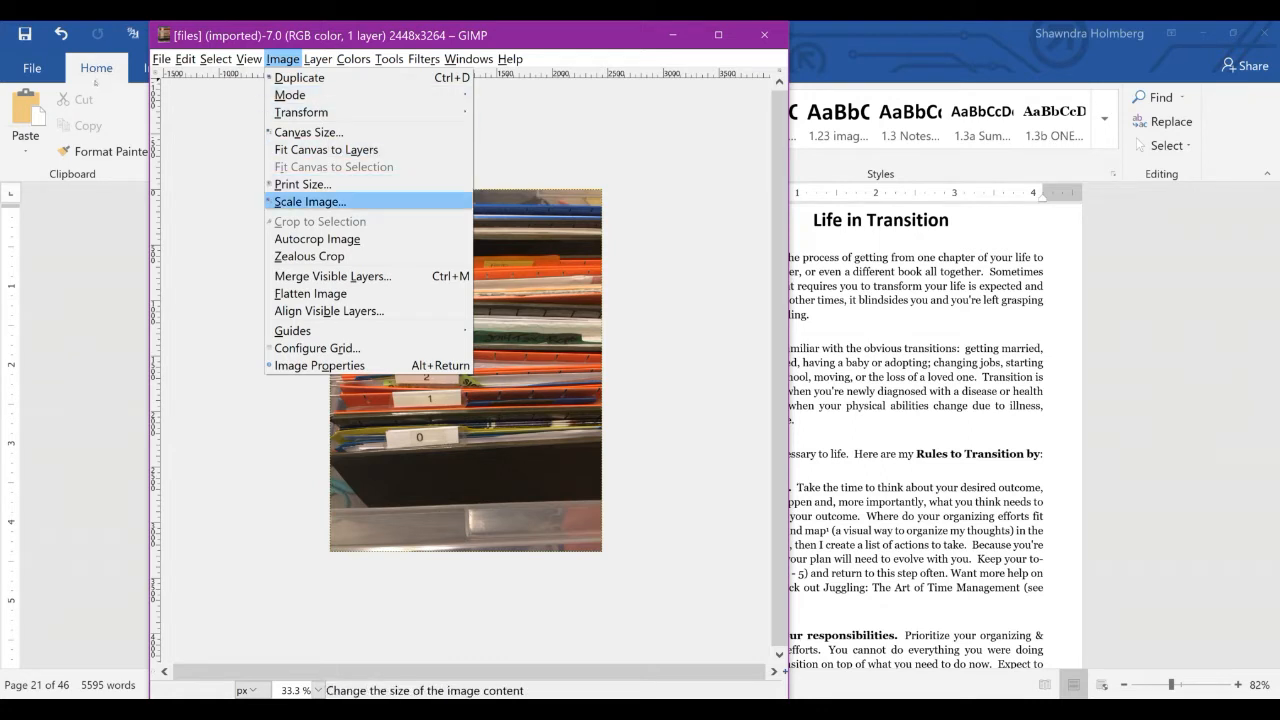
{"action": "mouse_move", "coordinate": [310, 200]}
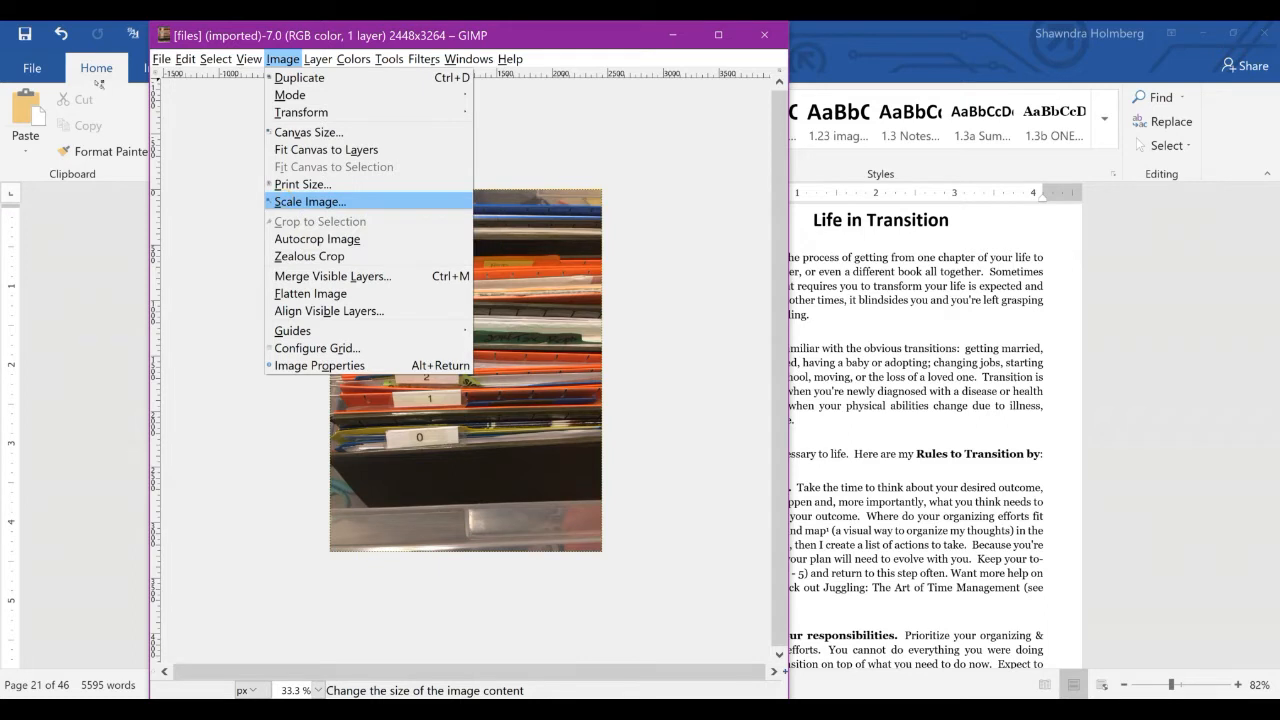
{"action": "left_click", "coordinate": [308, 200]}
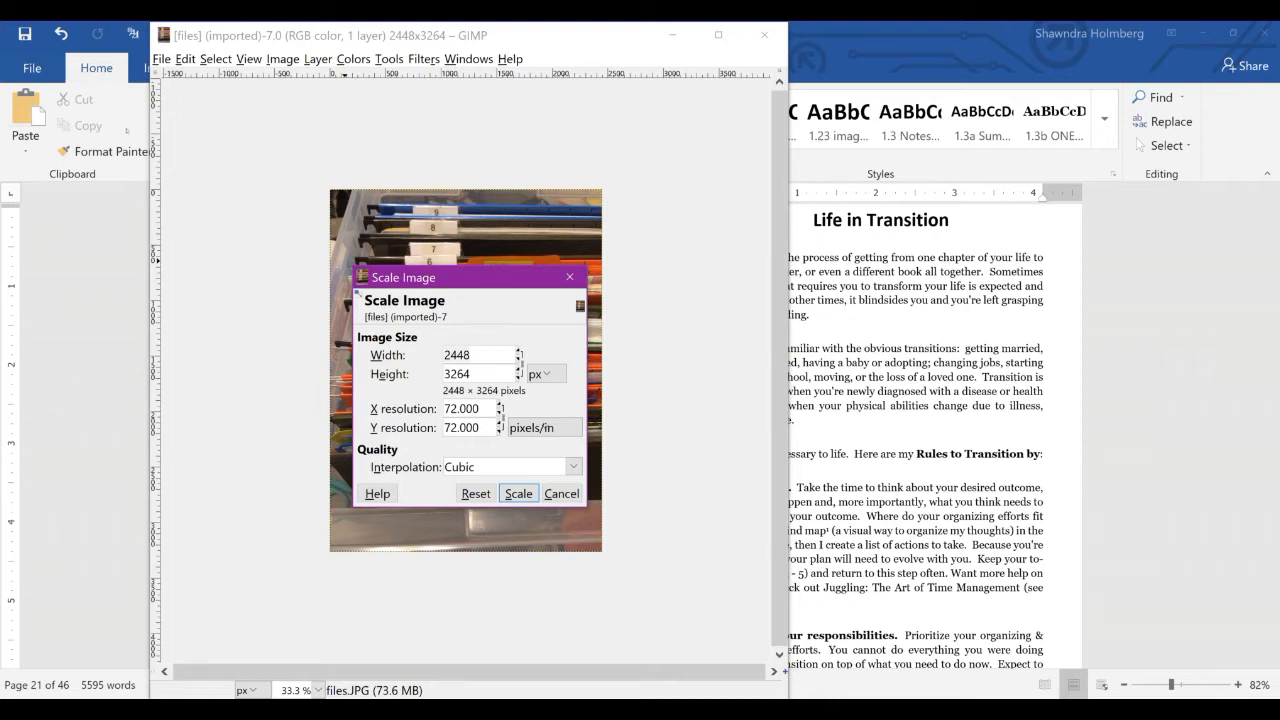
{"action": "triple_click", "coordinate": [464, 408]}
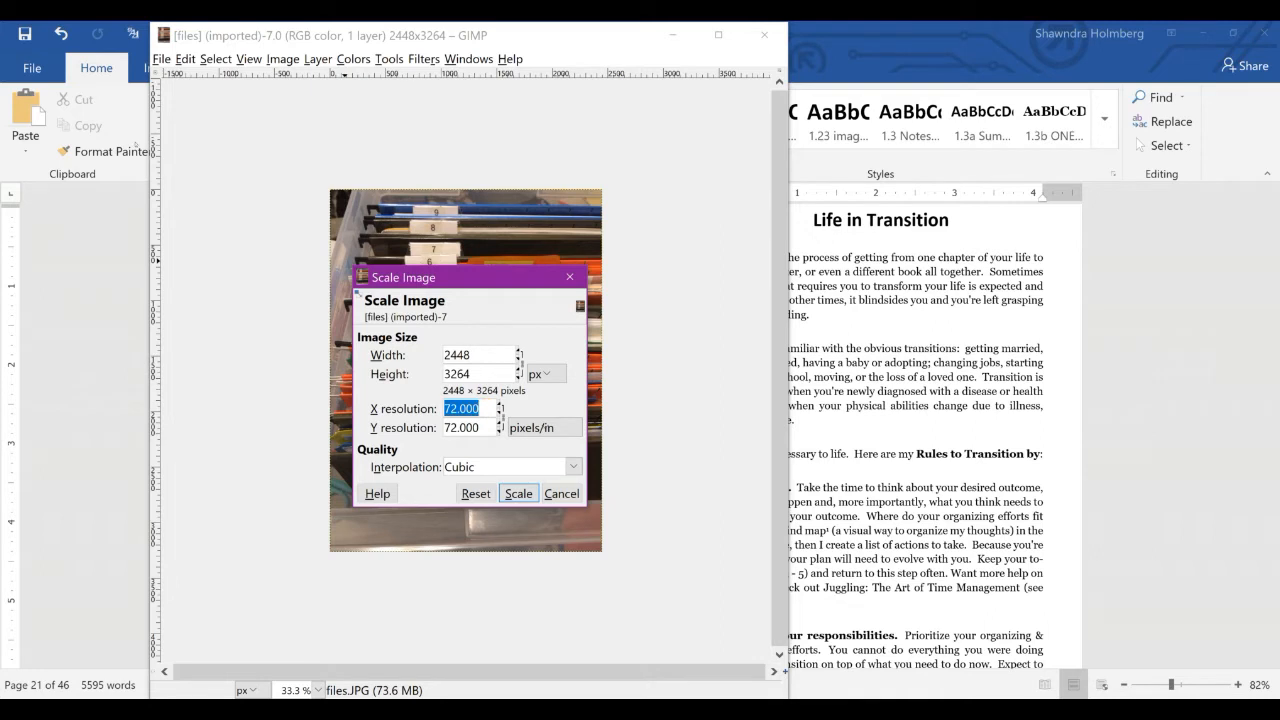
{"action": "type", "text": "300"}
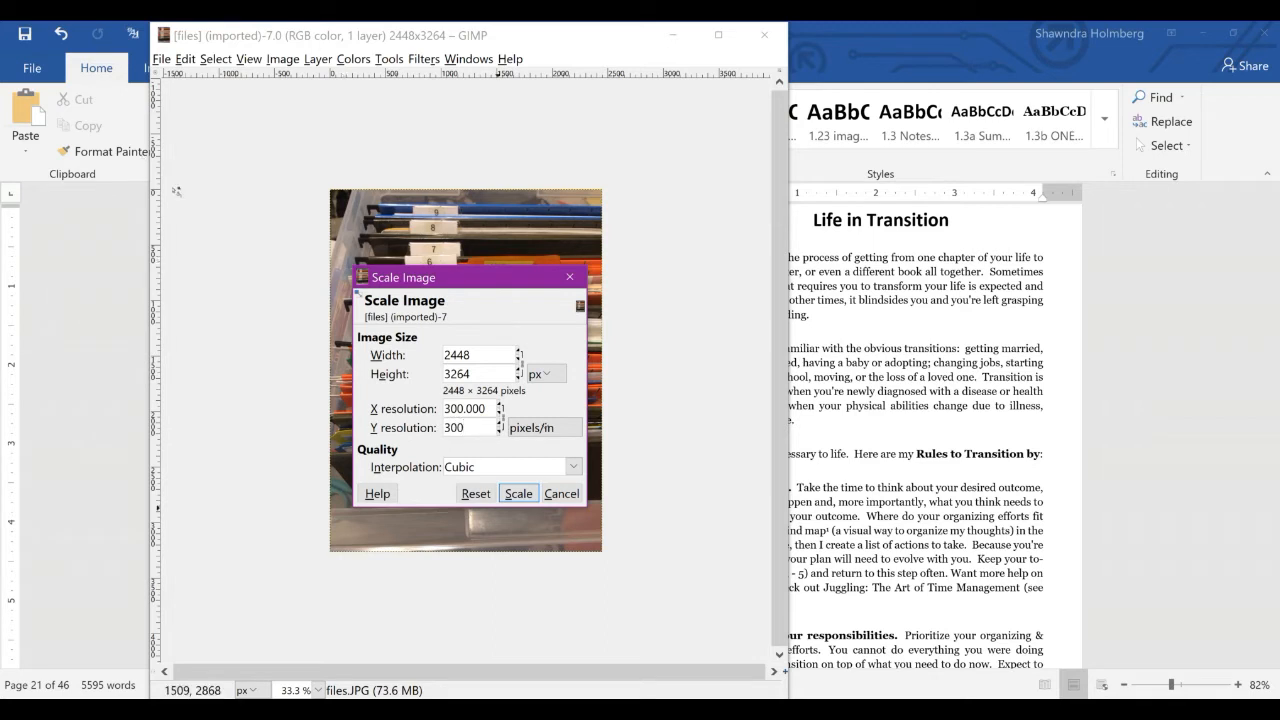
{"action": "left_click", "coordinate": [518, 492]}
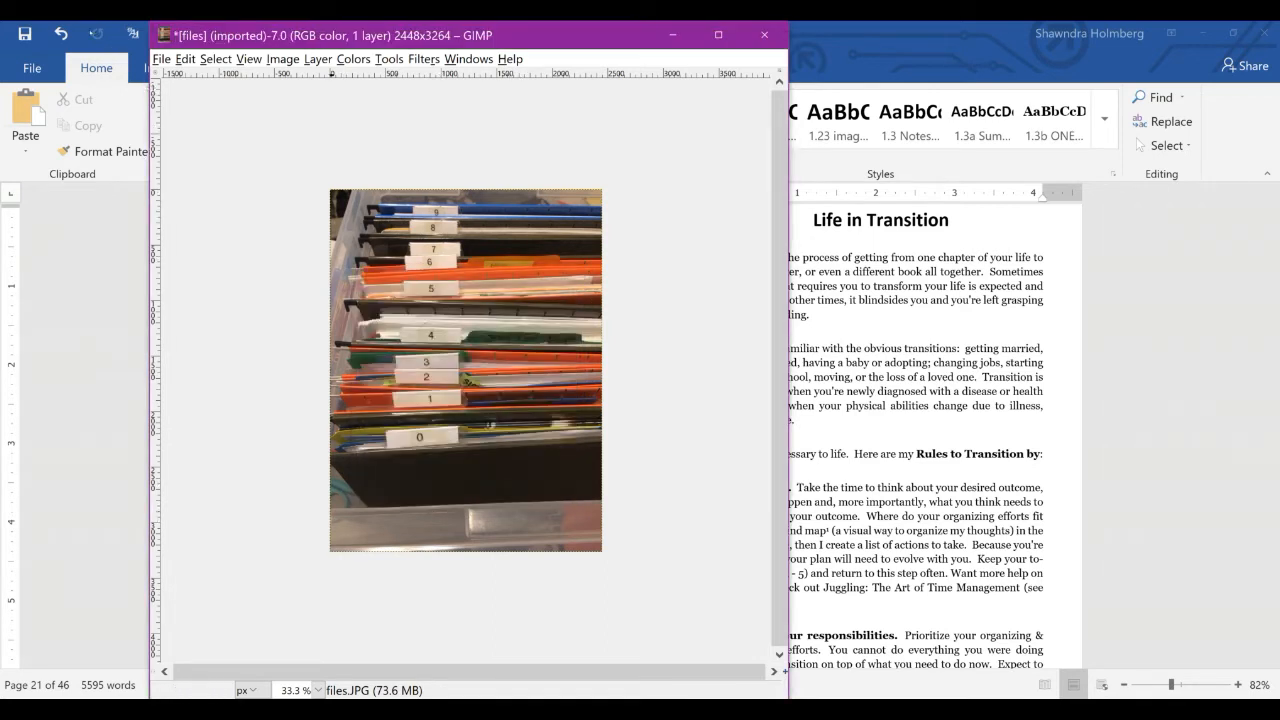
Step: Reopen Scale Image to verify the 300 ppi resolution
{"action": "left_click", "coordinate": [284, 60]}
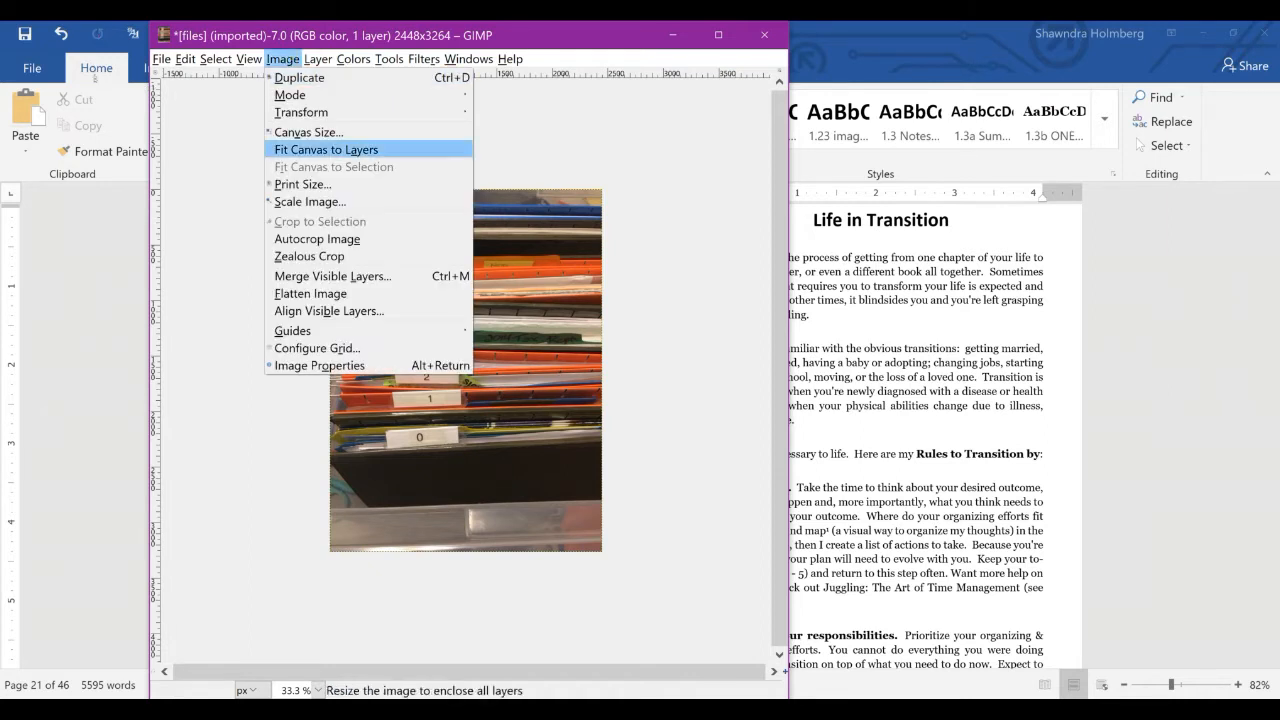
{"action": "left_click", "coordinate": [310, 200]}
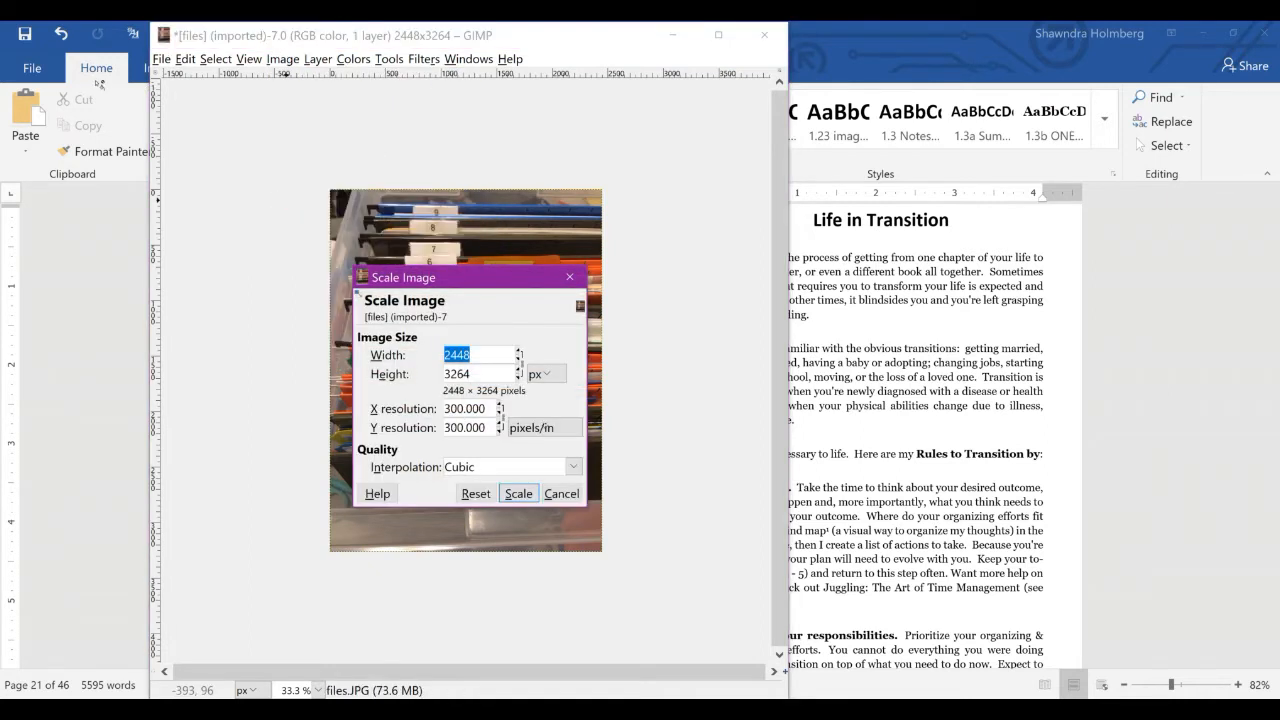
{"action": "mouse_move", "coordinate": [492, 570]}
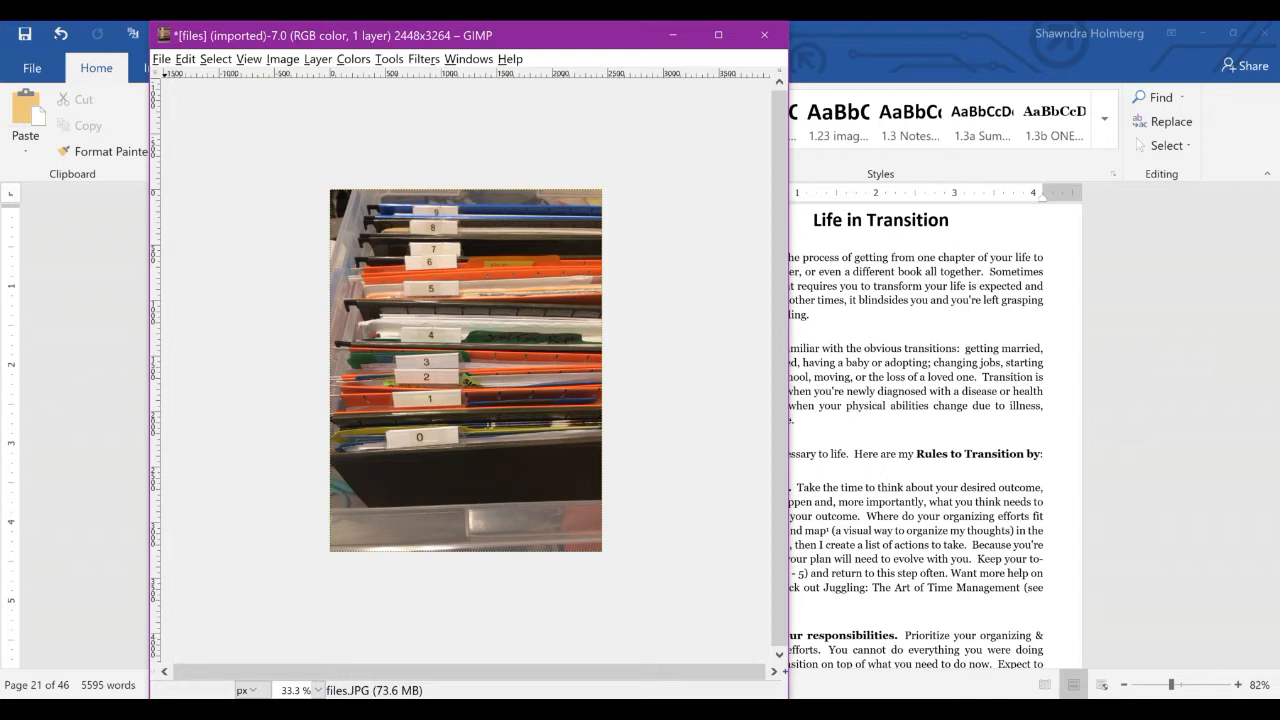
Step: Export the photo as files 300px.JPG at quality 95
{"action": "left_click", "coordinate": [172, 58]}
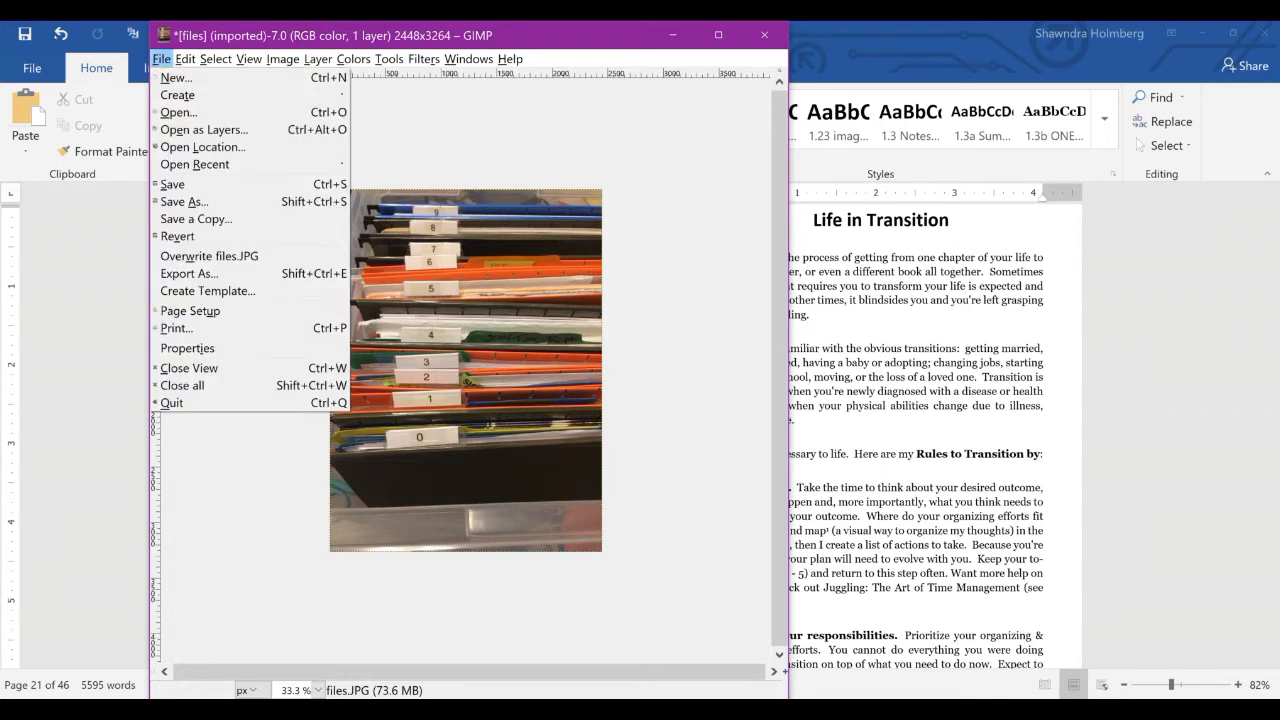
{"action": "mouse_move", "coordinate": [188, 272]}
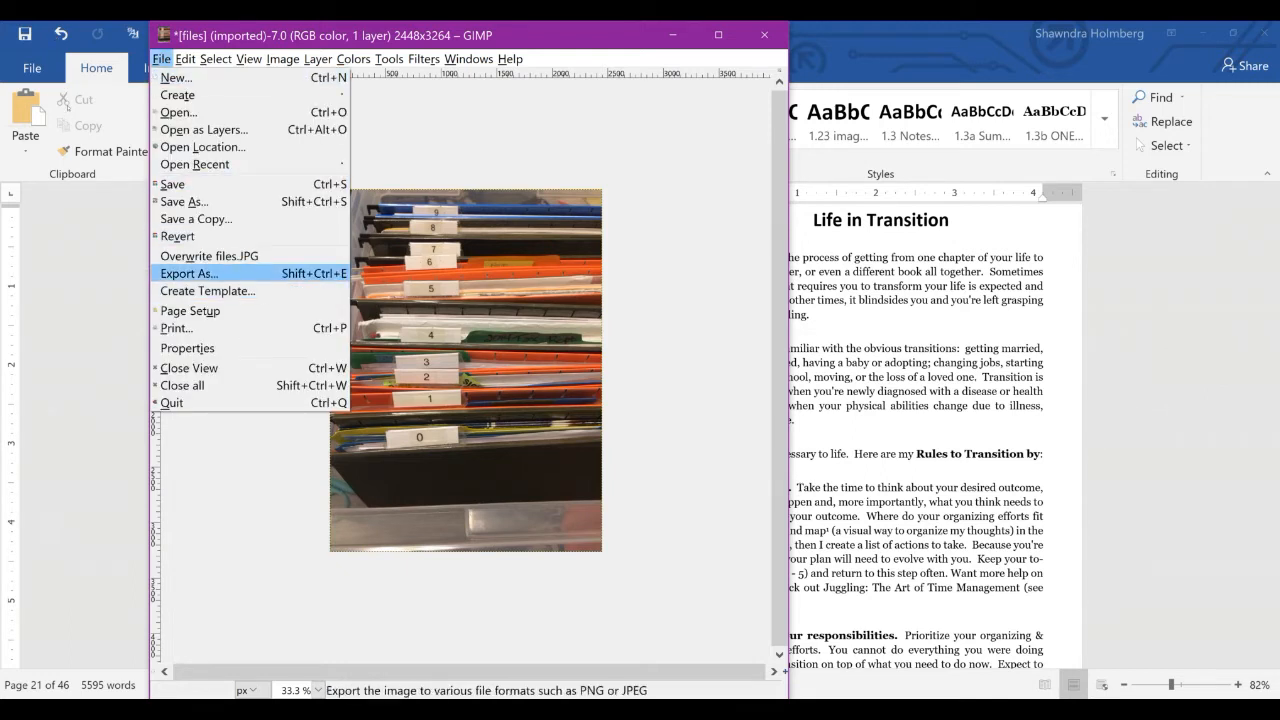
{"action": "left_click", "coordinate": [188, 272]}
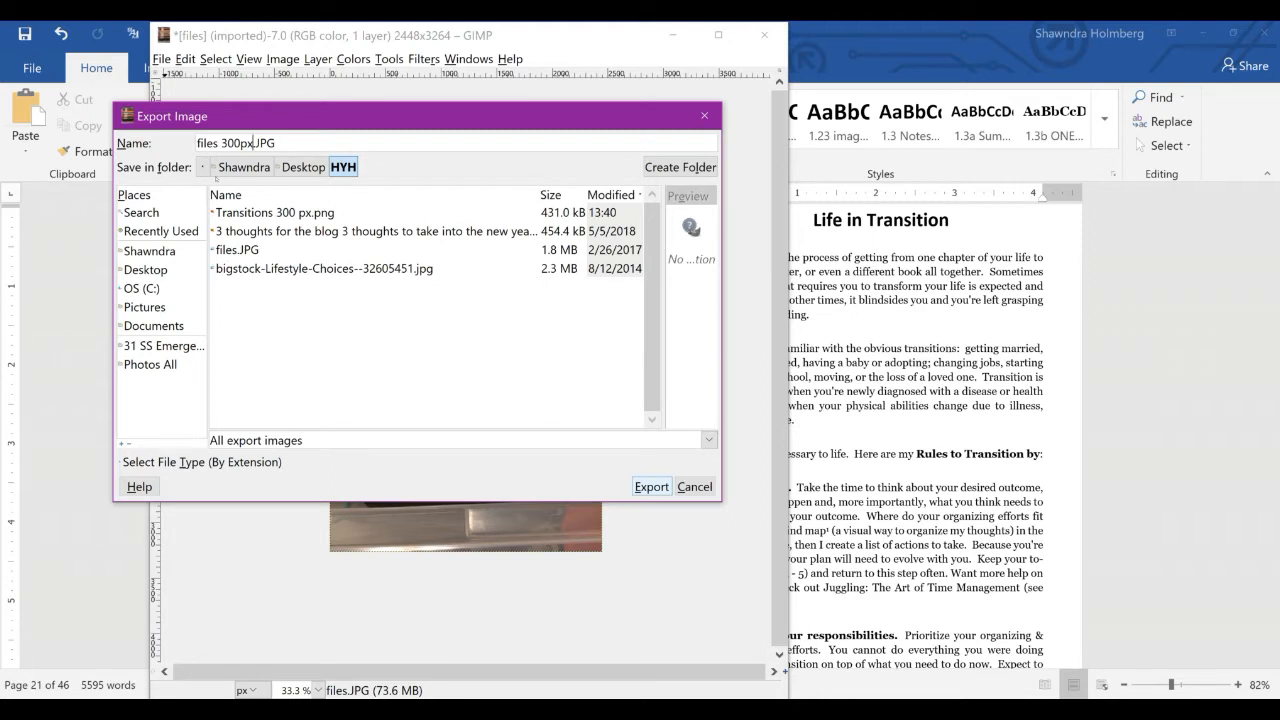
{"action": "left_click", "coordinate": [652, 486]}
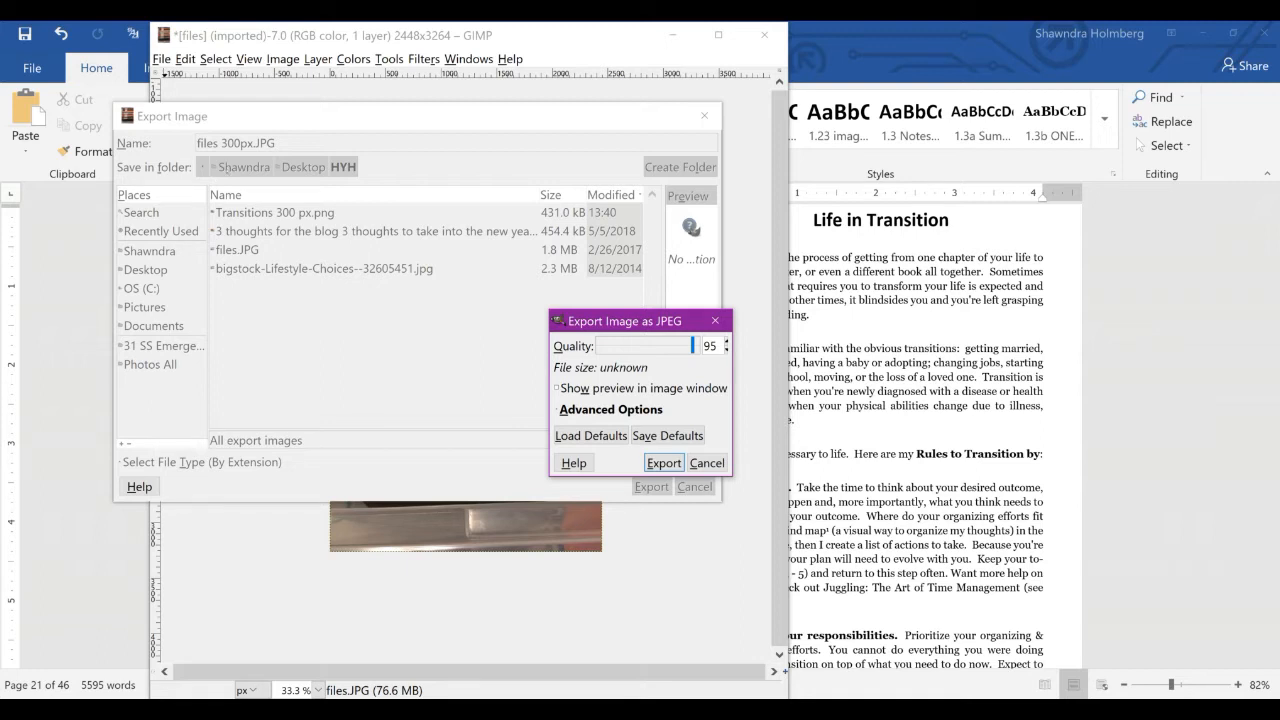
{"action": "left_click", "coordinate": [664, 462]}
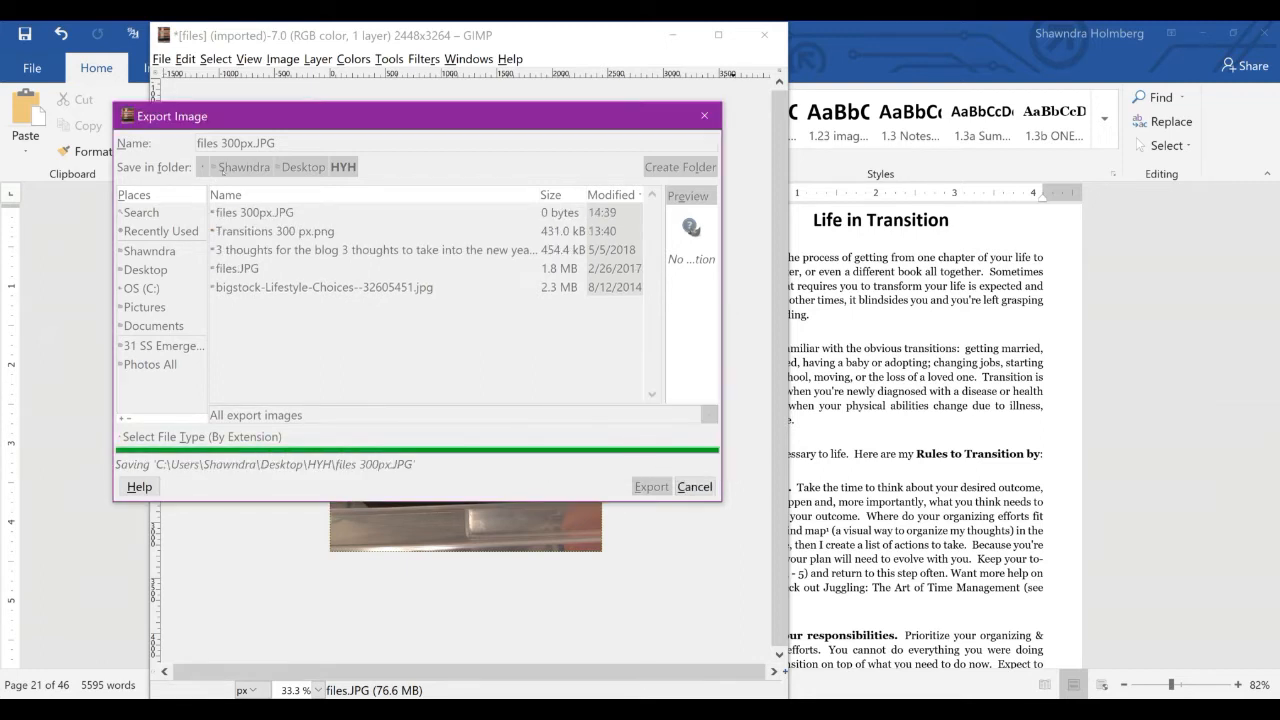
{"action": "left_click", "coordinate": [652, 486]}
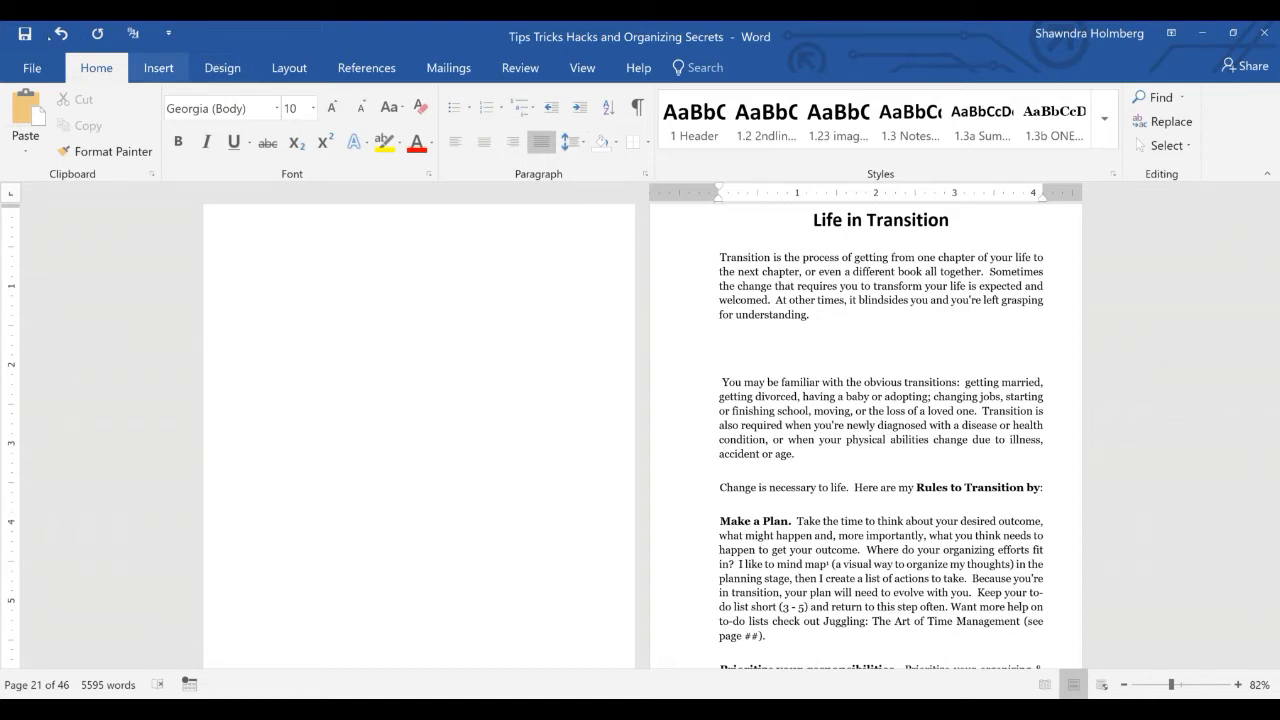
Step: Place the cursor below the first paragraph and start inserting a picture from file
{"action": "left_click", "coordinate": [722, 348]}
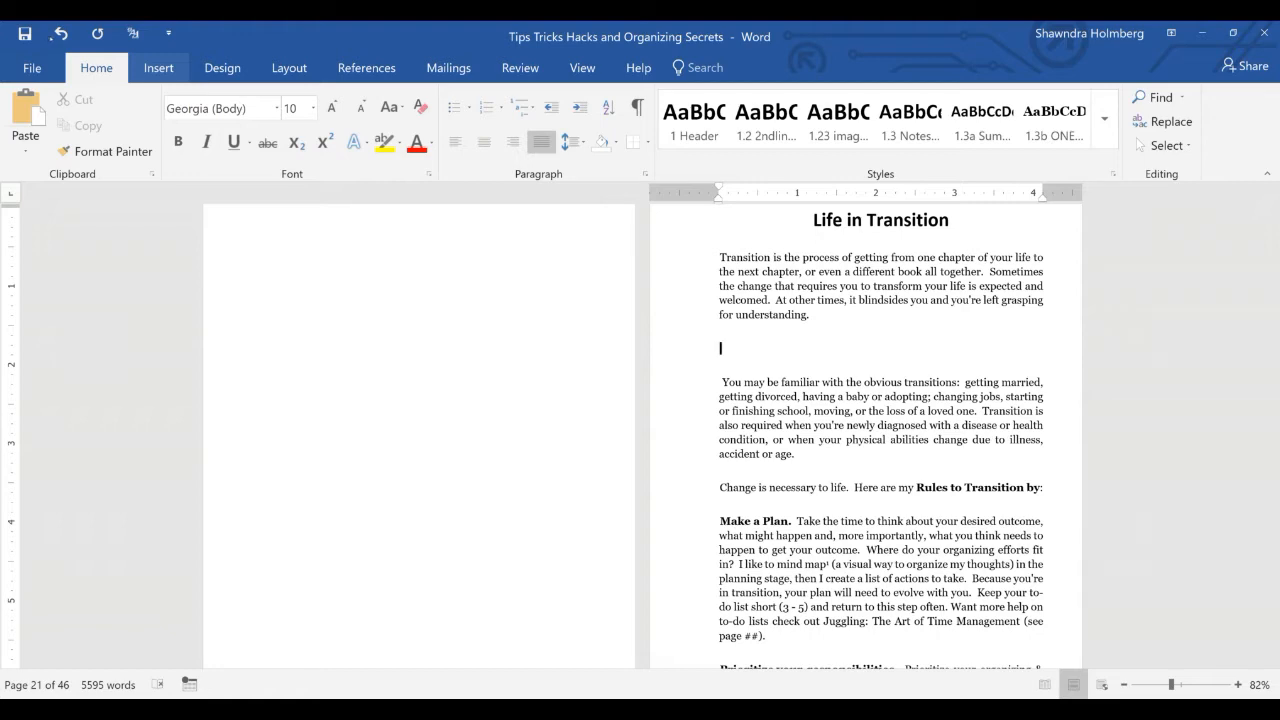
{"action": "left_click", "coordinate": [158, 68]}
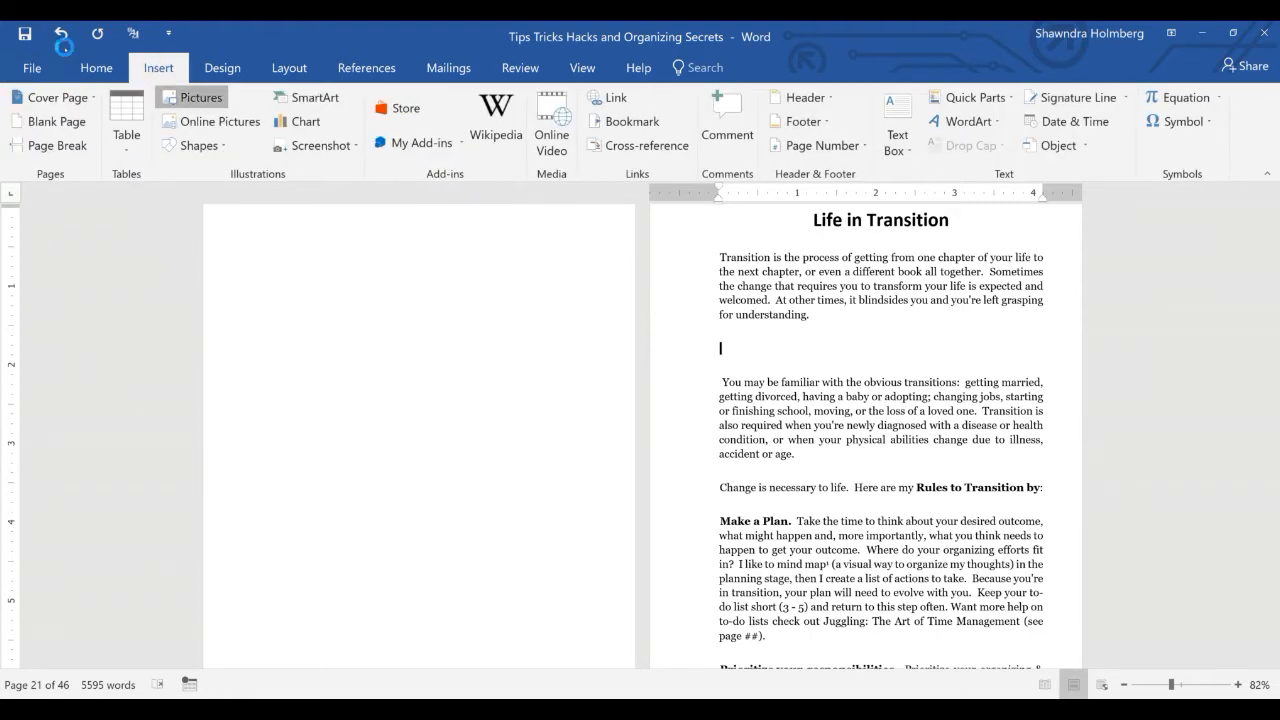
{"action": "left_click", "coordinate": [200, 96]}
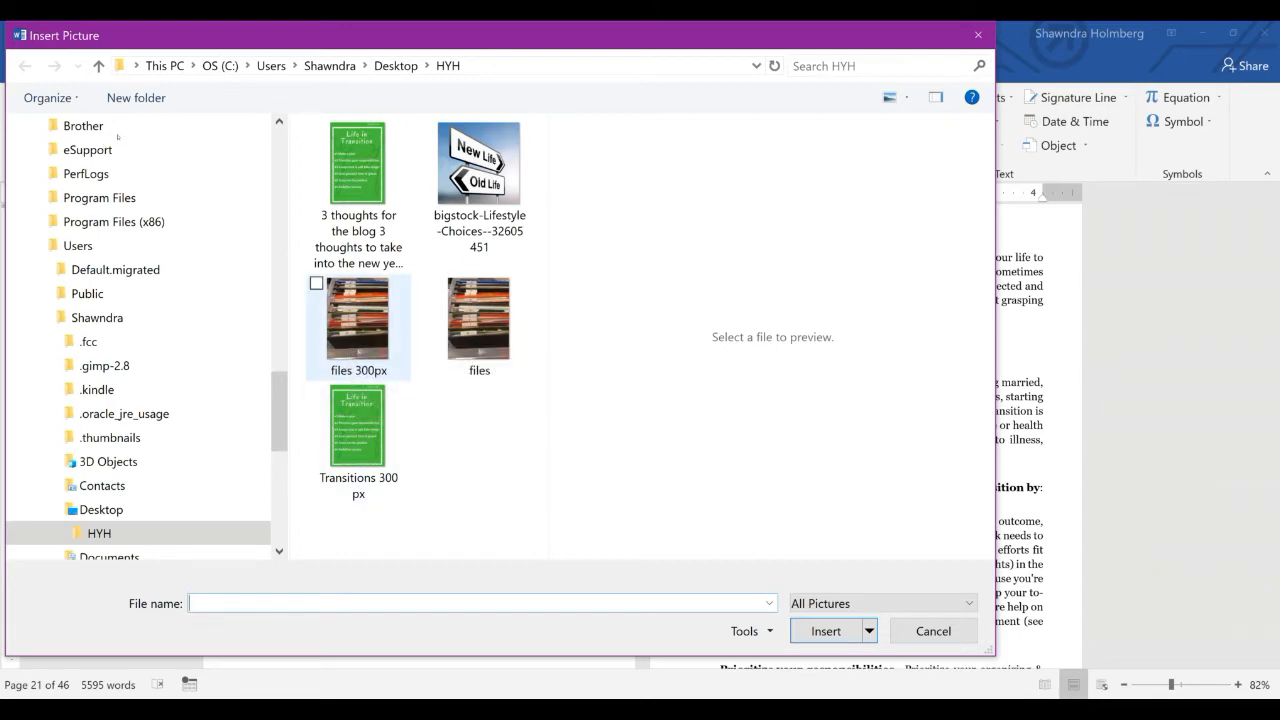
{"action": "left_click", "coordinate": [358, 318]}
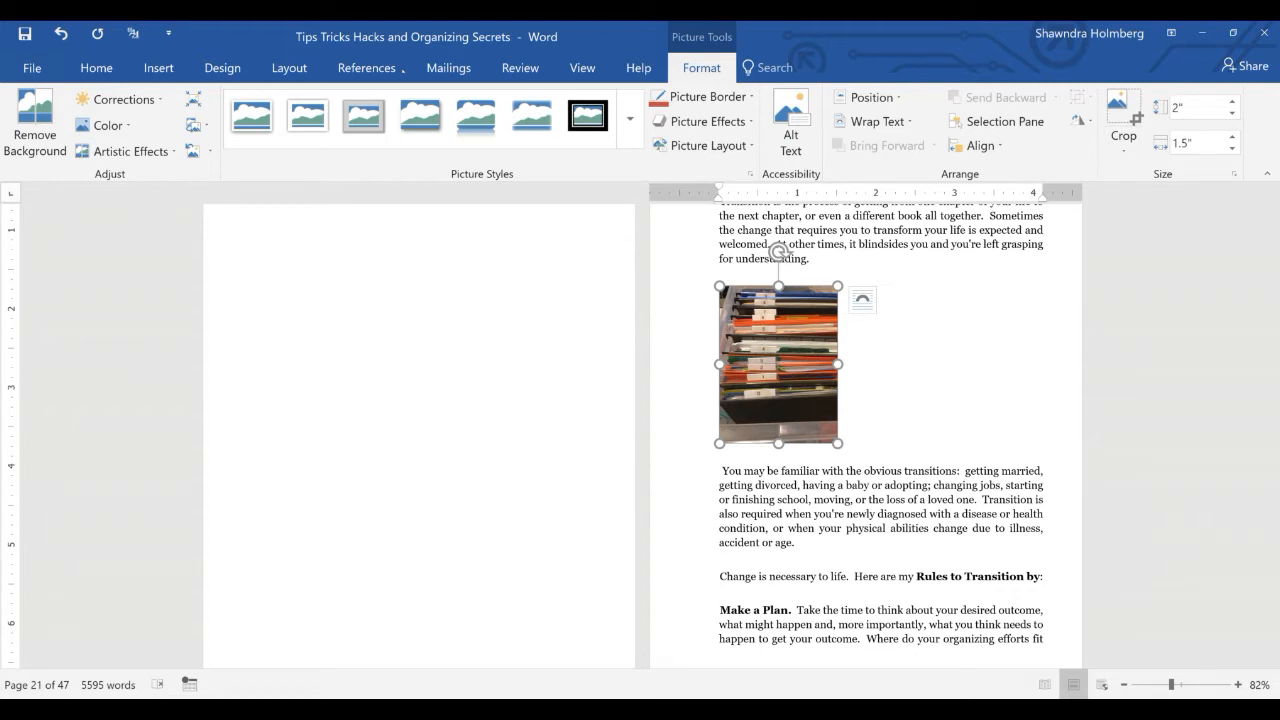
{"action": "mouse_move", "coordinate": [1234, 172]}
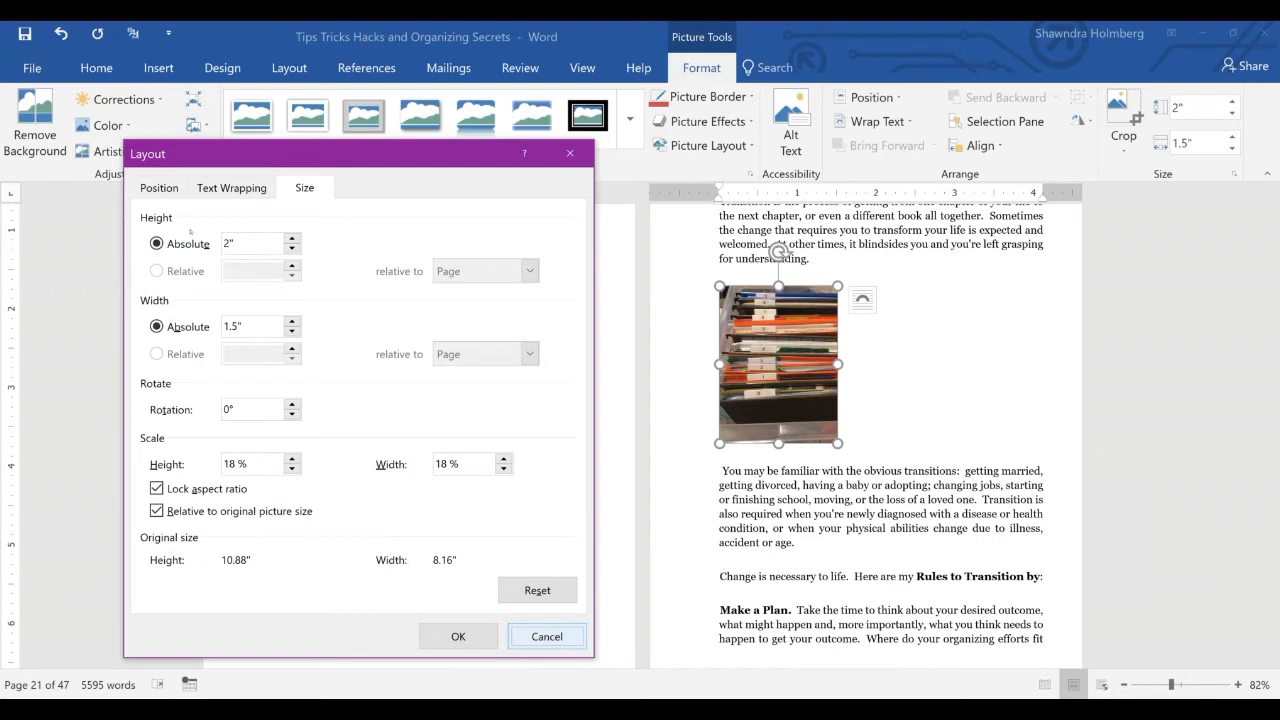
{"action": "mouse_move", "coordinate": [568, 636]}
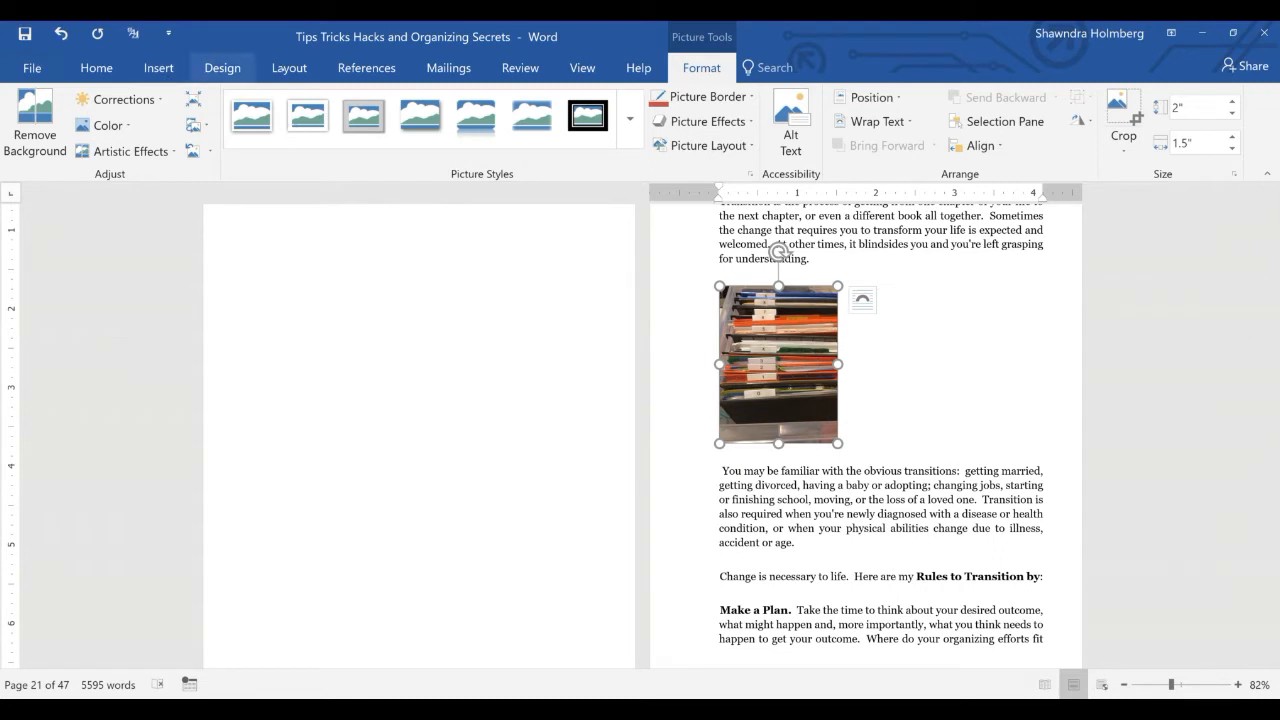
{"action": "mouse_move", "coordinate": [862, 300]}
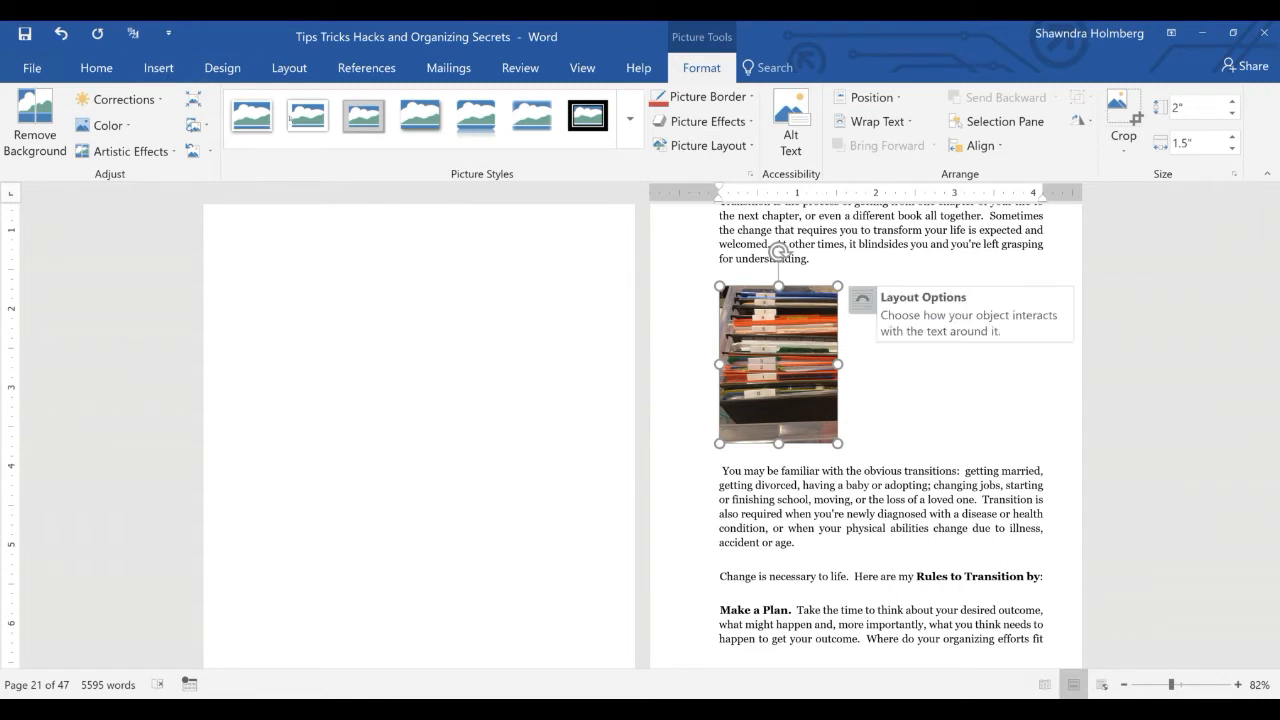
{"action": "left_click", "coordinate": [862, 300]}
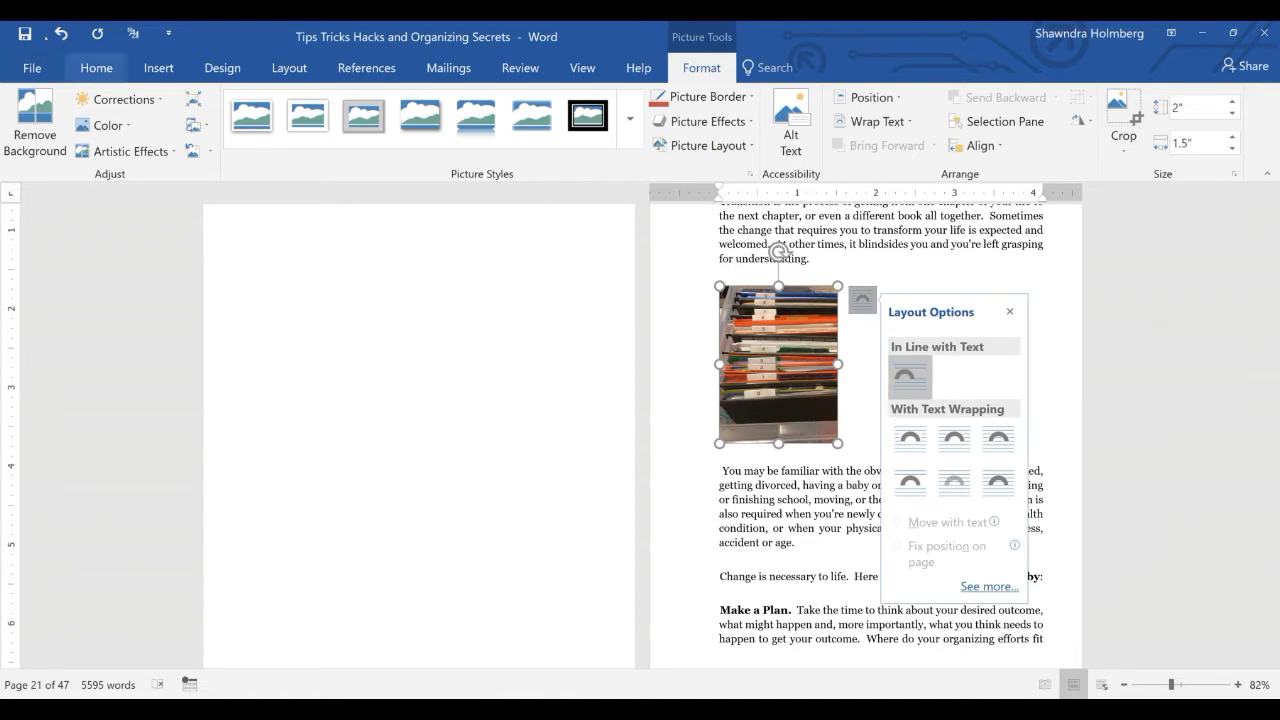
{"action": "left_click", "coordinate": [96, 68]}
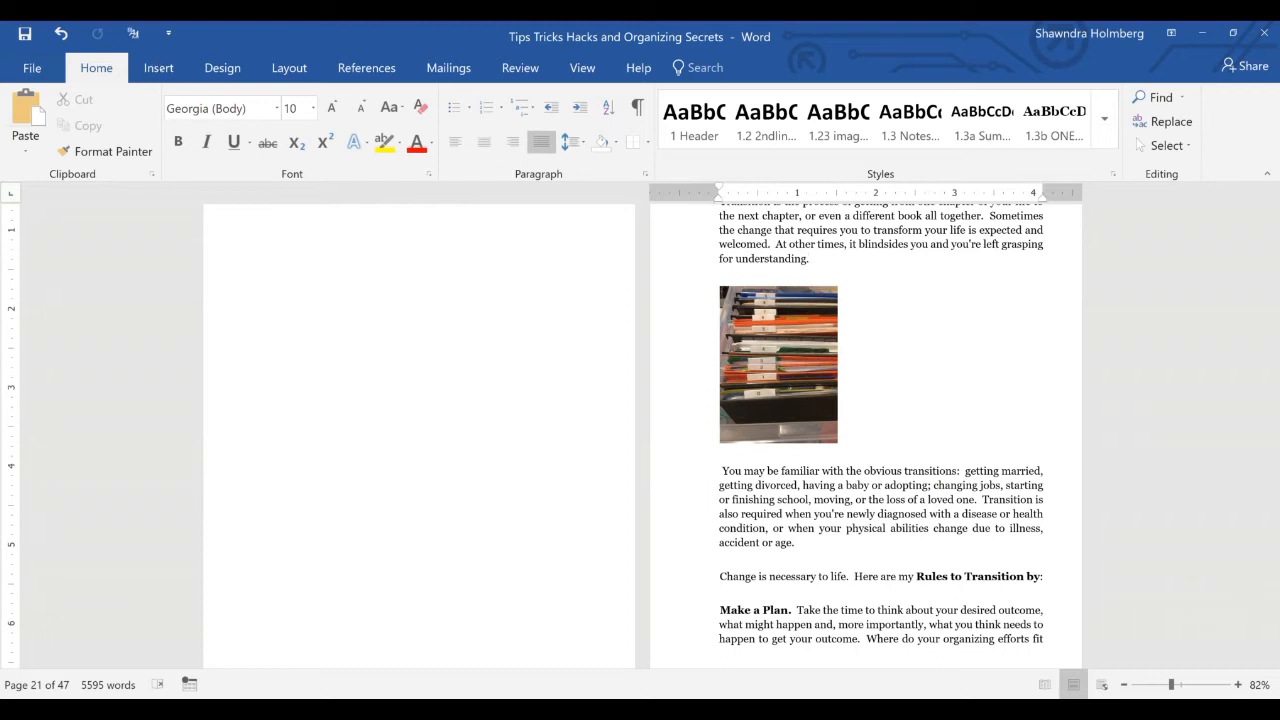
{"action": "mouse_move", "coordinate": [270, 144]}
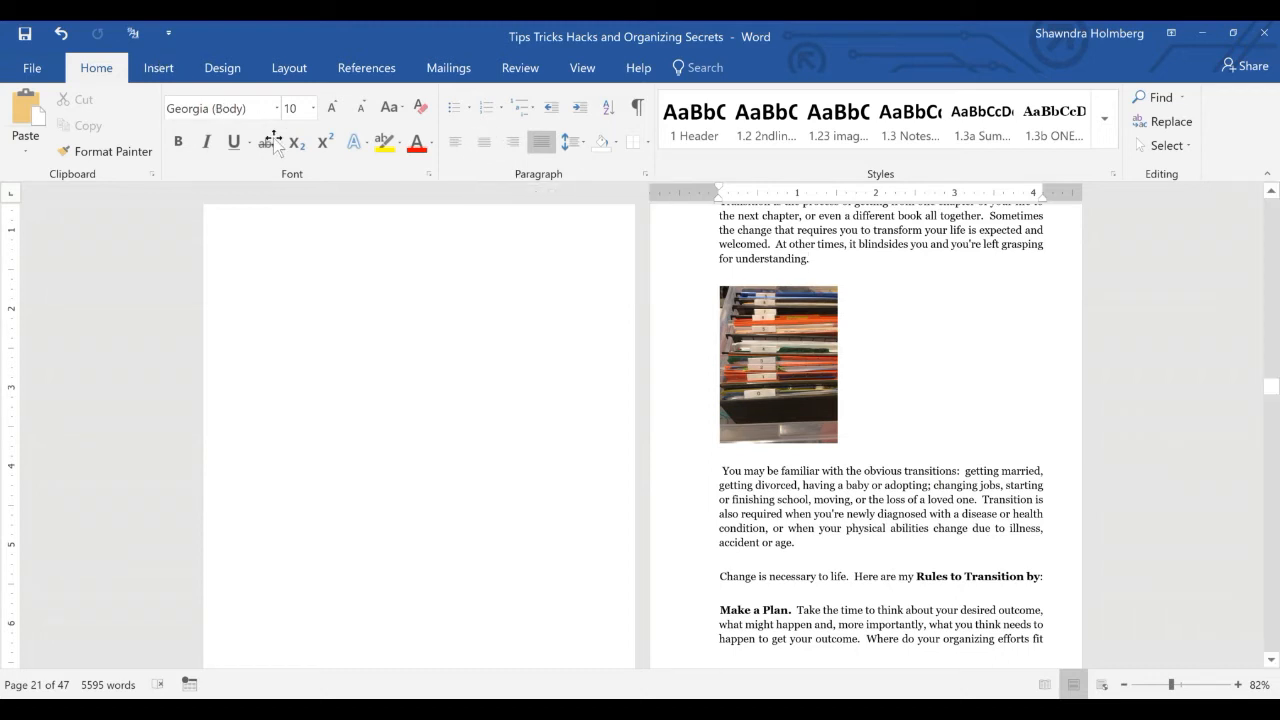
Step: Select the file photo, center it on the page and reselect it
{"action": "left_click", "coordinate": [776, 374]}
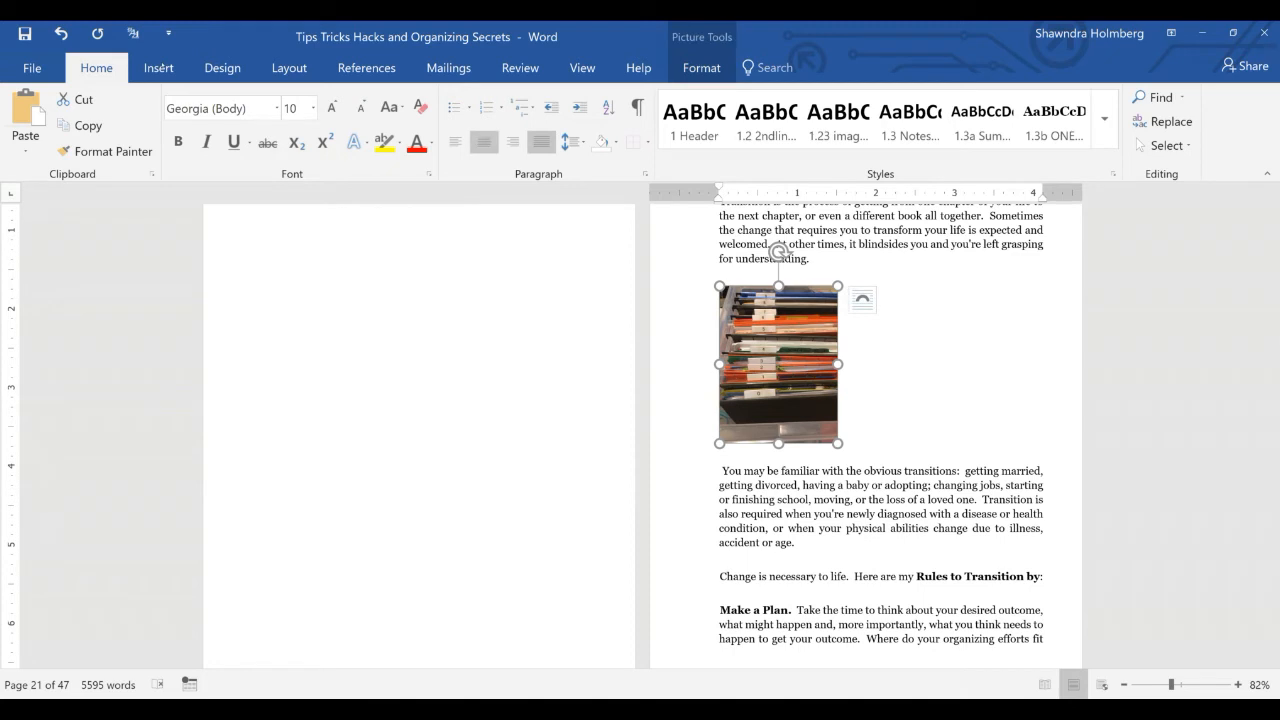
{"action": "mouse_move", "coordinate": [484, 140]}
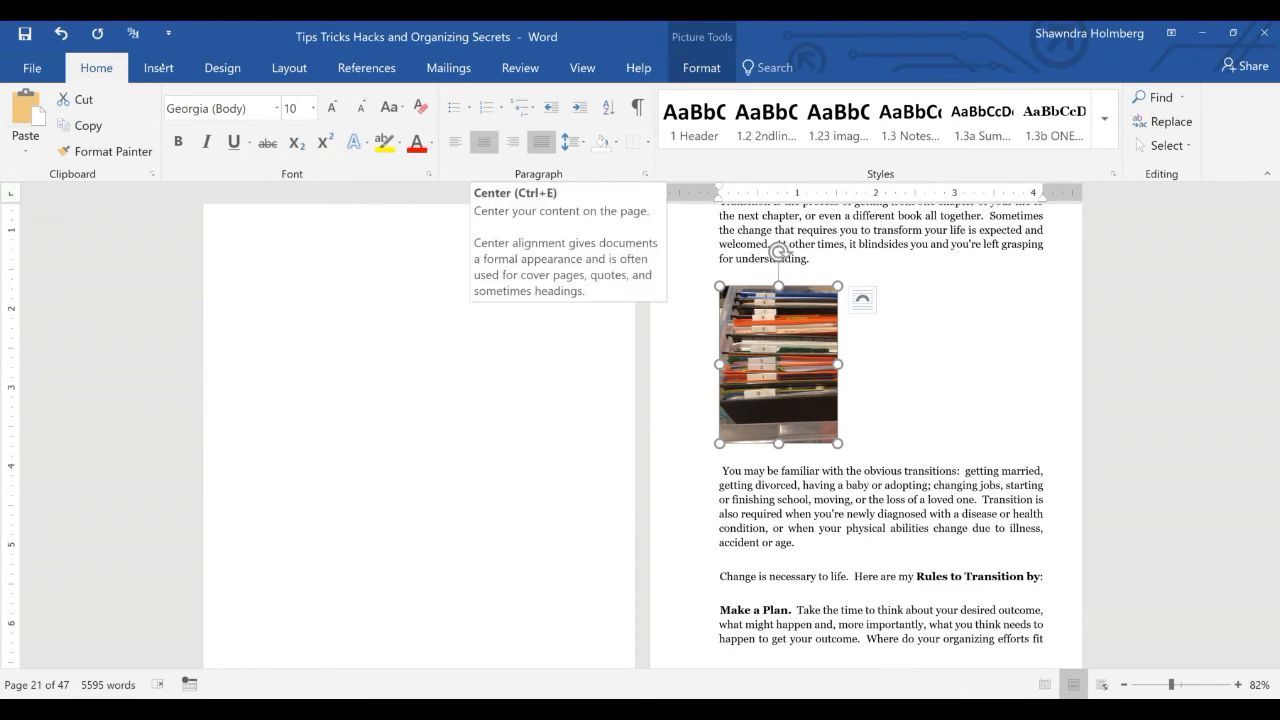
{"action": "left_click", "coordinate": [484, 140]}
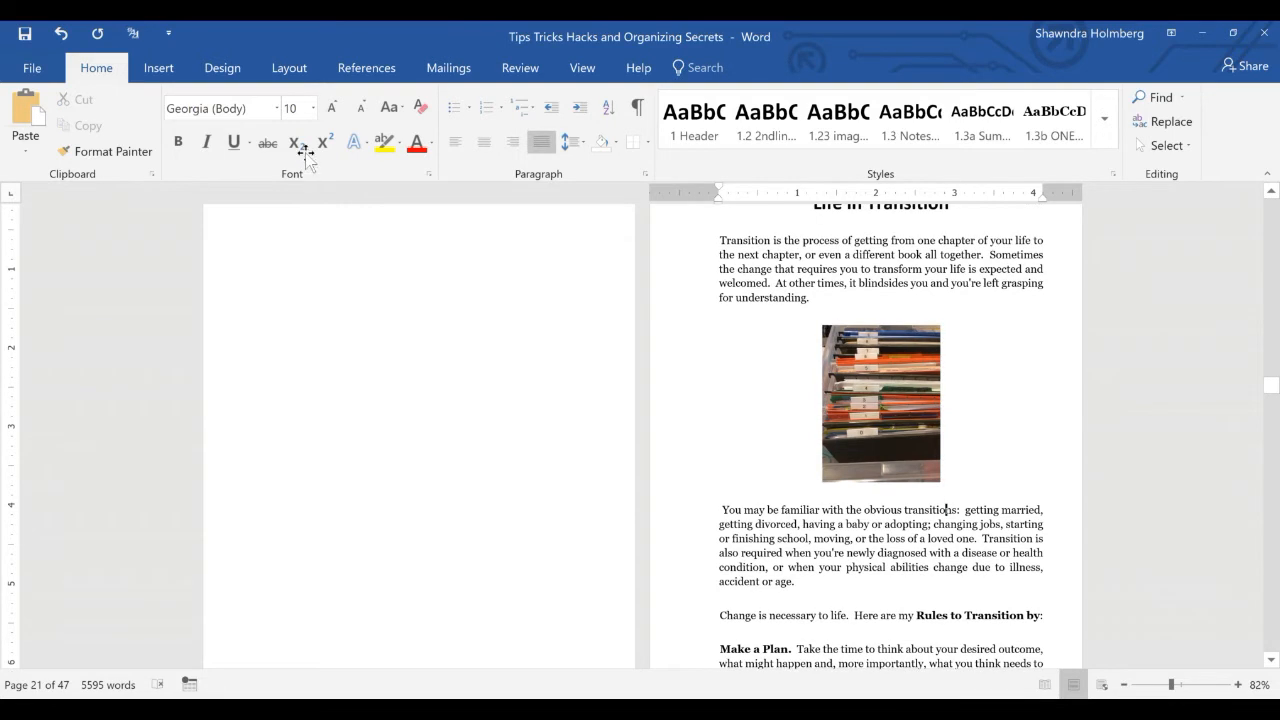
{"action": "left_click", "coordinate": [880, 404]}
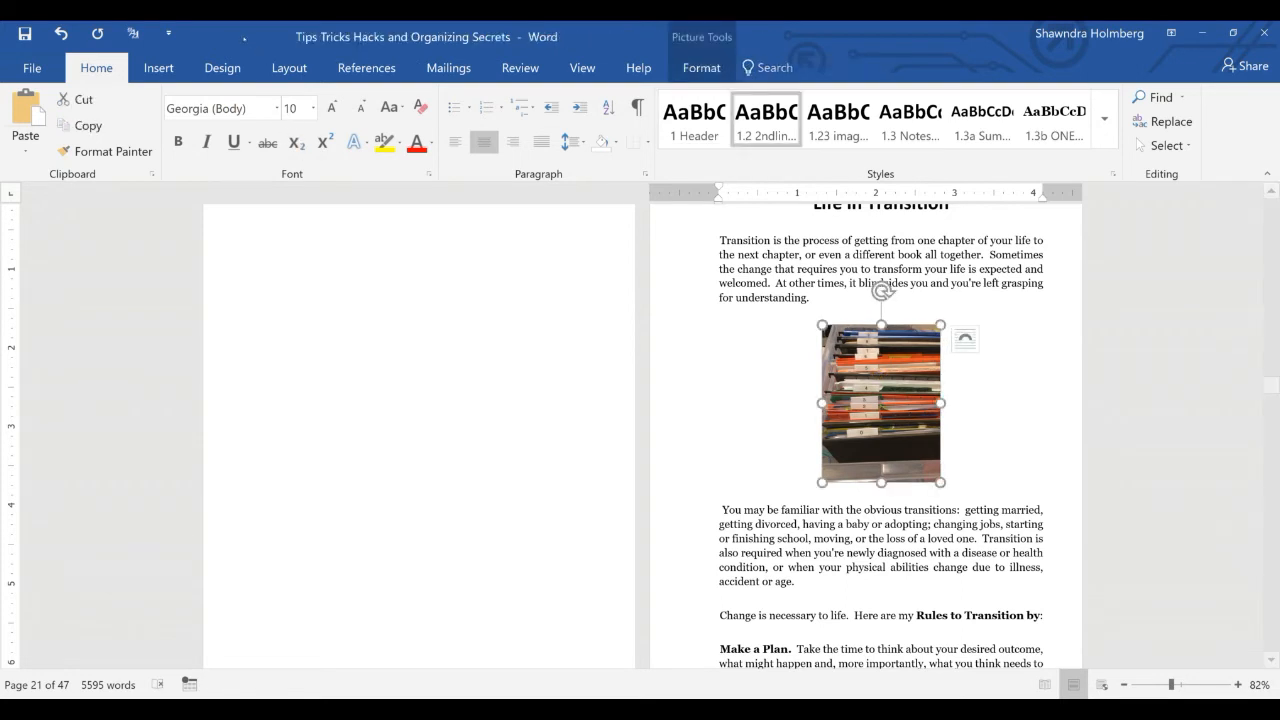
Step: From Picture Tools Format > Position, show the photo's text wrapping choices
{"action": "left_click", "coordinate": [700, 68]}
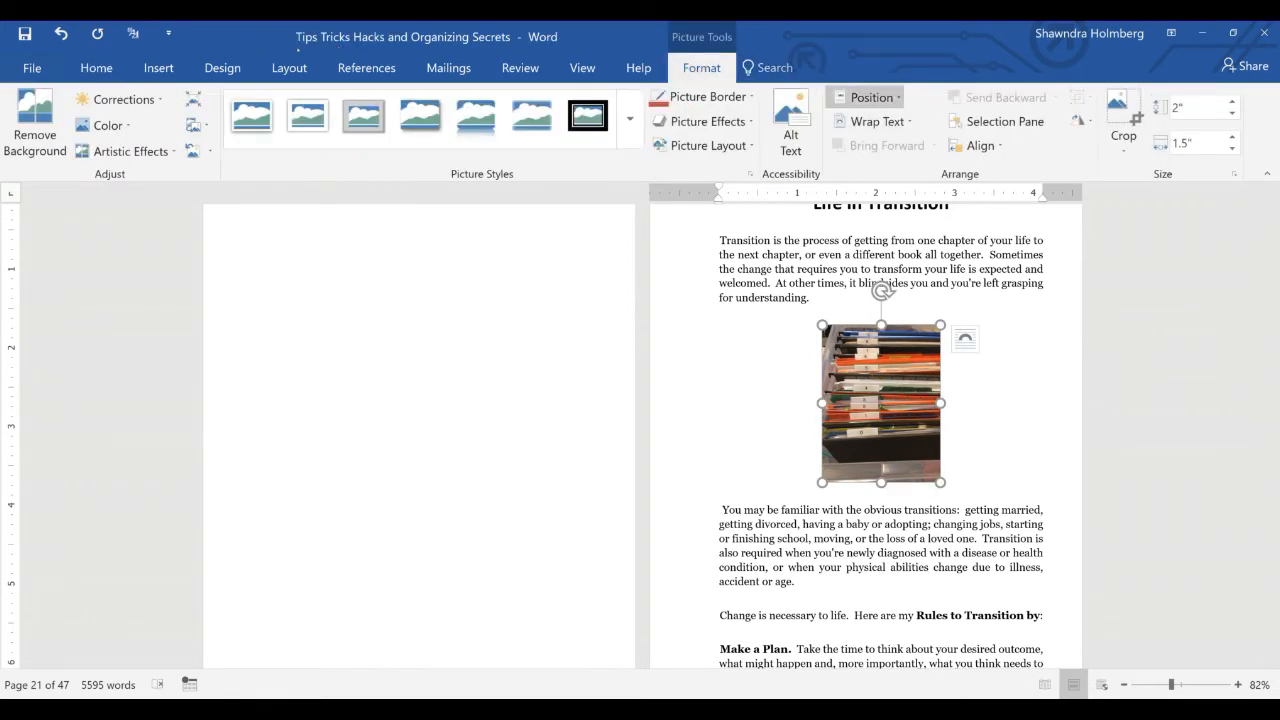
{"action": "left_click", "coordinate": [868, 96]}
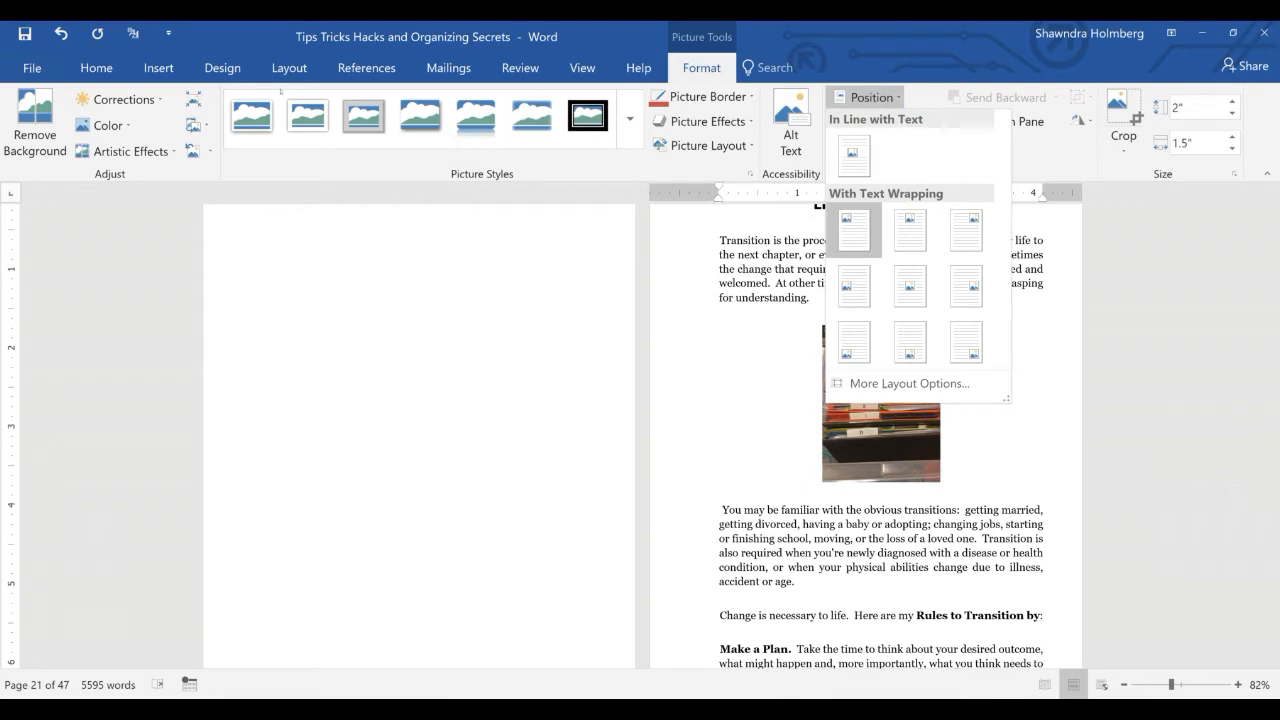
{"action": "mouse_move", "coordinate": [852, 230]}
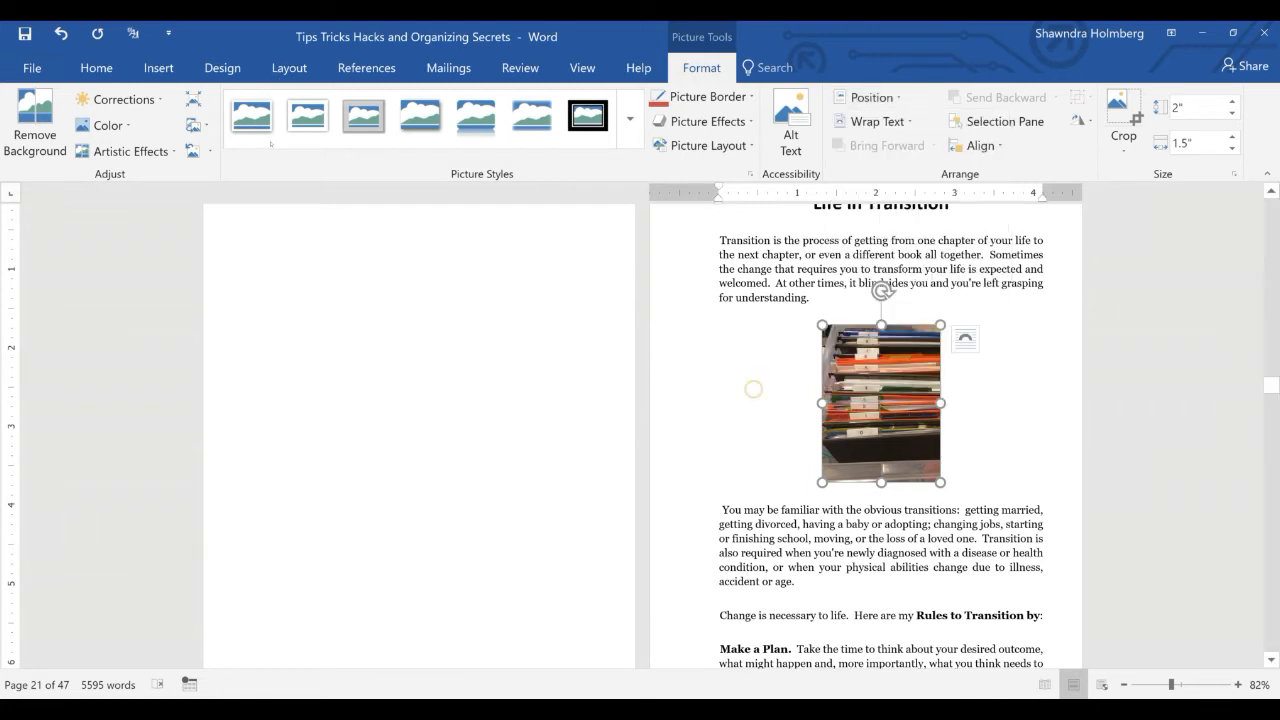
{"action": "mouse_move", "coordinate": [964, 336]}
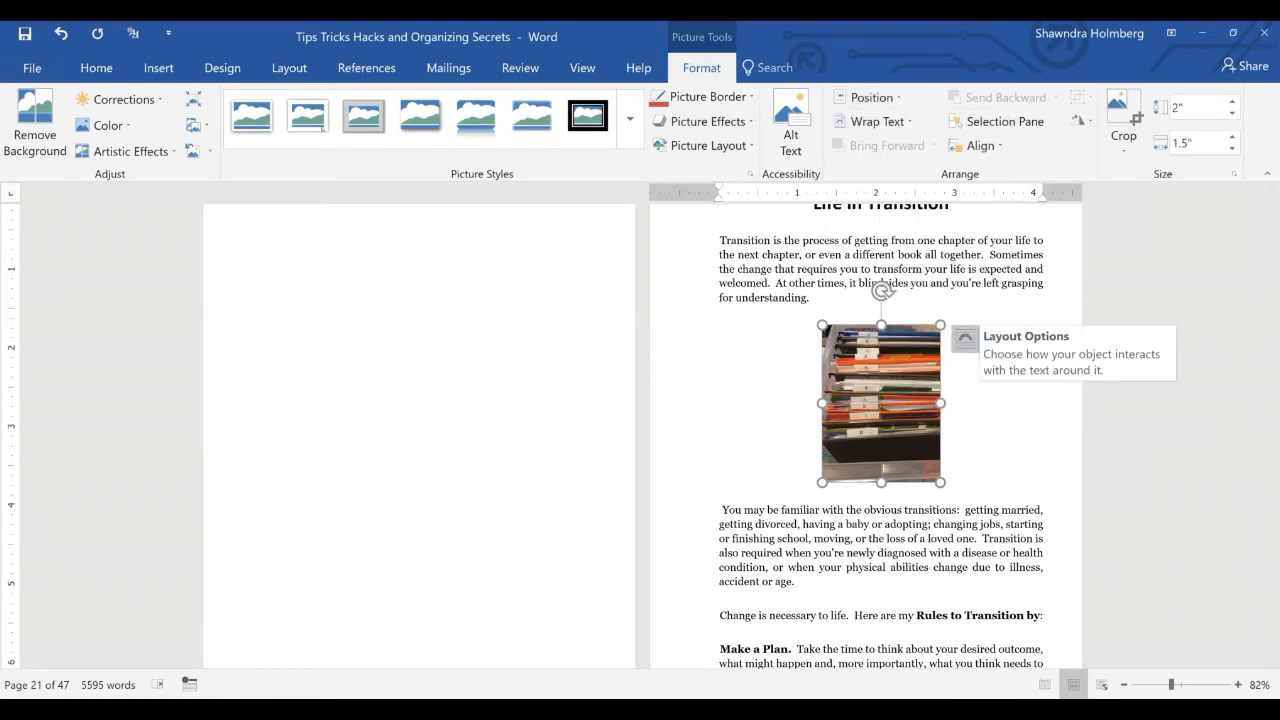
{"action": "left_click", "coordinate": [964, 336]}
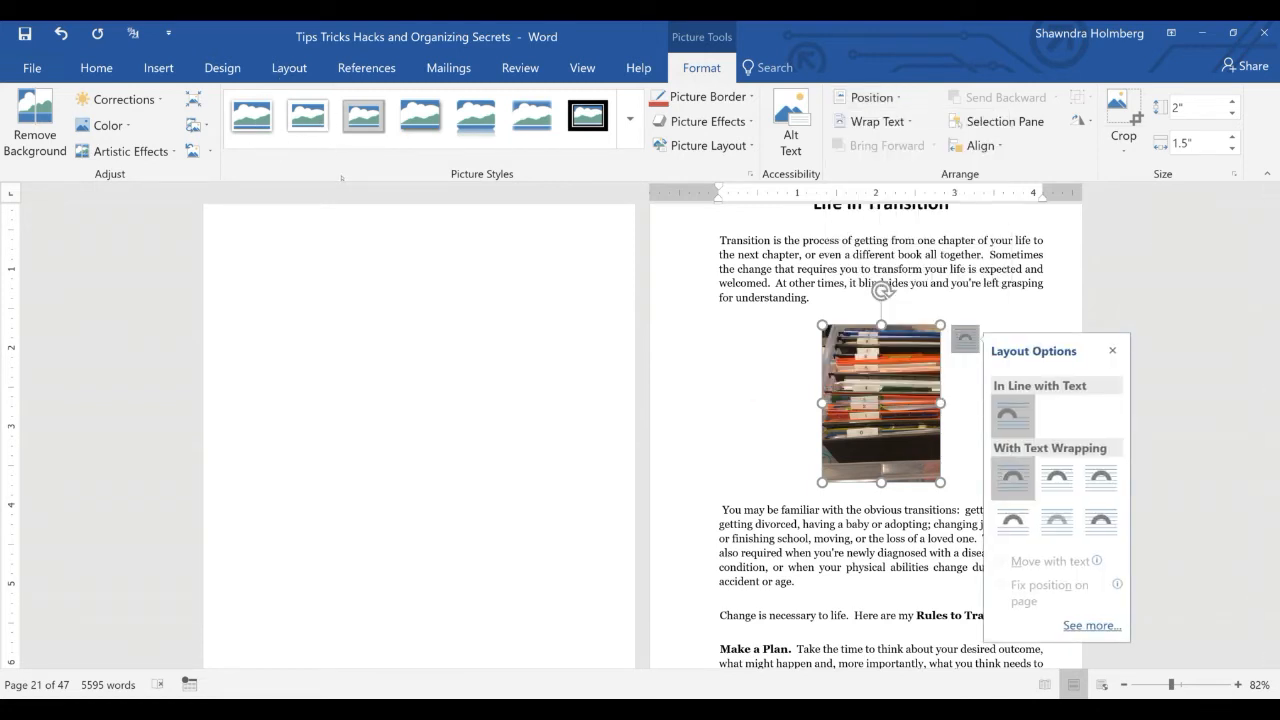
{"action": "mouse_move", "coordinate": [1012, 476]}
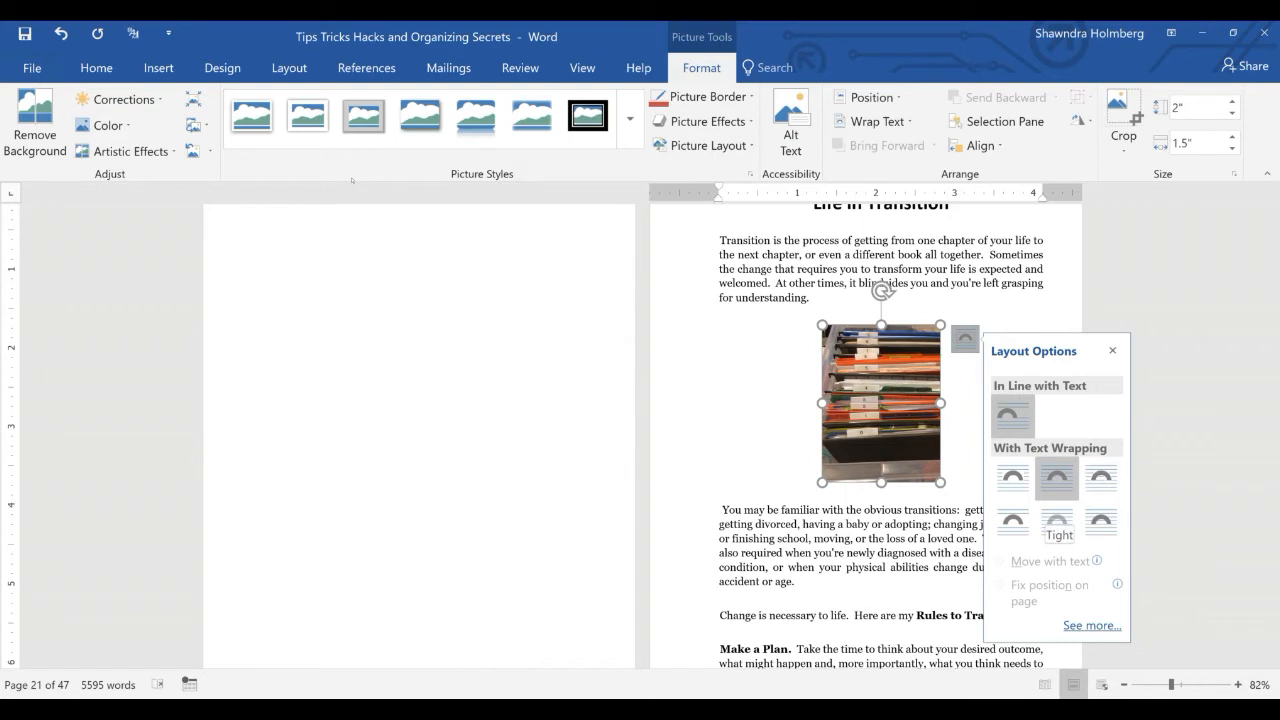
{"action": "mouse_move", "coordinate": [1102, 480]}
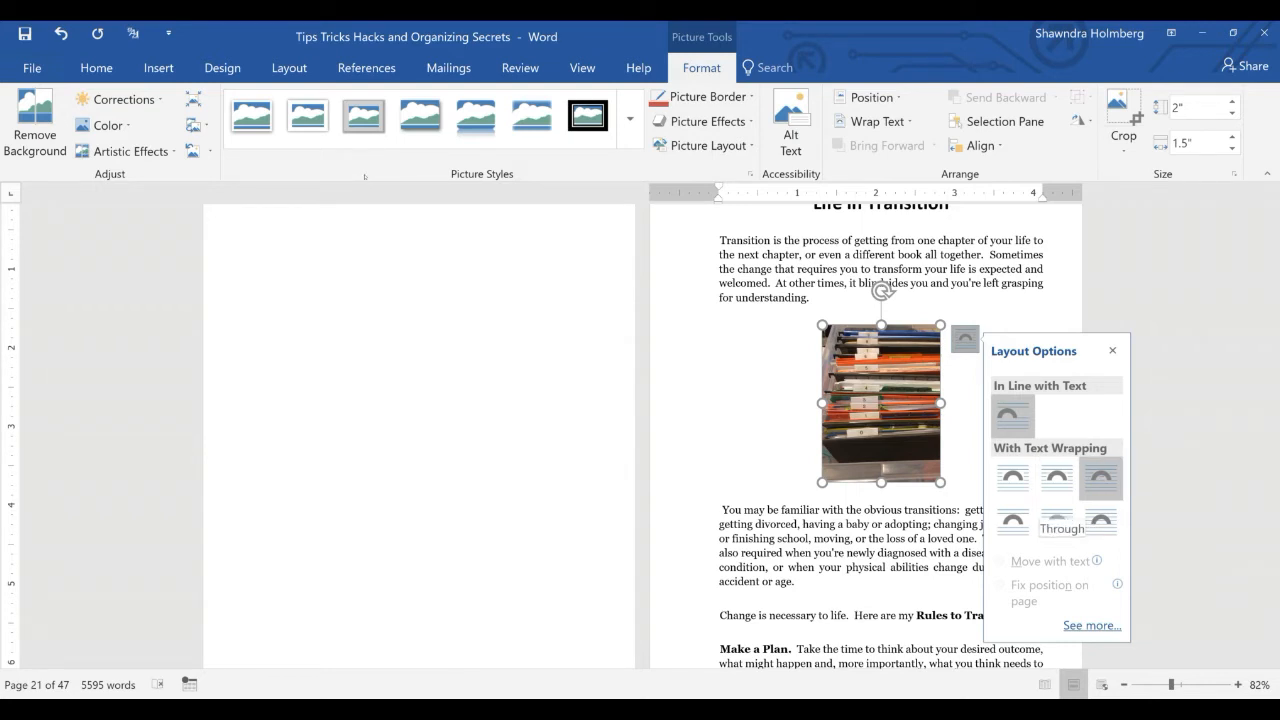
{"action": "mouse_move", "coordinate": [1012, 524]}
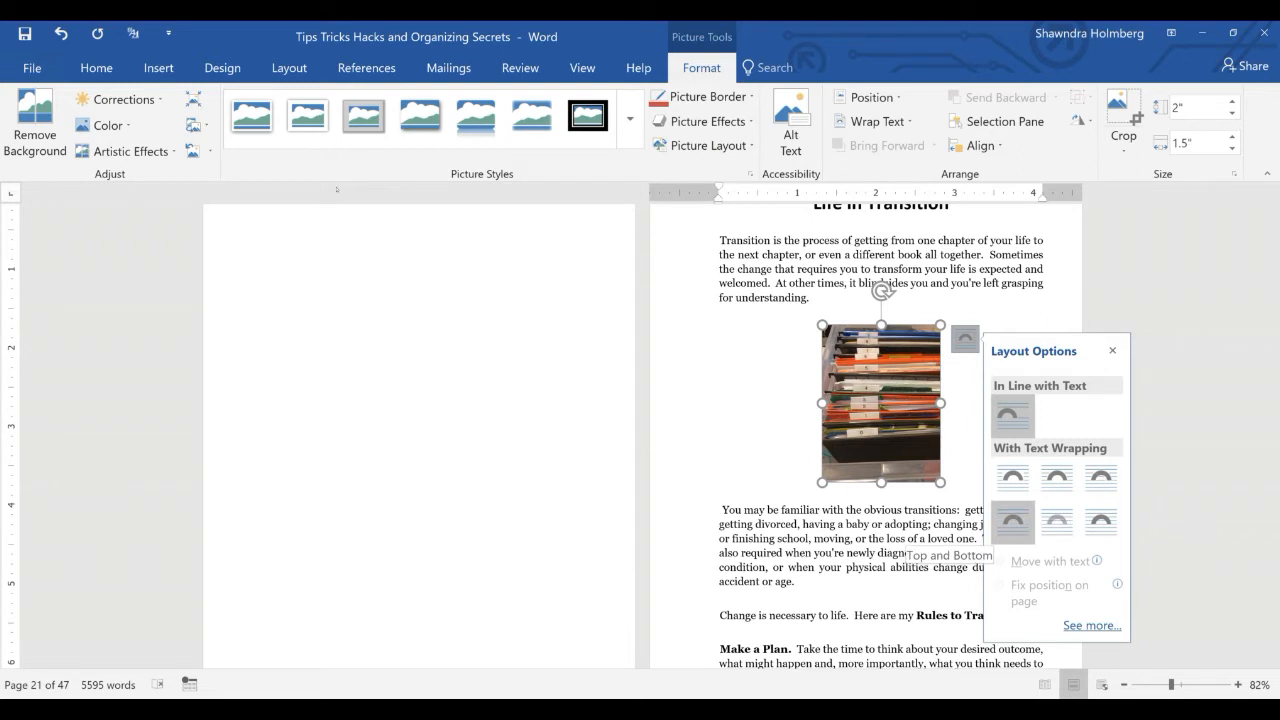
{"action": "mouse_move", "coordinate": [1056, 524]}
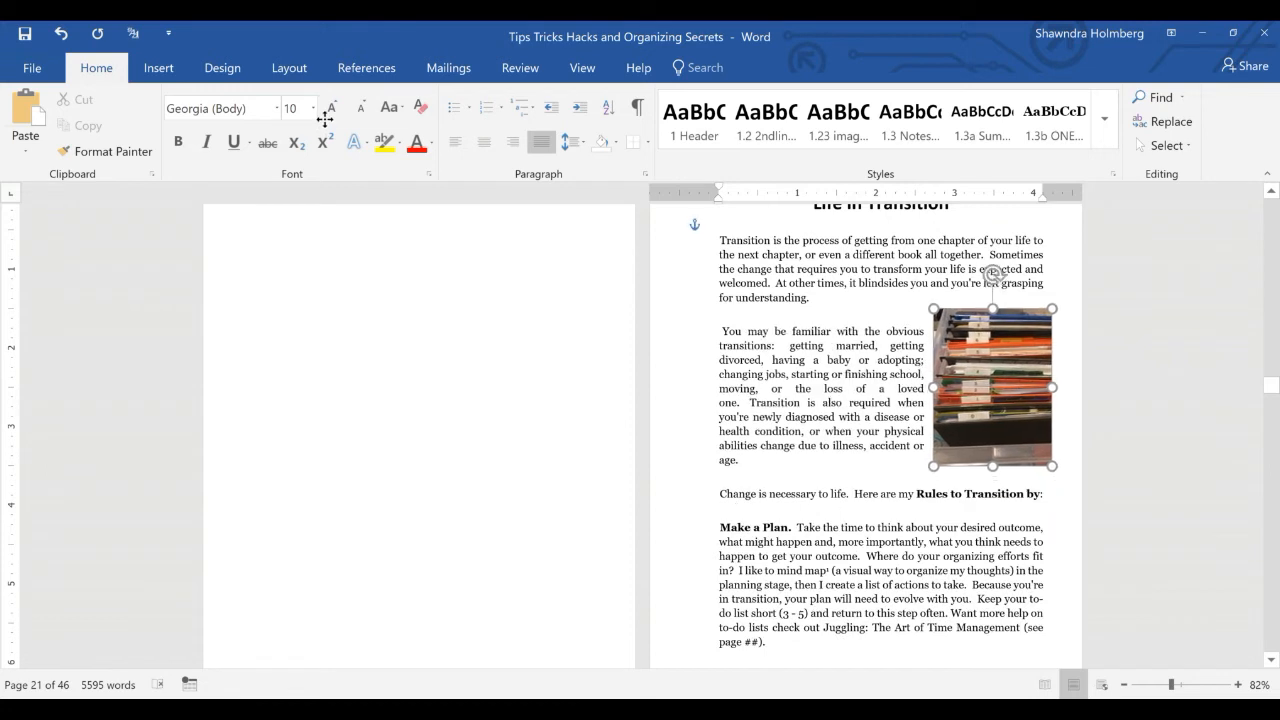
Step: Drag the wrapped photo to the right beside the text and open its Layout dialog
{"action": "left_click_drag", "start_coordinate": [992, 388], "coordinate": [1004, 390]}
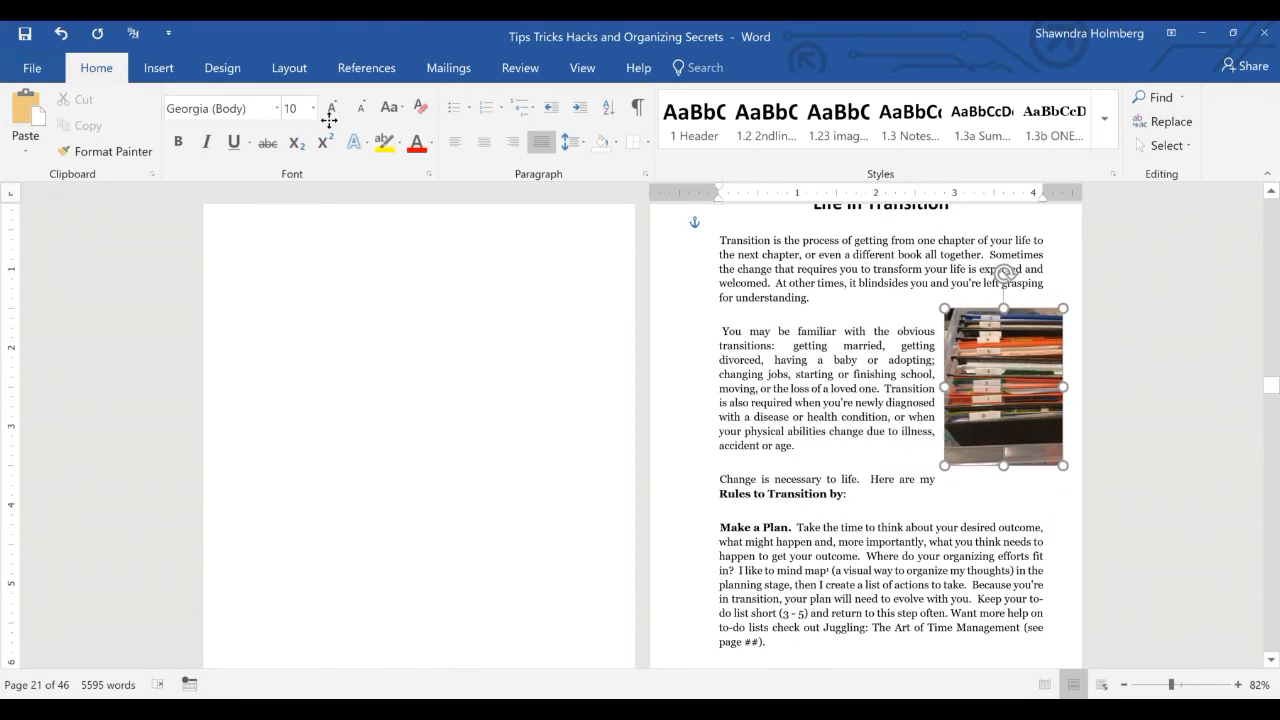
{"action": "left_click", "coordinate": [1004, 384]}
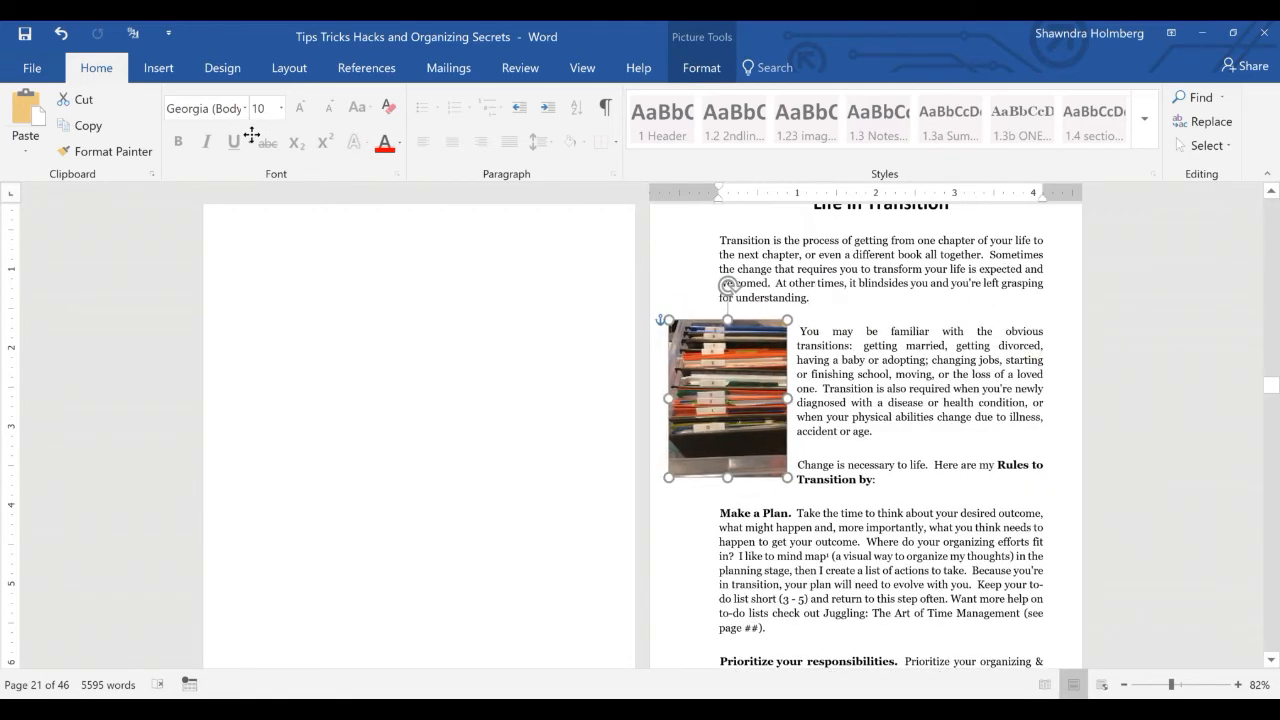
{"action": "left_click_drag", "start_coordinate": [728, 398], "coordinate": [984, 398]}
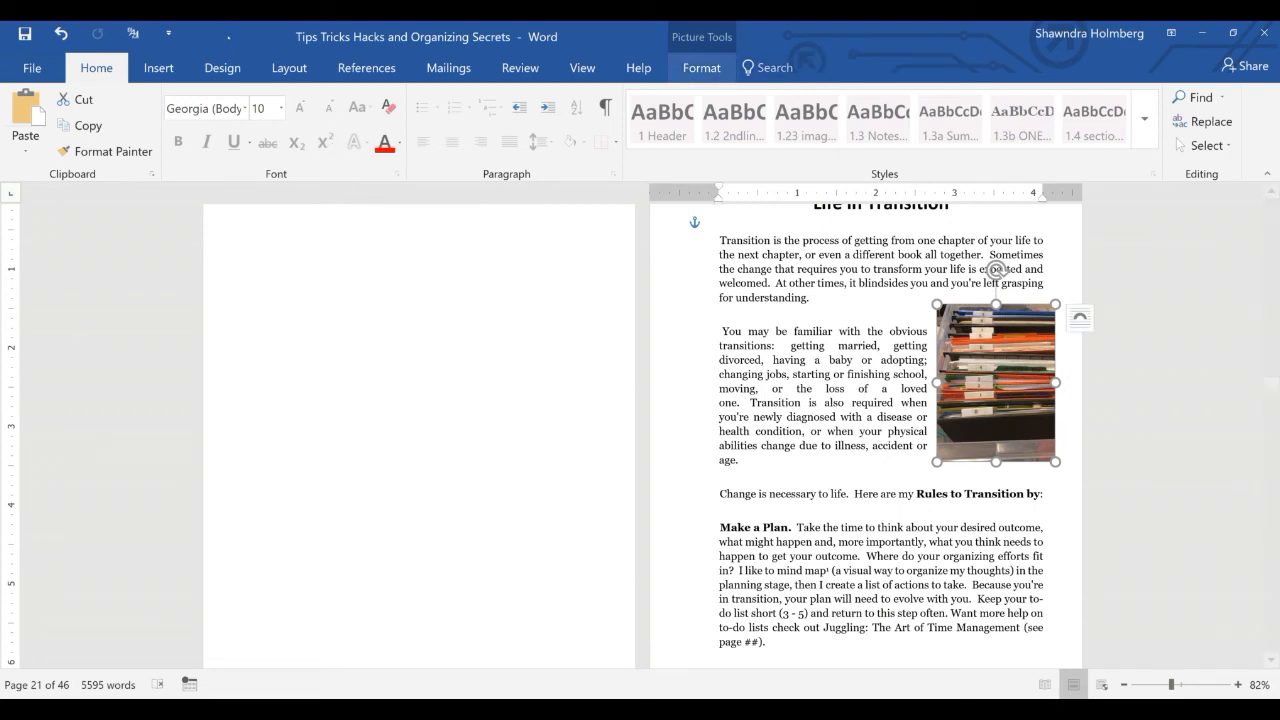
{"action": "left_click", "coordinate": [700, 68]}
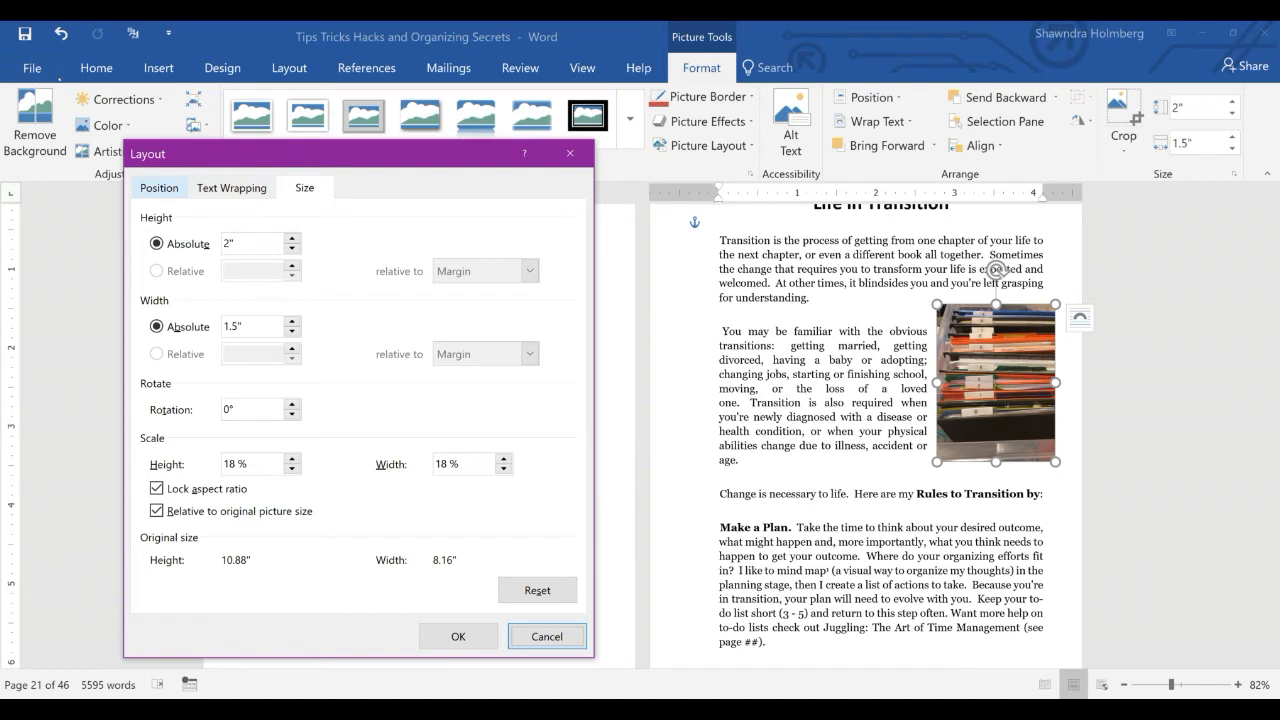
Step: In Layout > Position, set horizontal alignment to Right and confirm
{"action": "left_click", "coordinate": [158, 188]}
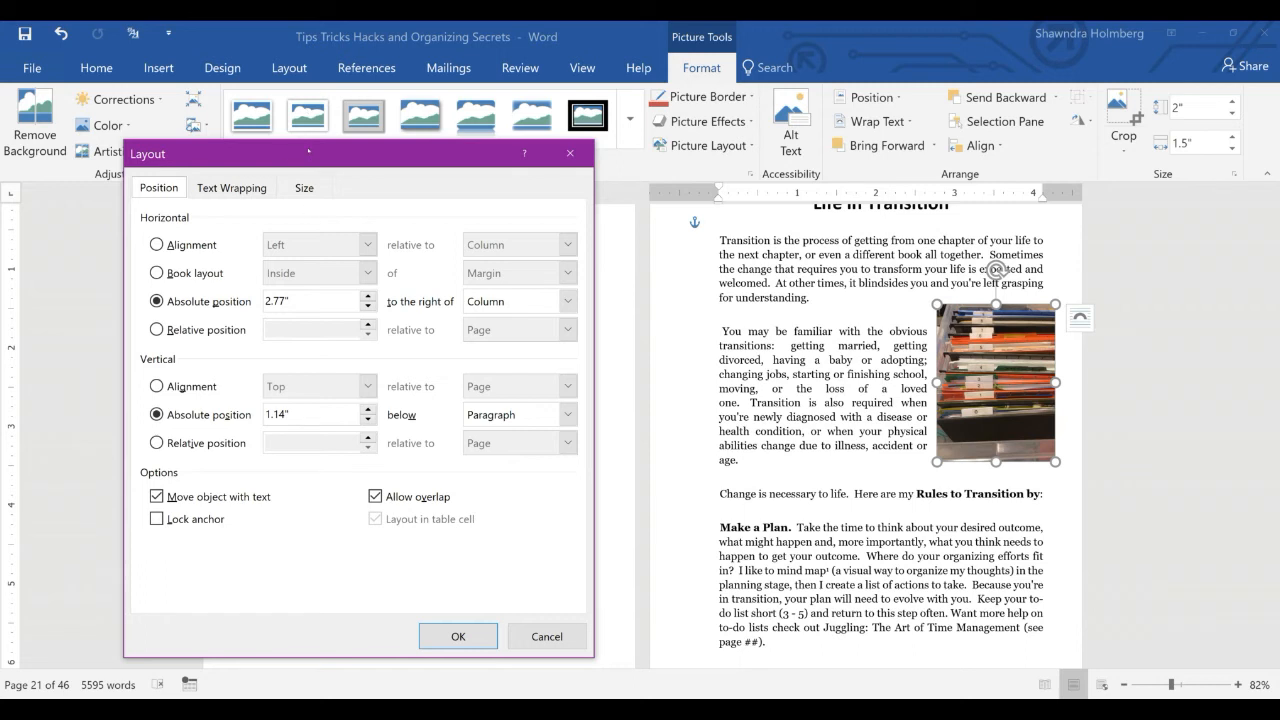
{"action": "left_click", "coordinate": [156, 244]}
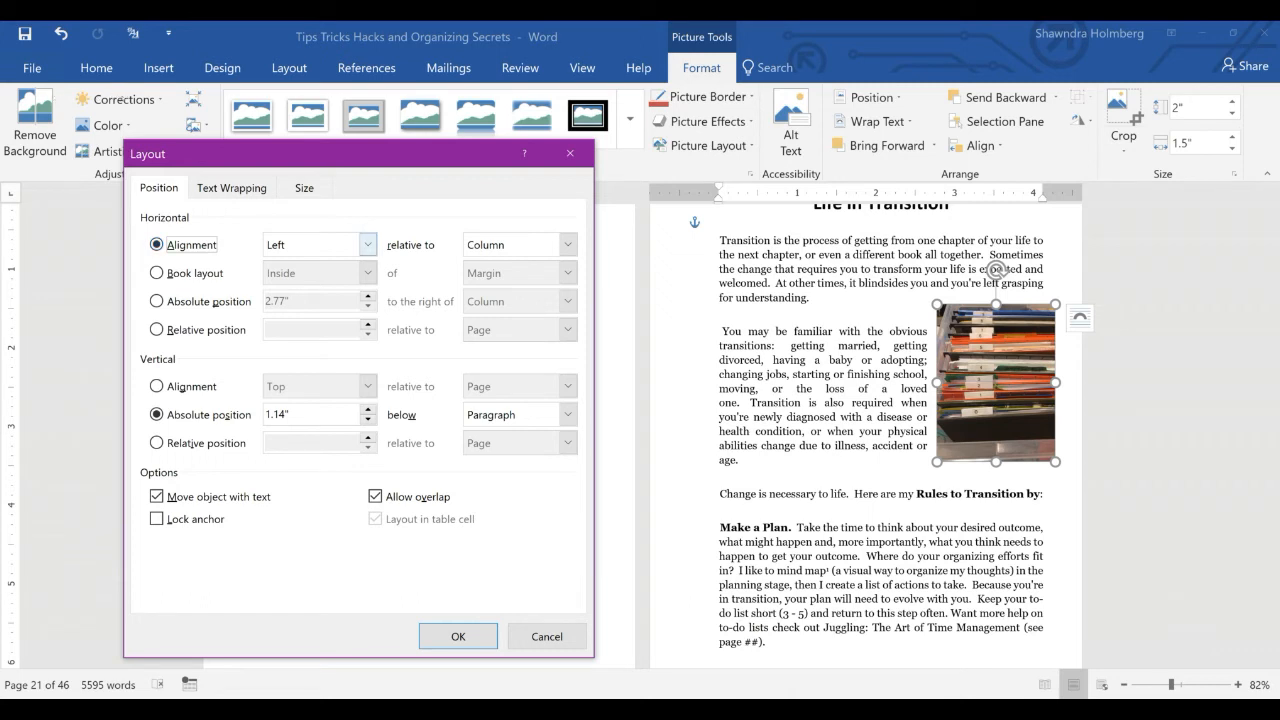
{"action": "left_click", "coordinate": [366, 244]}
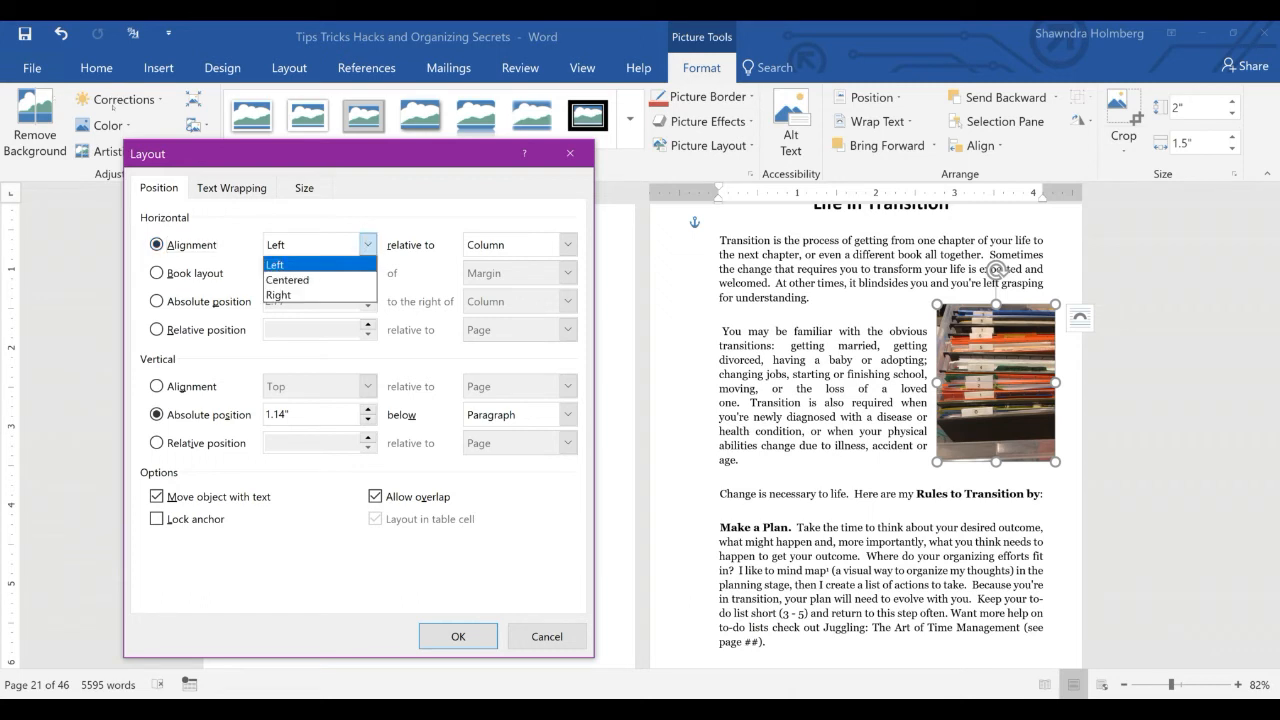
{"action": "left_click", "coordinate": [310, 294]}
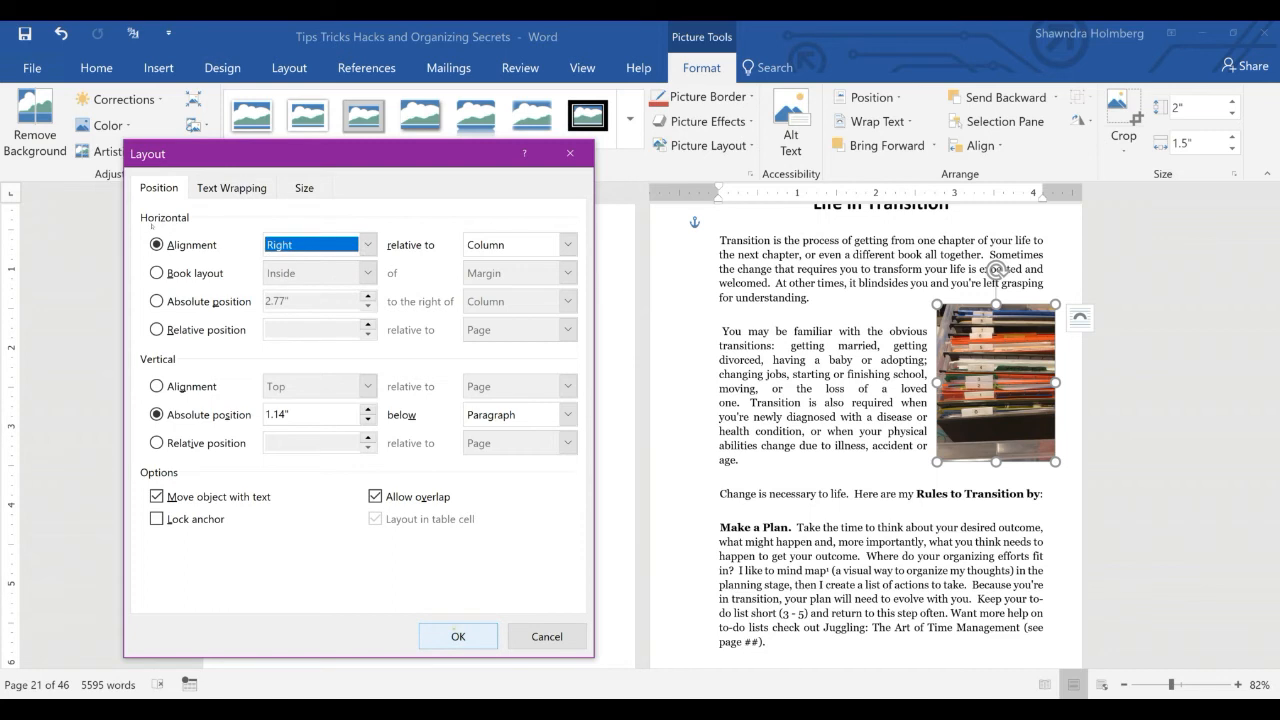
{"action": "left_click", "coordinate": [458, 636]}
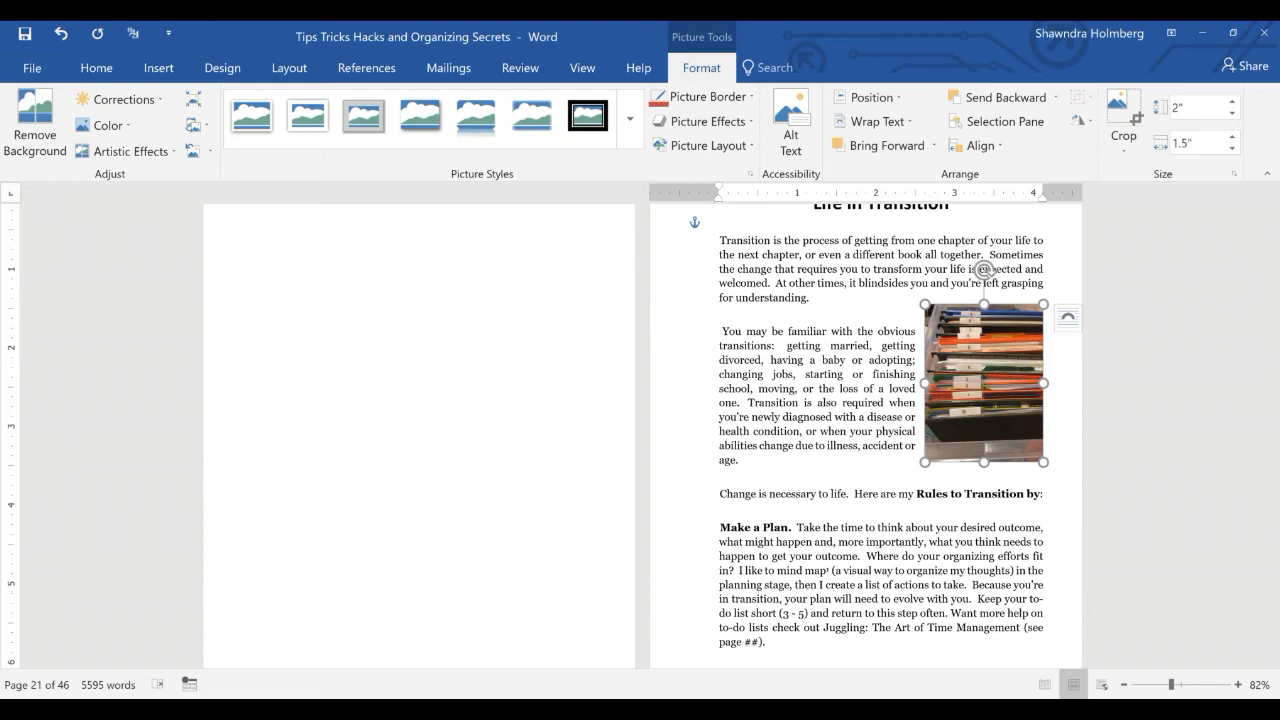
{"action": "mouse_move", "coordinate": [336, 124]}
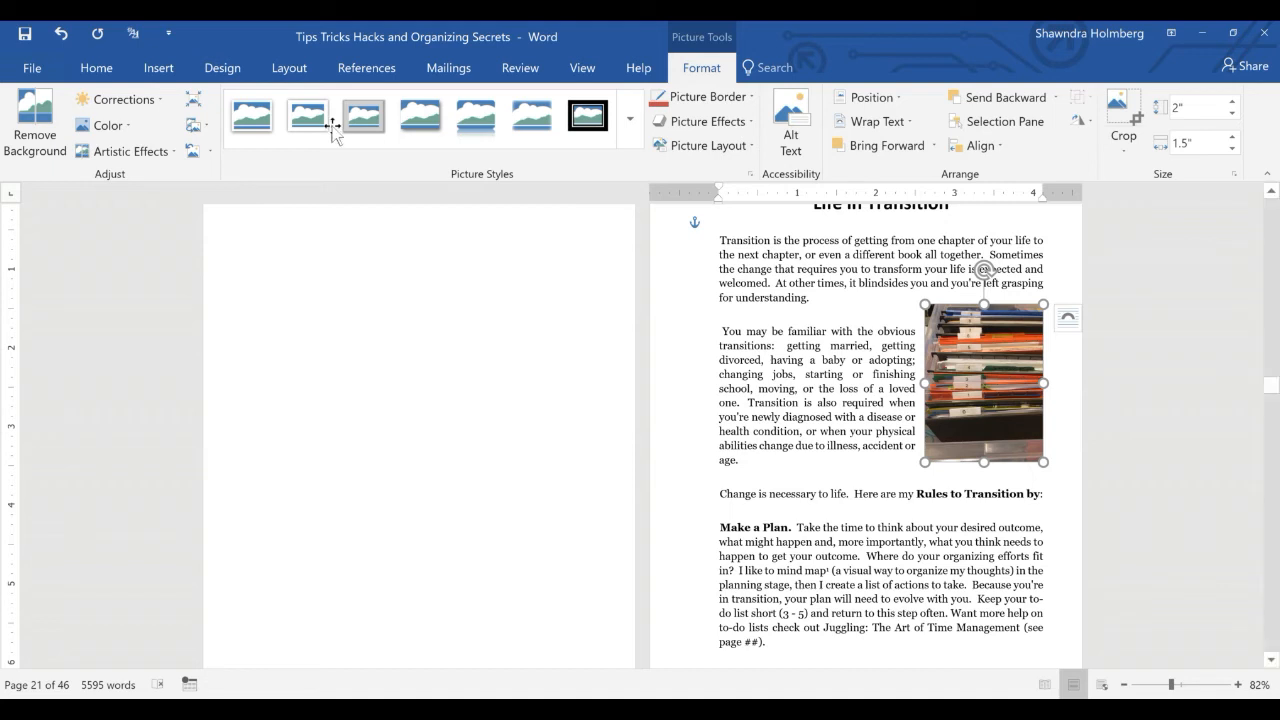
{"action": "mouse_move", "coordinate": [336, 126]}
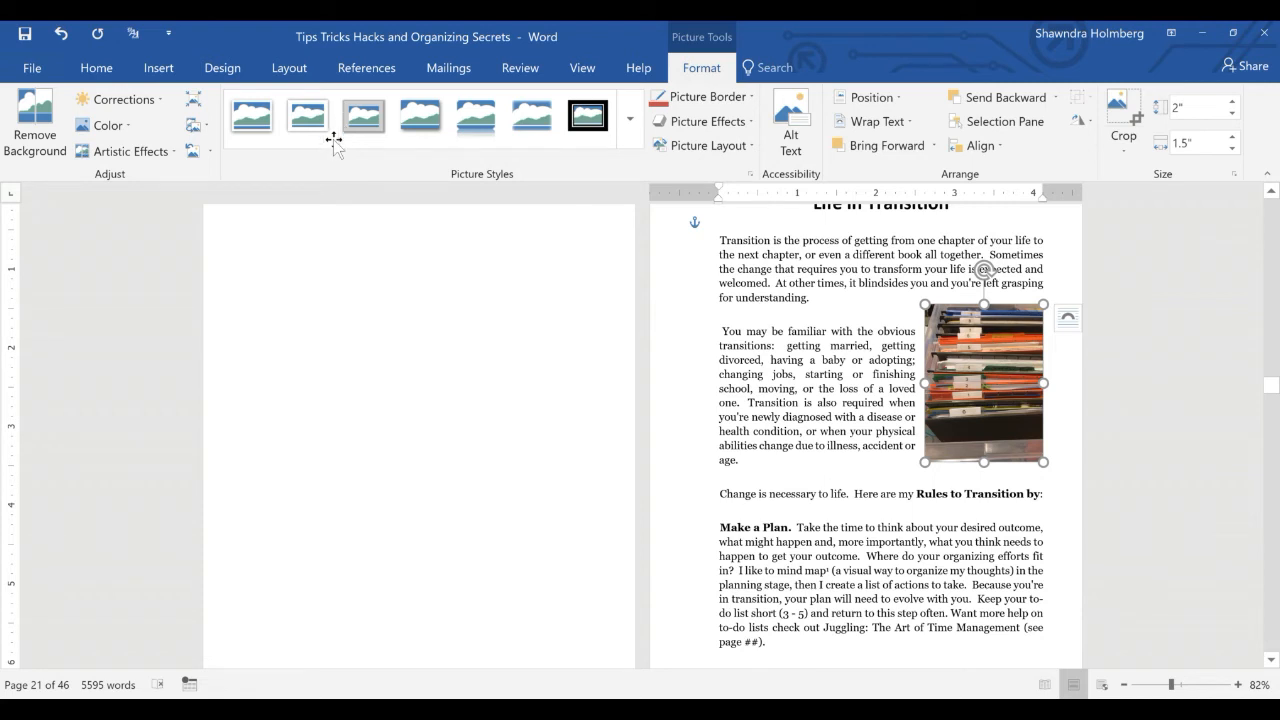
Step: Recolor the selected photo to Grayscale from the Color gallery
{"action": "left_click", "coordinate": [990, 540]}
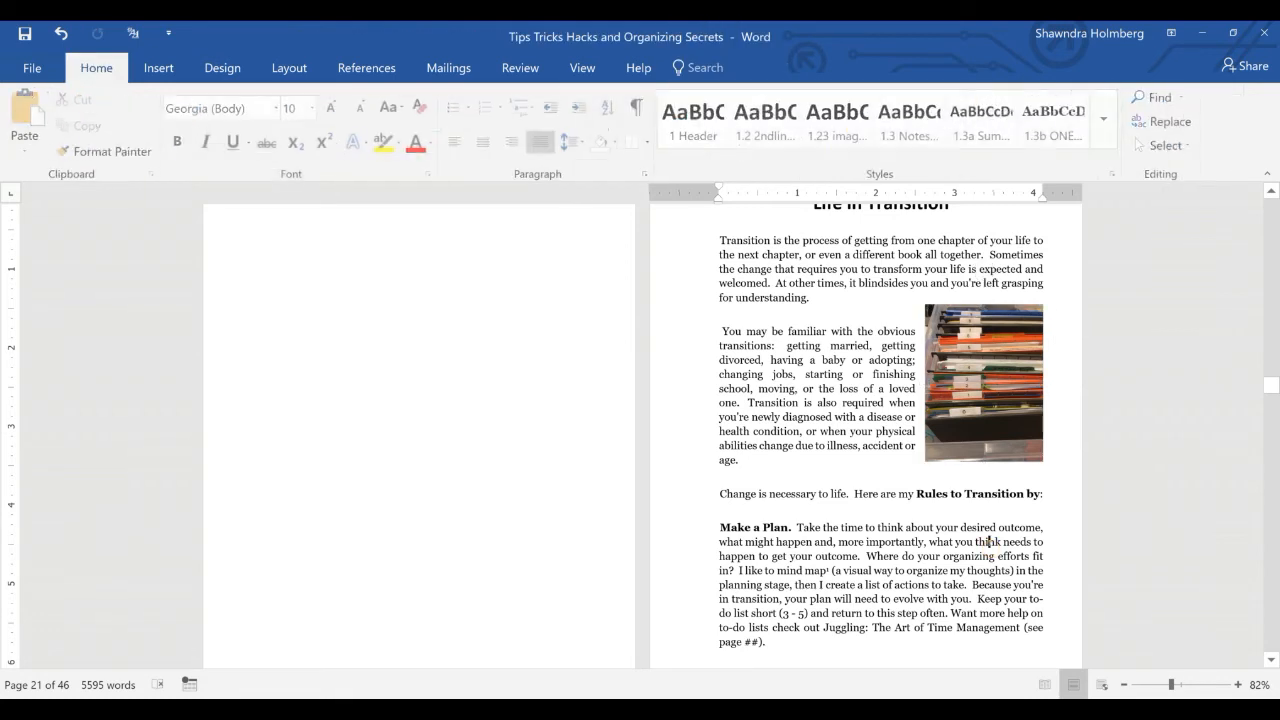
{"action": "left_click", "coordinate": [984, 382]}
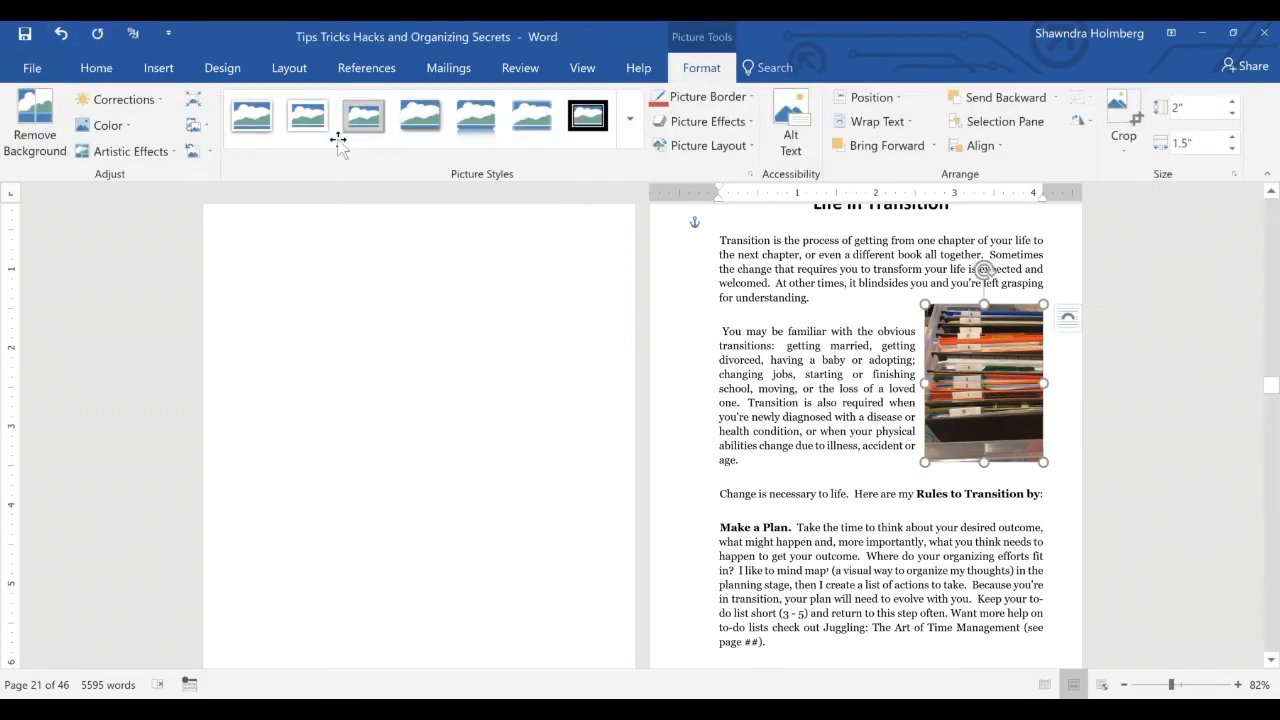
{"action": "mouse_move", "coordinate": [332, 150]}
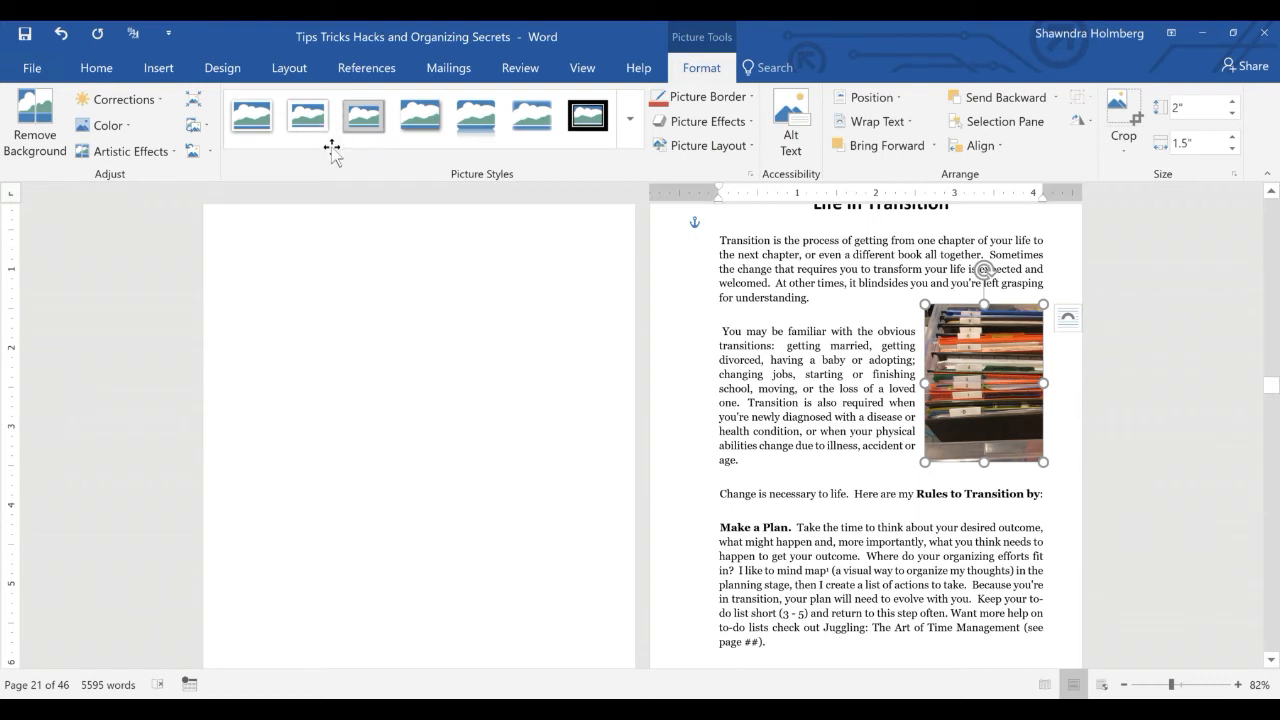
{"action": "left_click", "coordinate": [252, 116]}
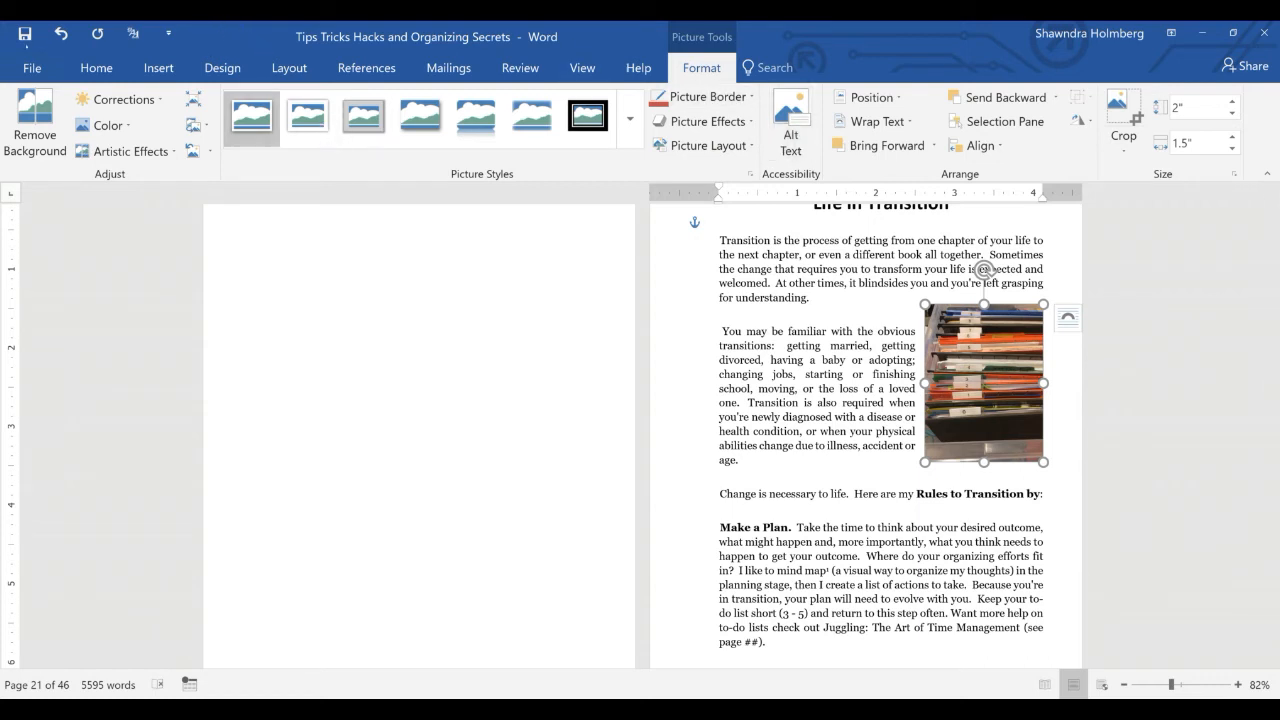
{"action": "left_click", "coordinate": [108, 124]}
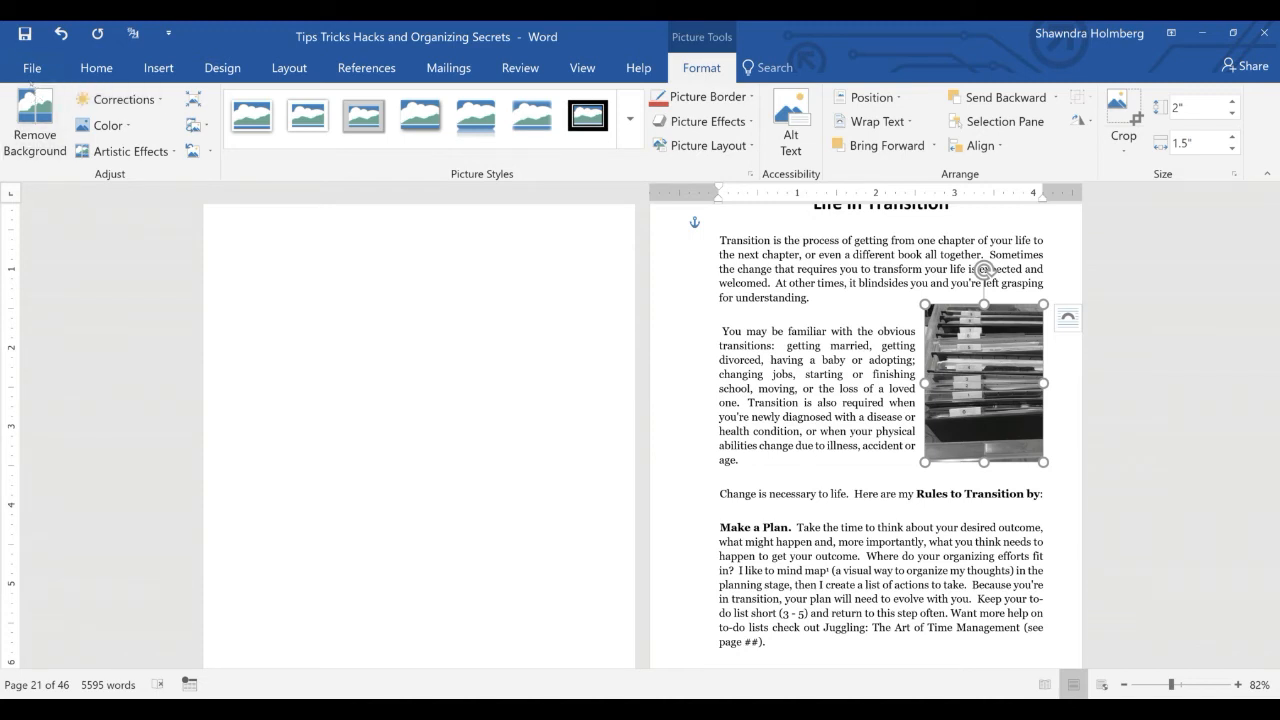
{"action": "mouse_move", "coordinate": [344, 136]}
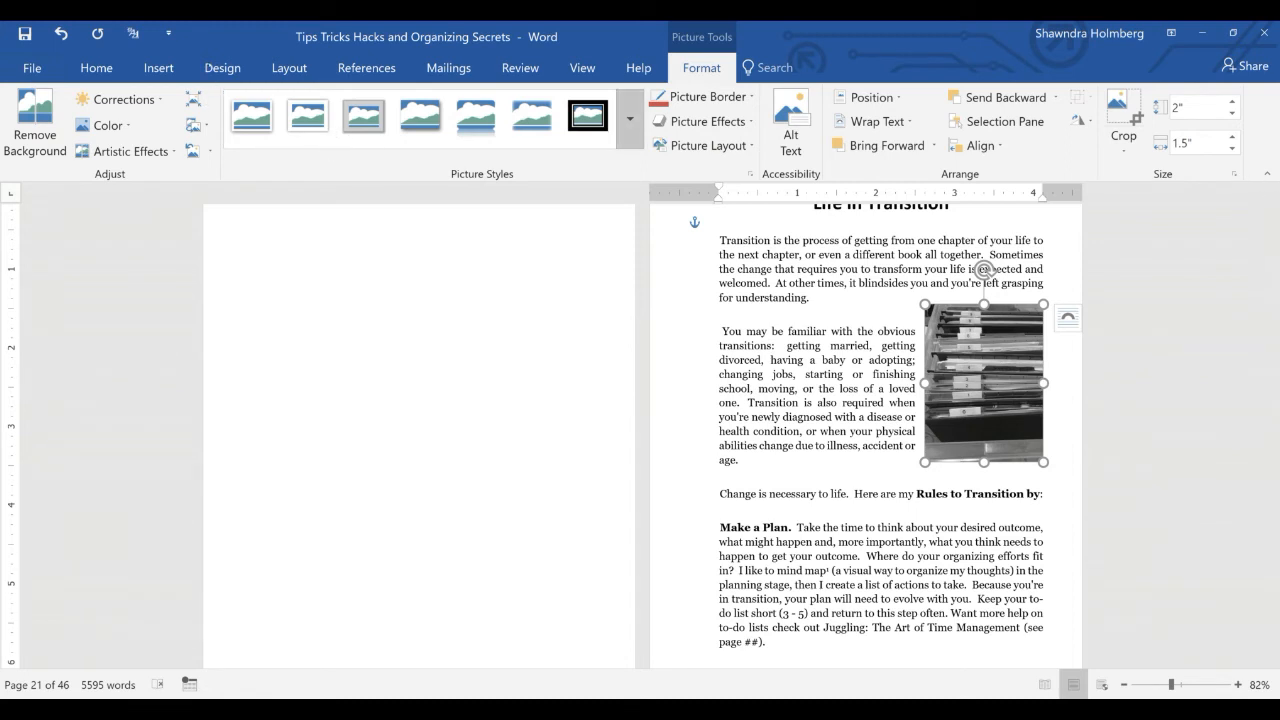
{"action": "mouse_move", "coordinate": [630, 116]}
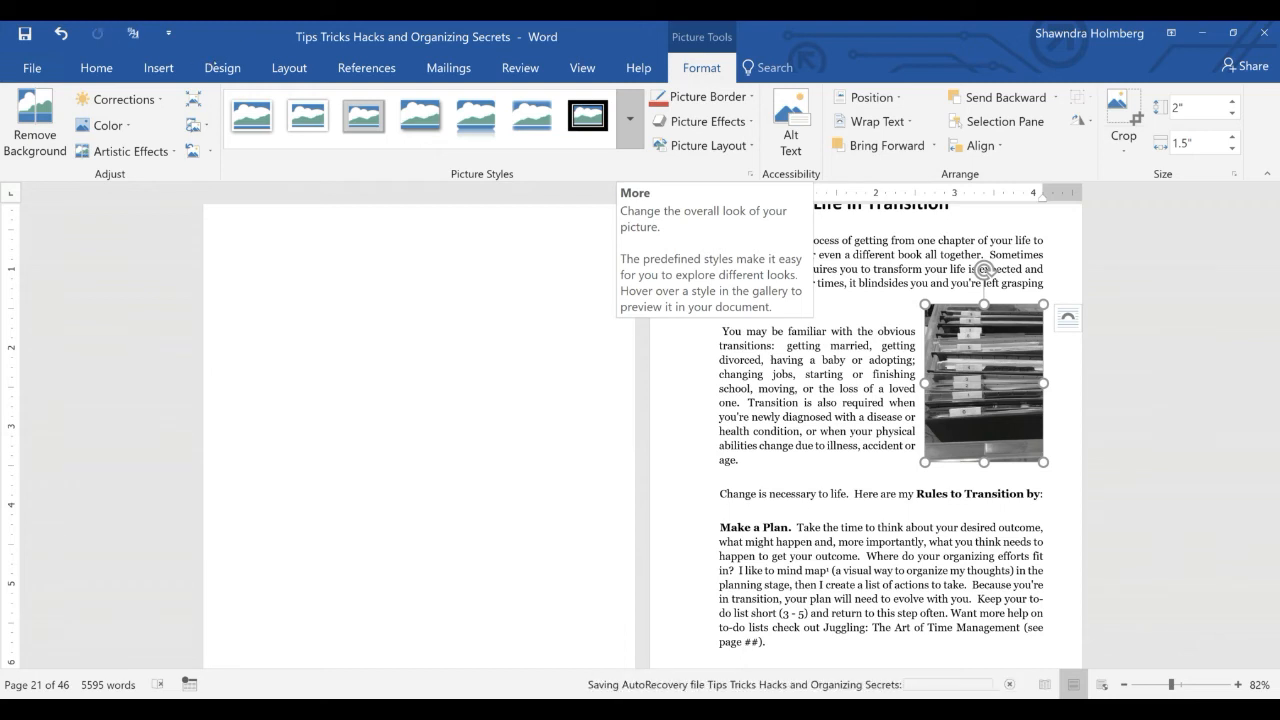
Step: Try the oval picture style, then apply the tilted white-framed style
{"action": "left_click", "coordinate": [628, 118]}
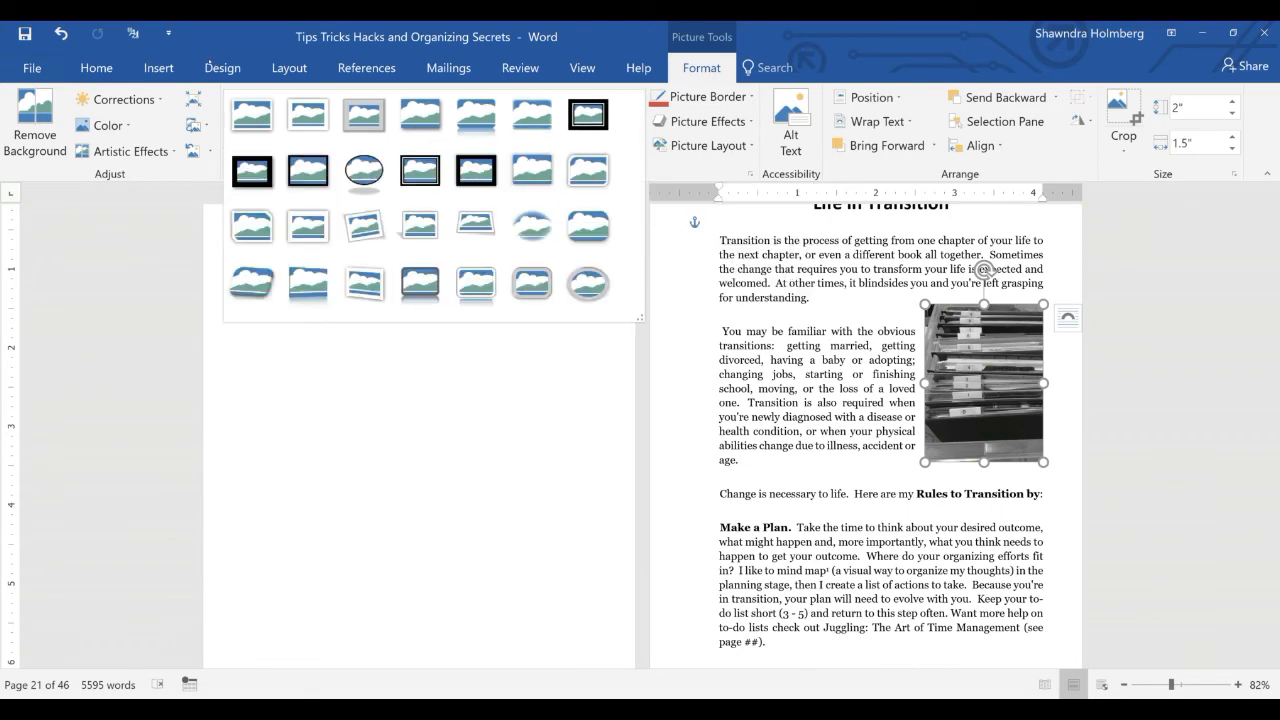
{"action": "left_click", "coordinate": [364, 172]}
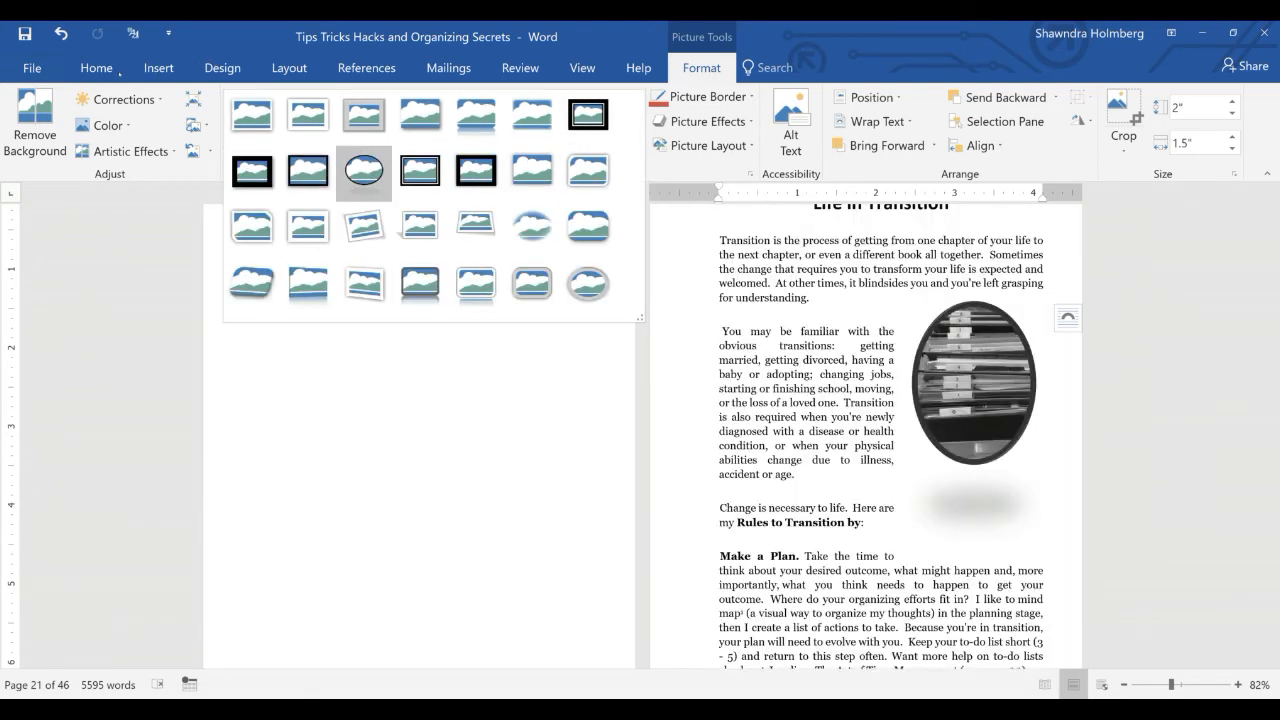
{"action": "mouse_move", "coordinate": [364, 172]}
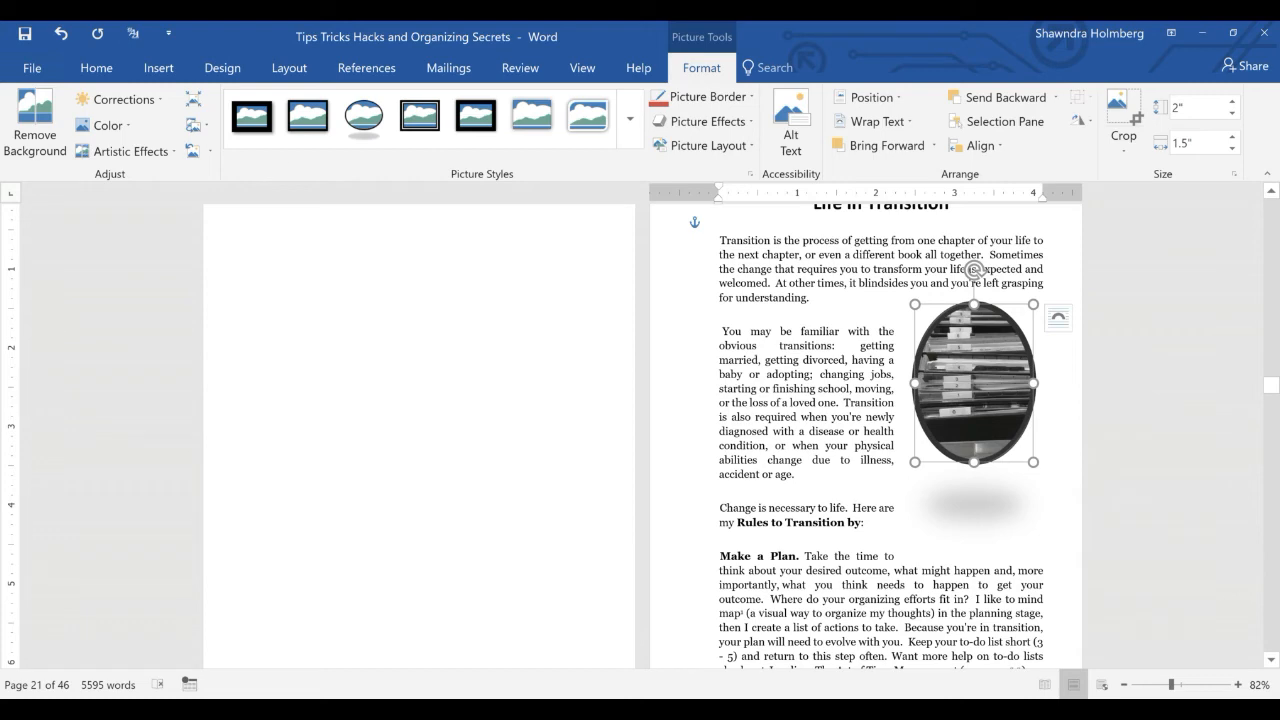
{"action": "left_click", "coordinate": [630, 118]}
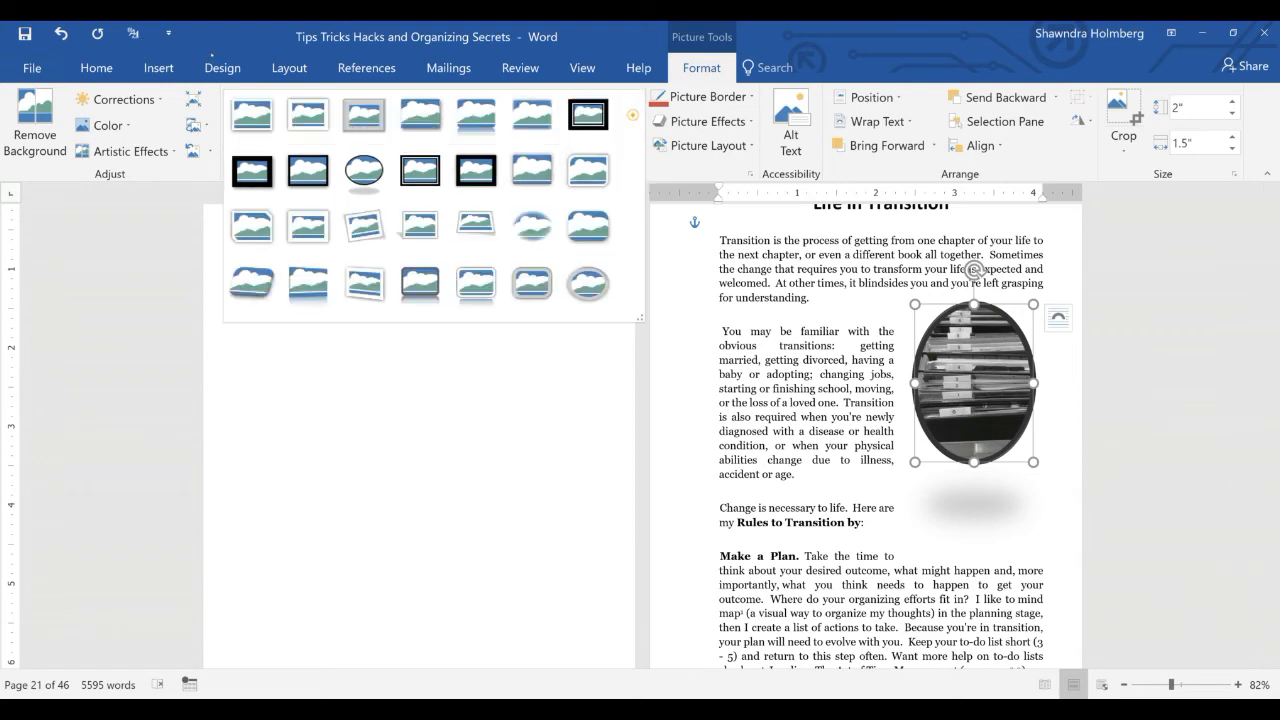
{"action": "left_click", "coordinate": [368, 112]}
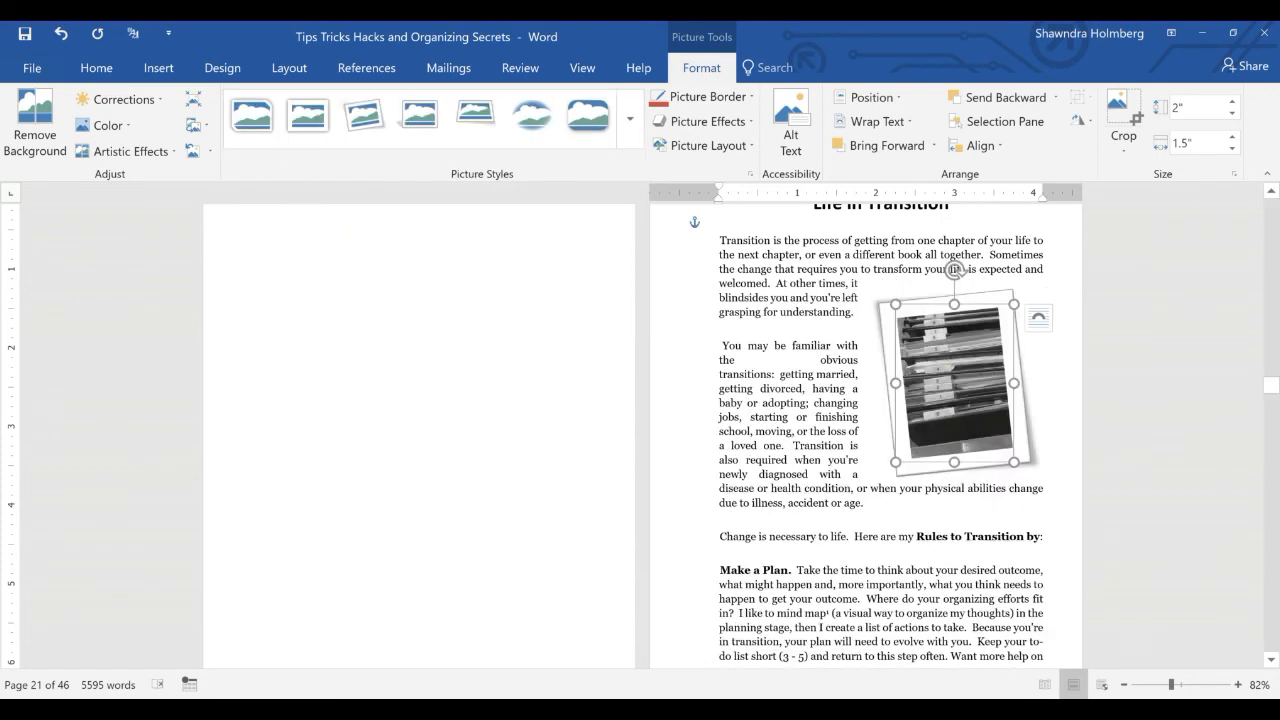
Step: Deselect the photo to view the result, then reselect it for further formatting
{"action": "left_click", "coordinate": [824, 504]}
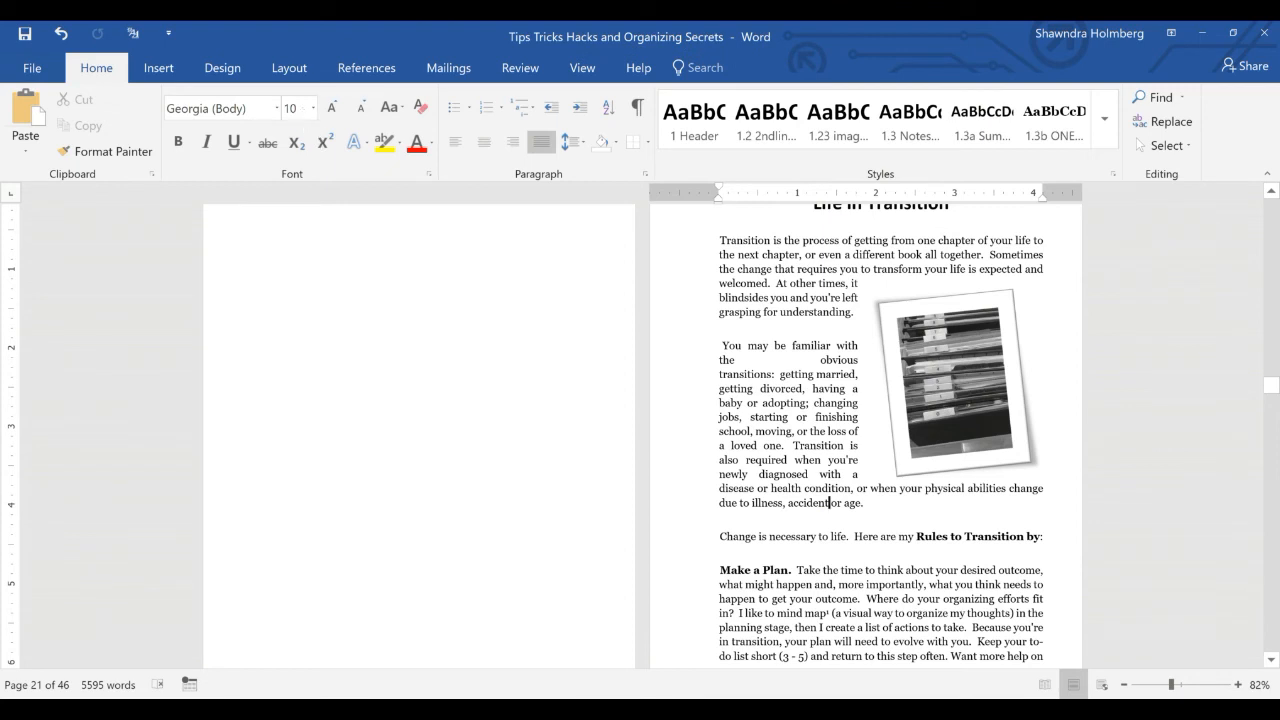
{"action": "left_click", "coordinate": [956, 380]}
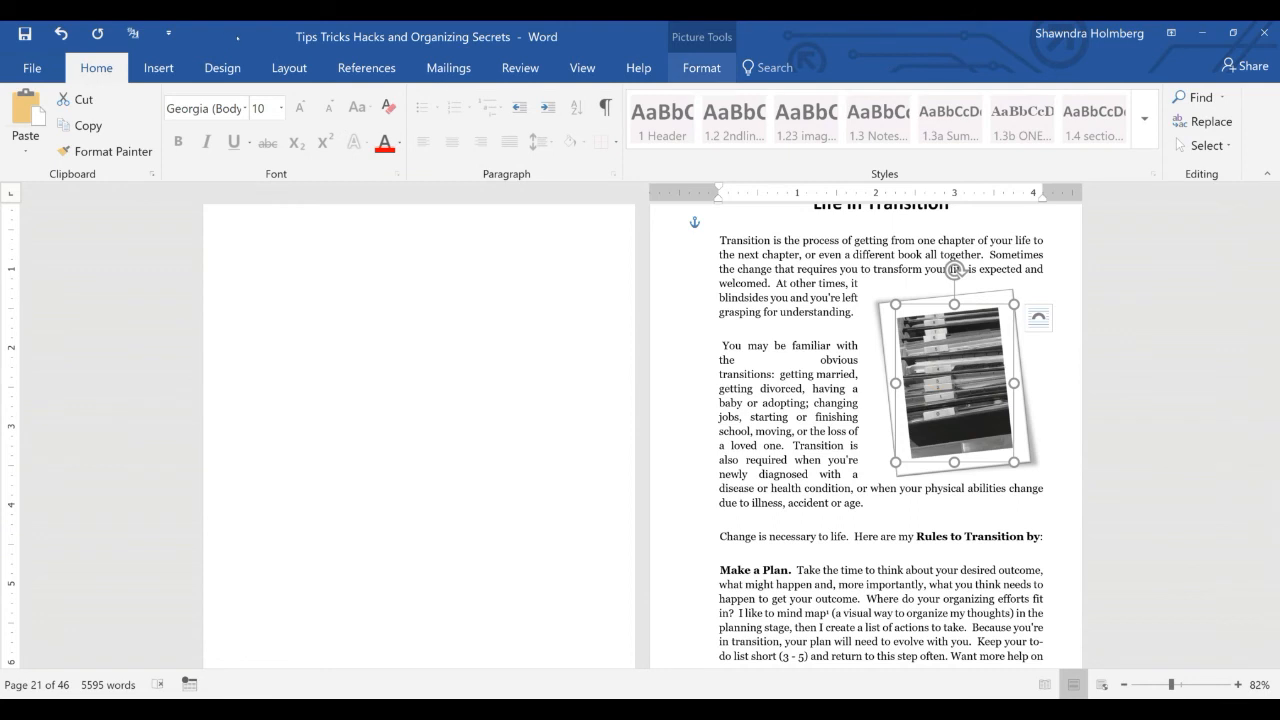
{"action": "left_click", "coordinate": [700, 68]}
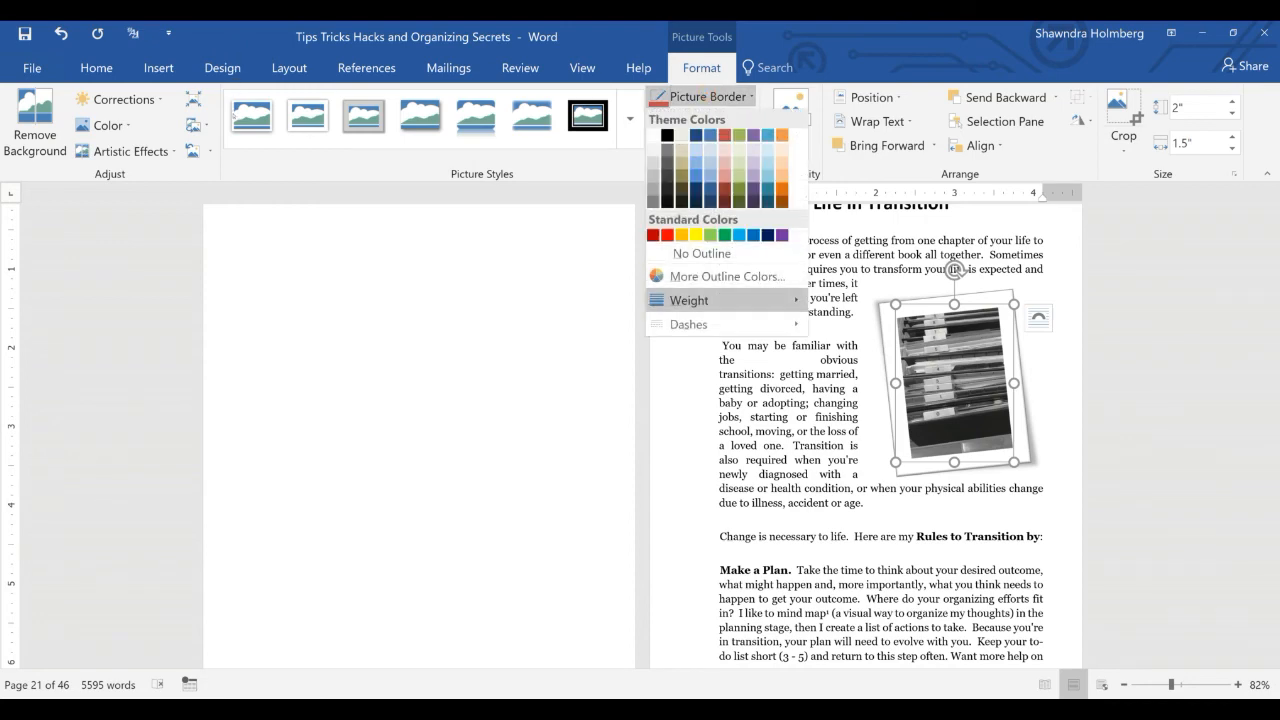
Step: Give the grayscale photo a thinner border weight and switch it to a plain, untilted picture style
{"action": "left_click", "coordinate": [688, 300]}
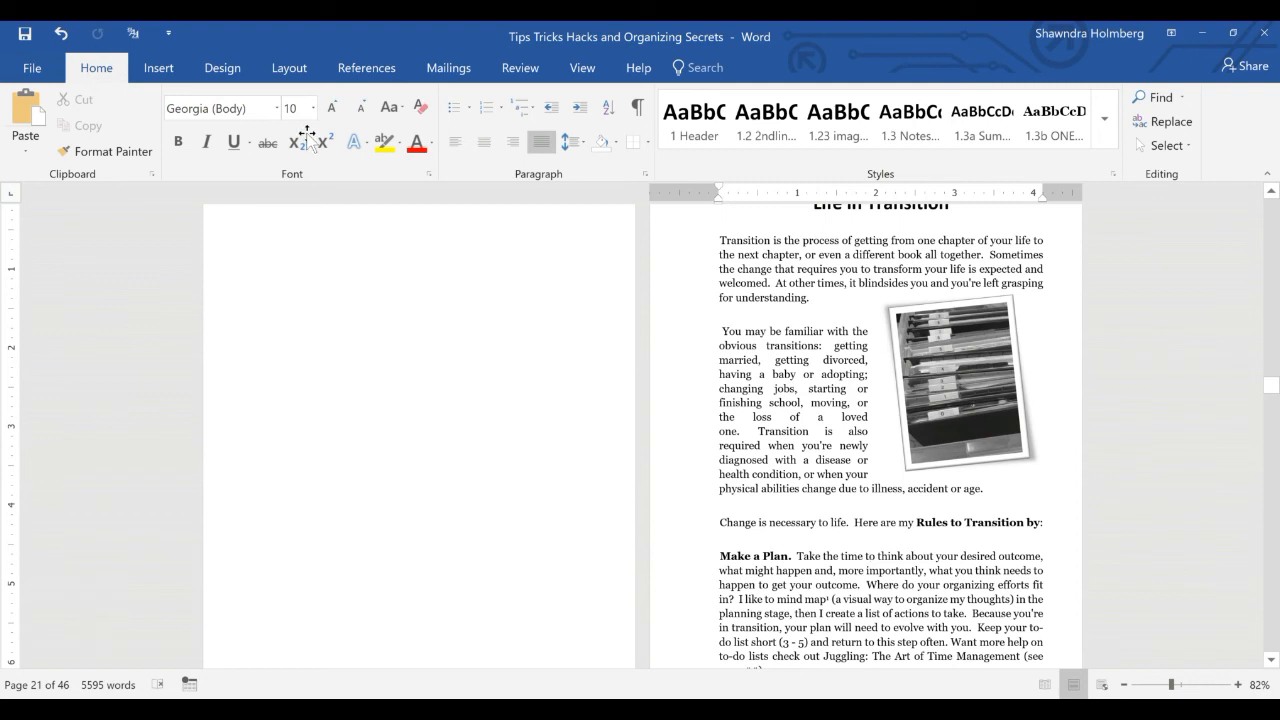
{"action": "mouse_move", "coordinate": [310, 120]}
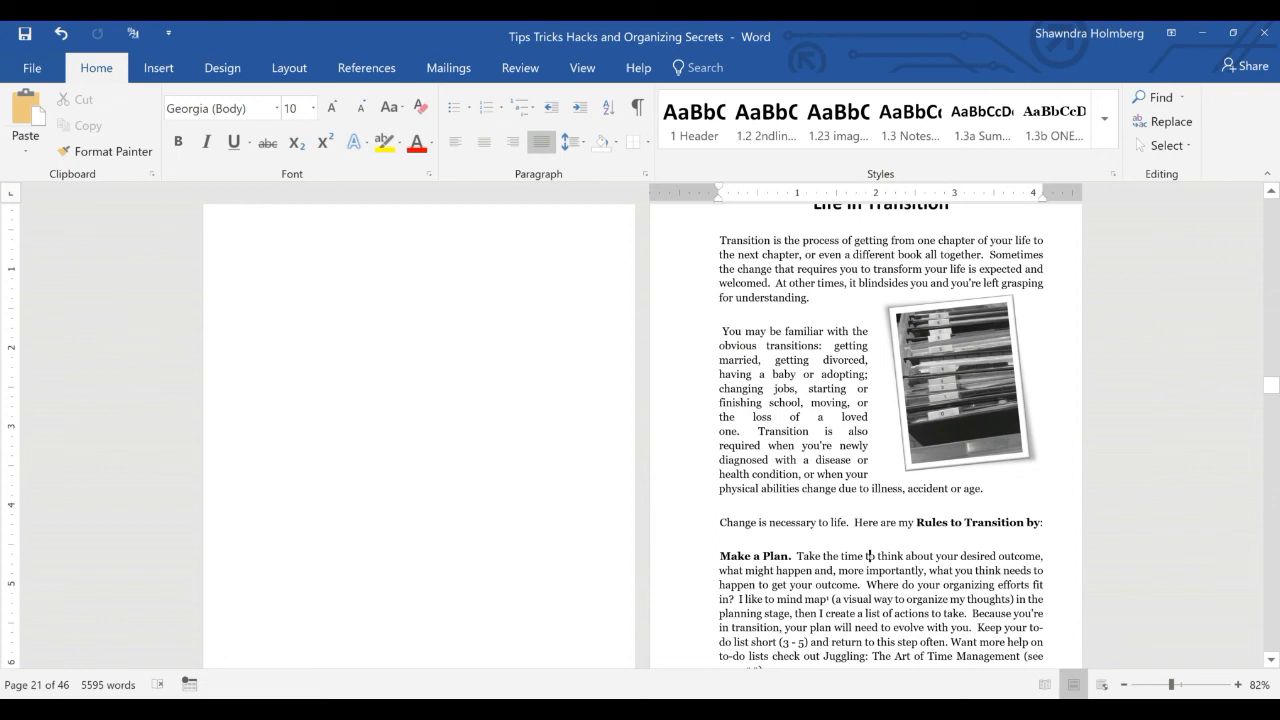
{"action": "left_click", "coordinate": [960, 384]}
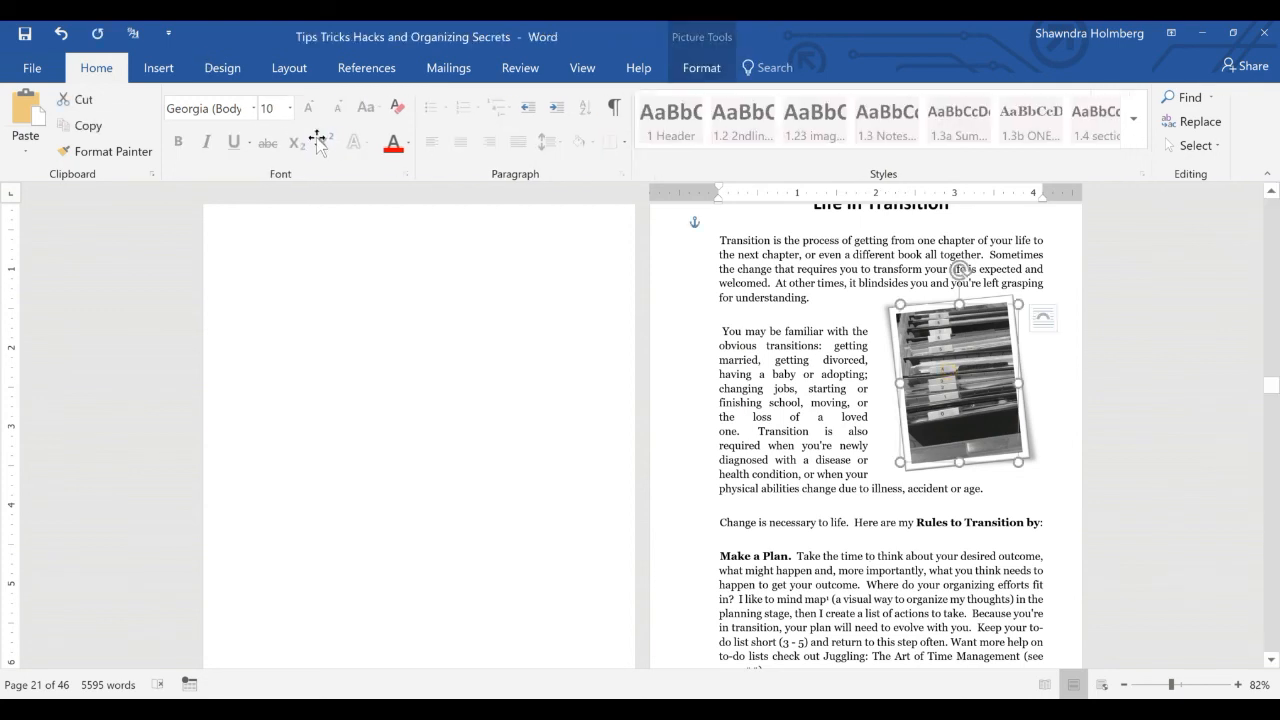
{"action": "left_click", "coordinate": [700, 68]}
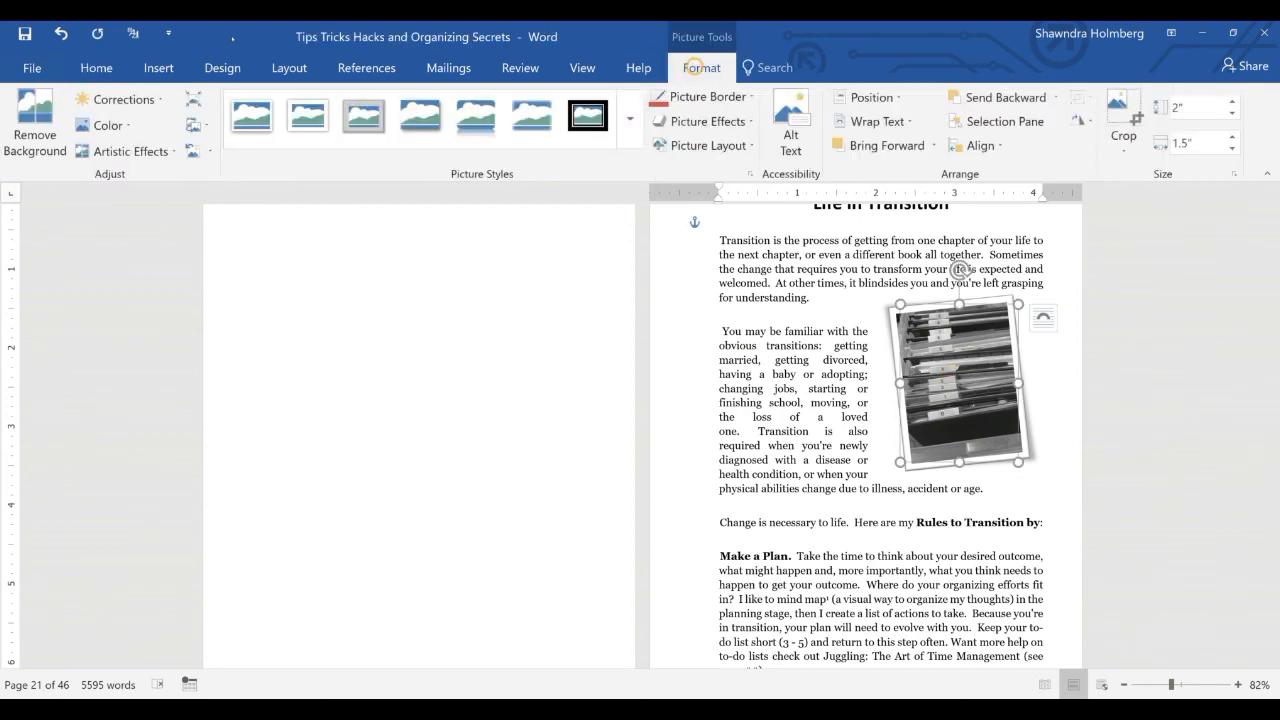
{"action": "left_click", "coordinate": [630, 118]}
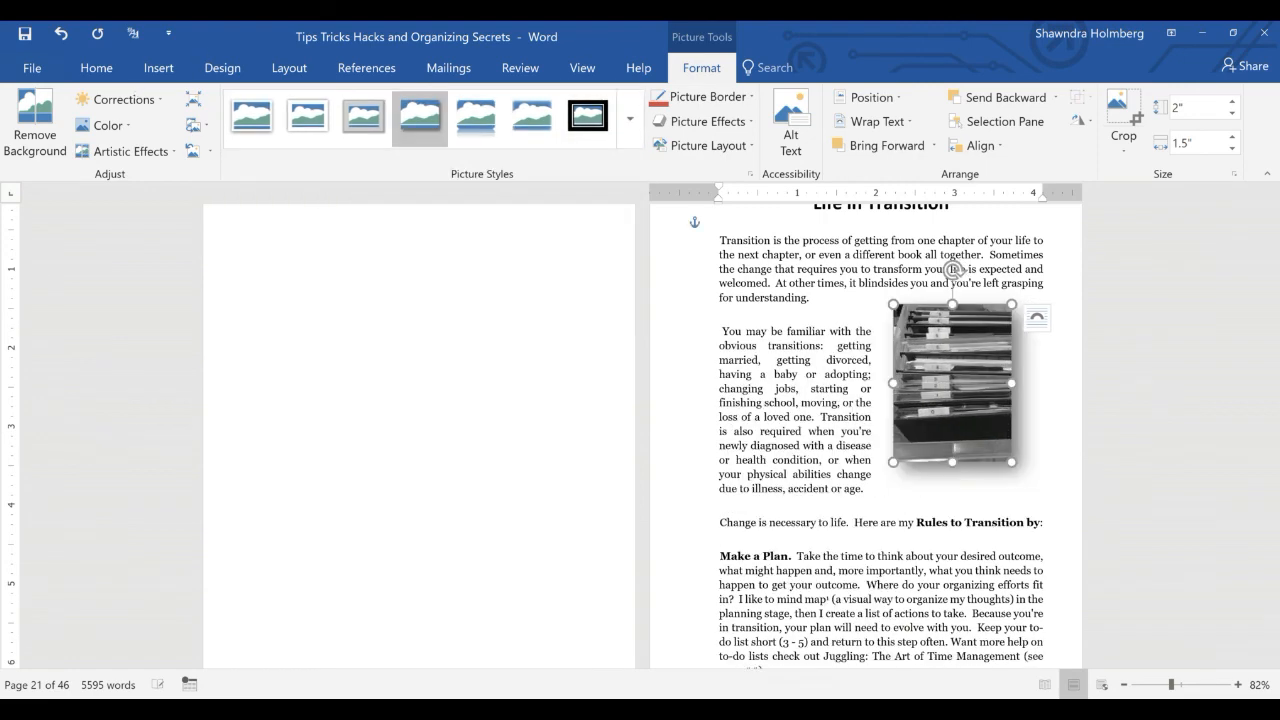
Step: Apply an outer drop shadow to the photo and deselect it to review the finished look
{"action": "left_click", "coordinate": [974, 556]}
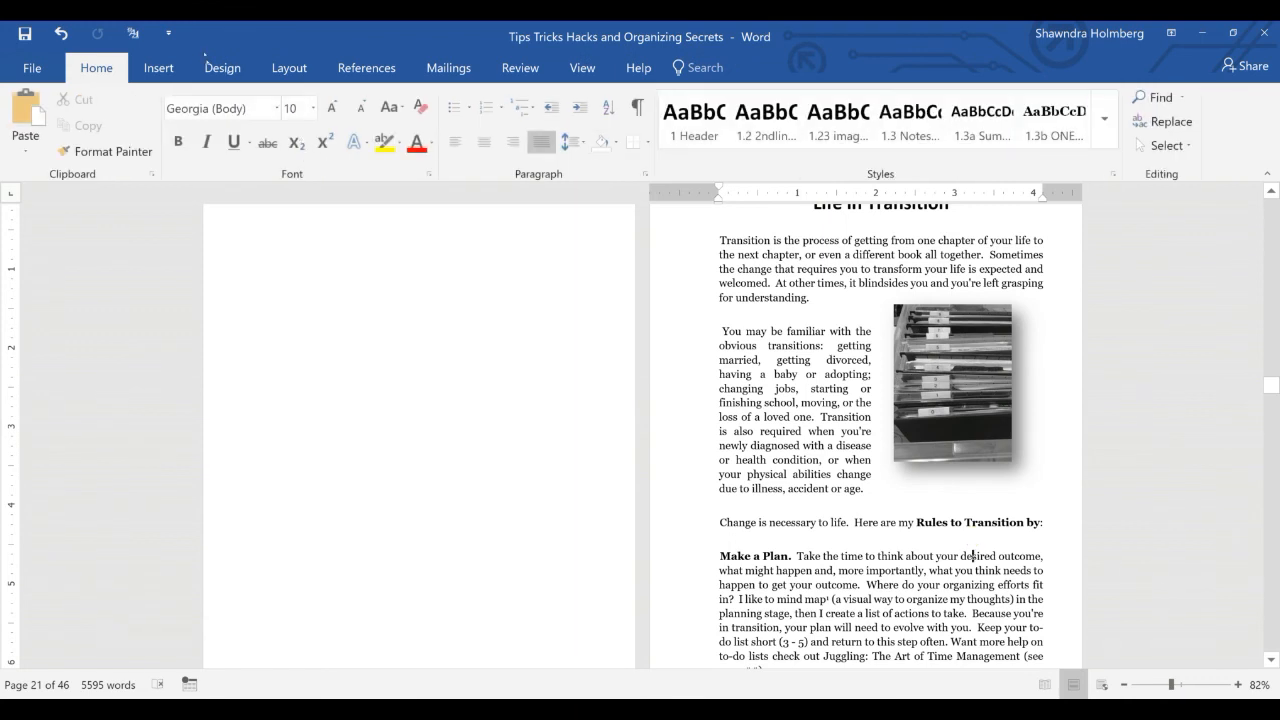
{"action": "left_click", "coordinate": [952, 404]}
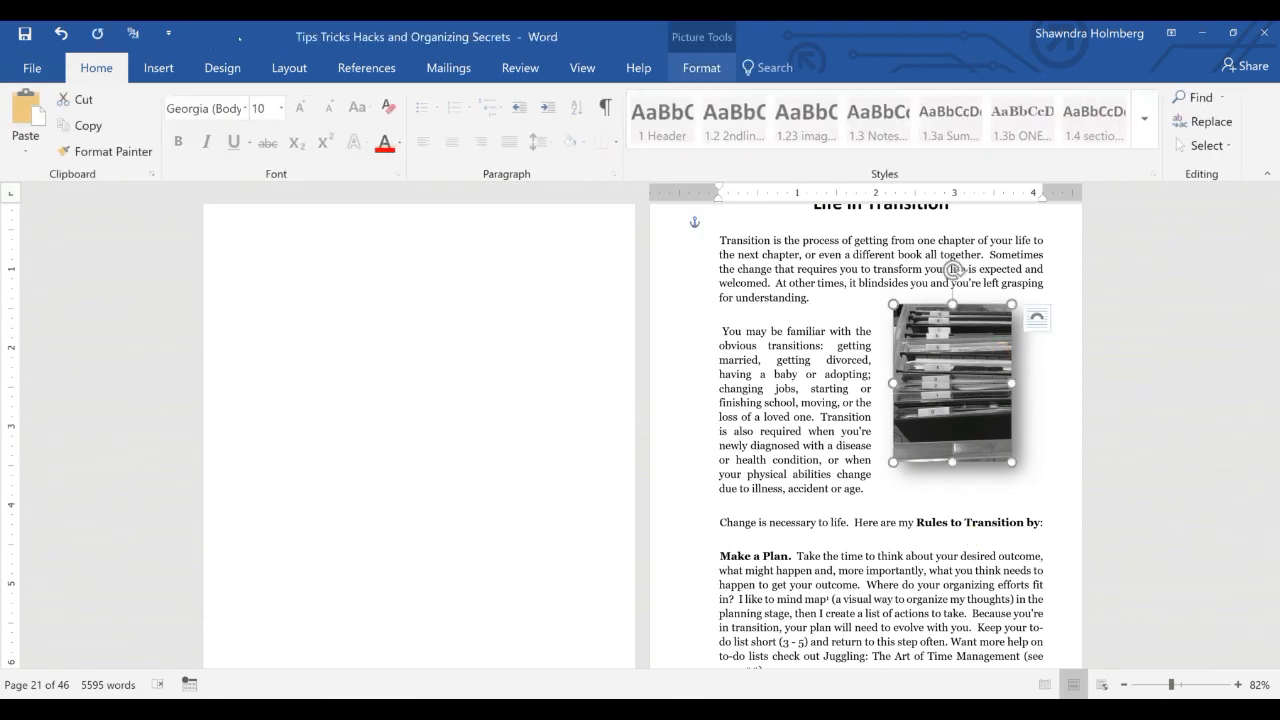
{"action": "left_click", "coordinate": [700, 68]}
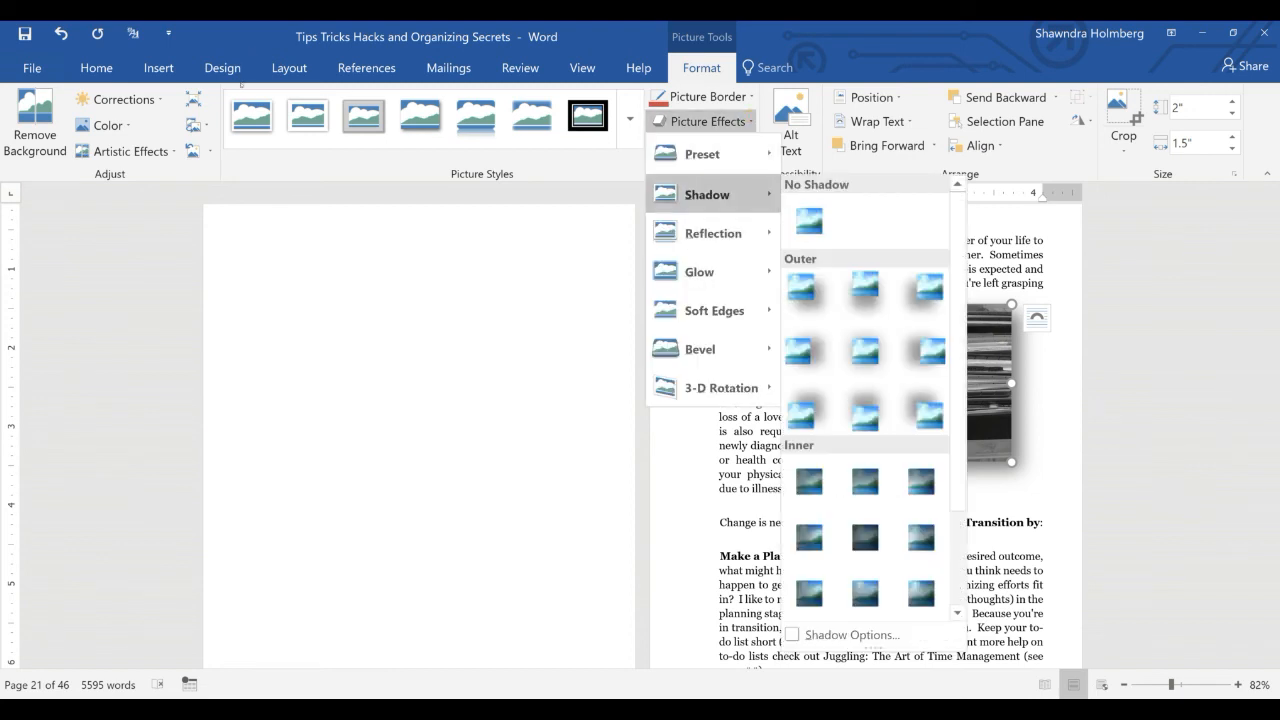
{"action": "mouse_move", "coordinate": [808, 350]}
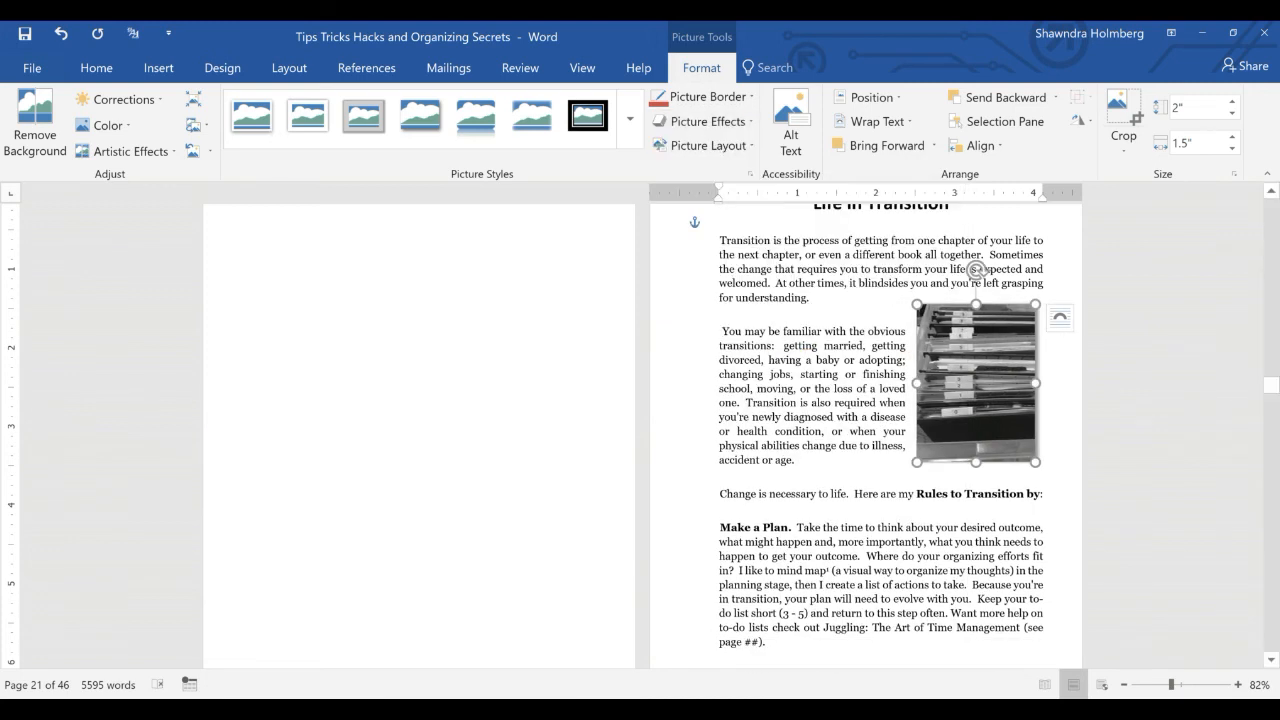
{"action": "left_click", "coordinate": [96, 68]}
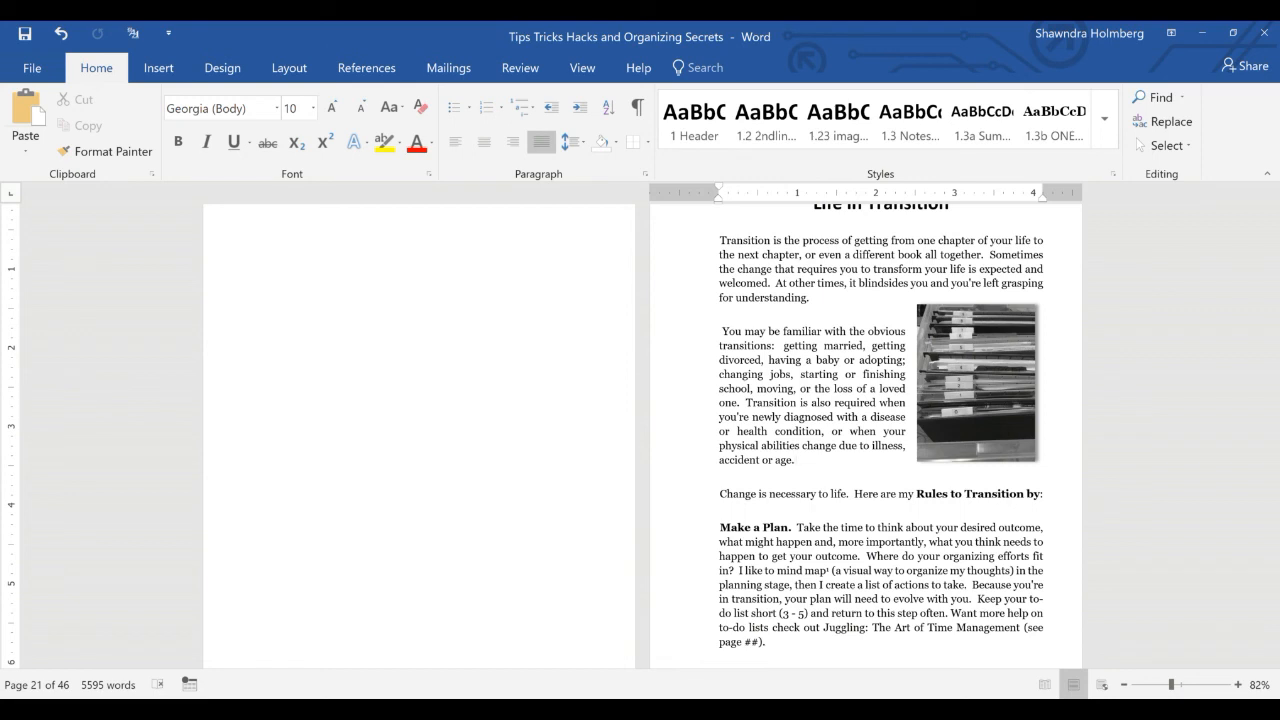
{"action": "left_click", "coordinate": [806, 460]}
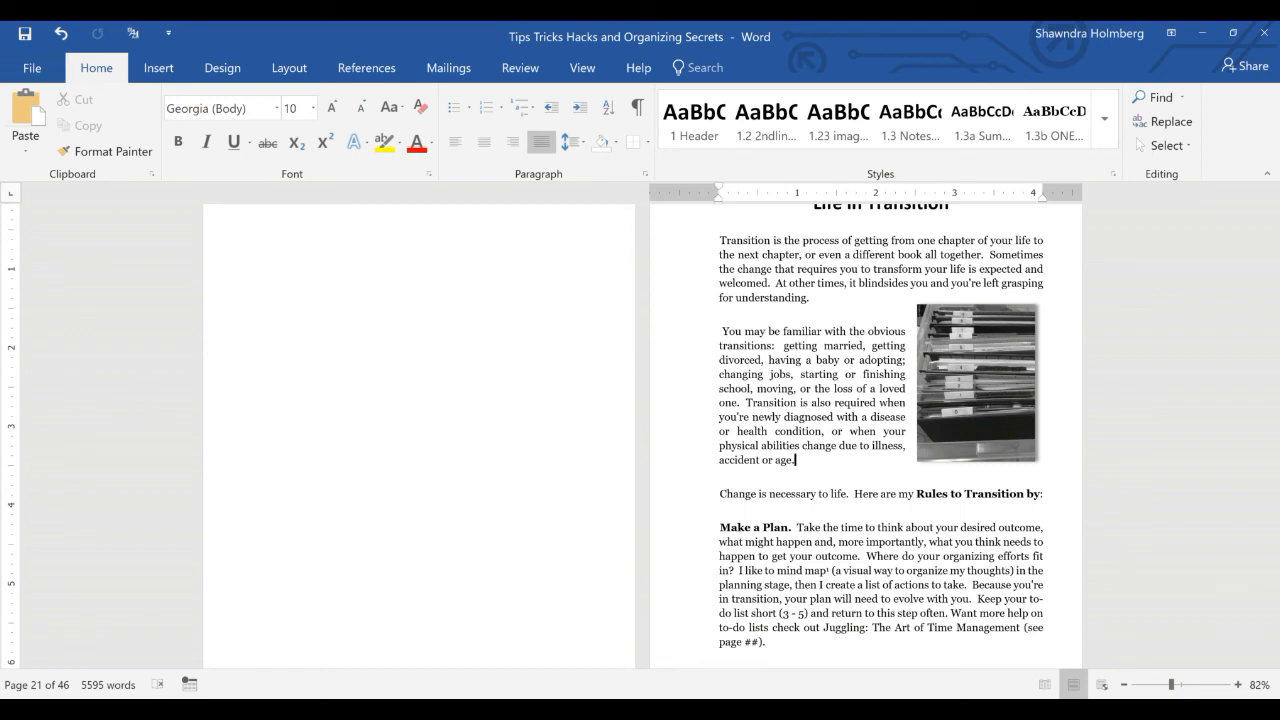